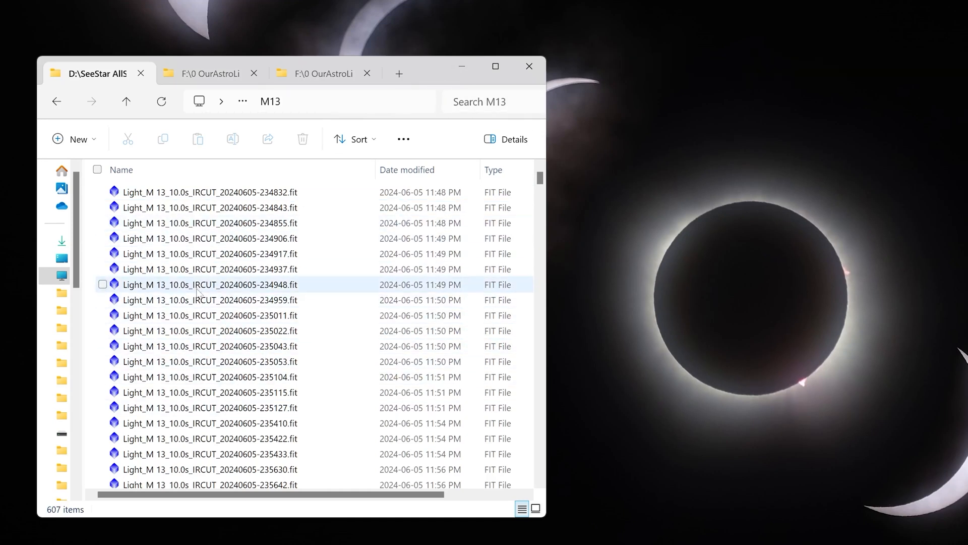
Step: Select all FIT files in the M13 folder and compress them into a zip archive
{"action": "left_click", "coordinate": [210, 254]}
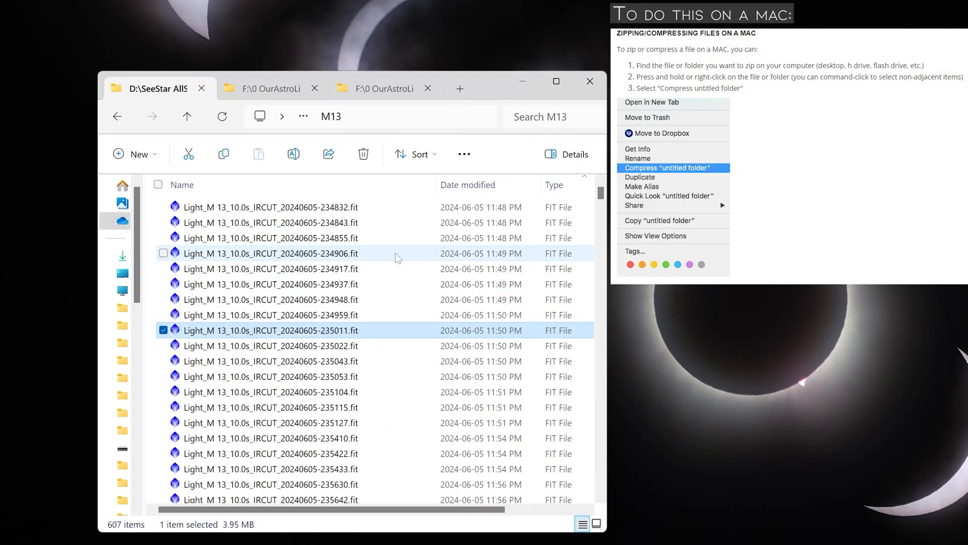
{"action": "left_click", "coordinate": [158, 184]}
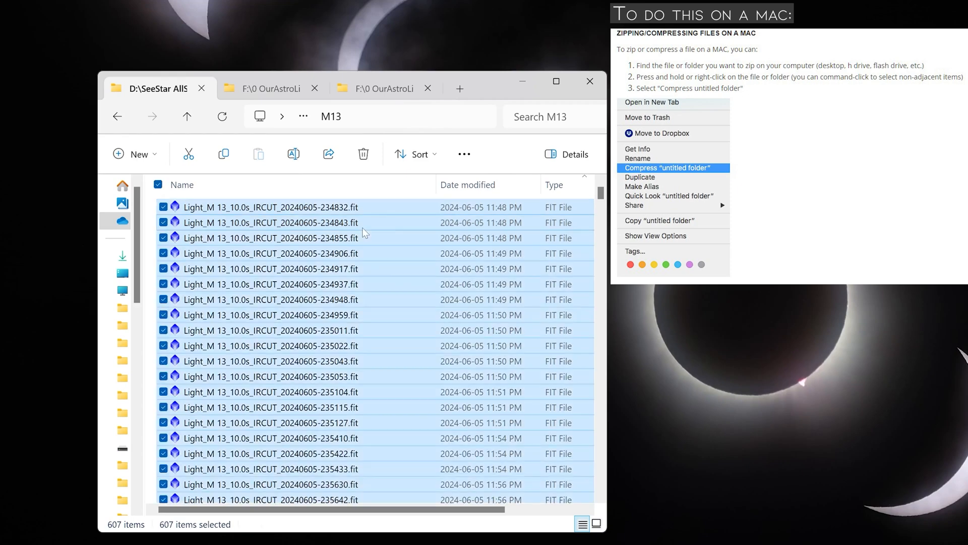
{"action": "mouse_move", "coordinate": [259, 227]}
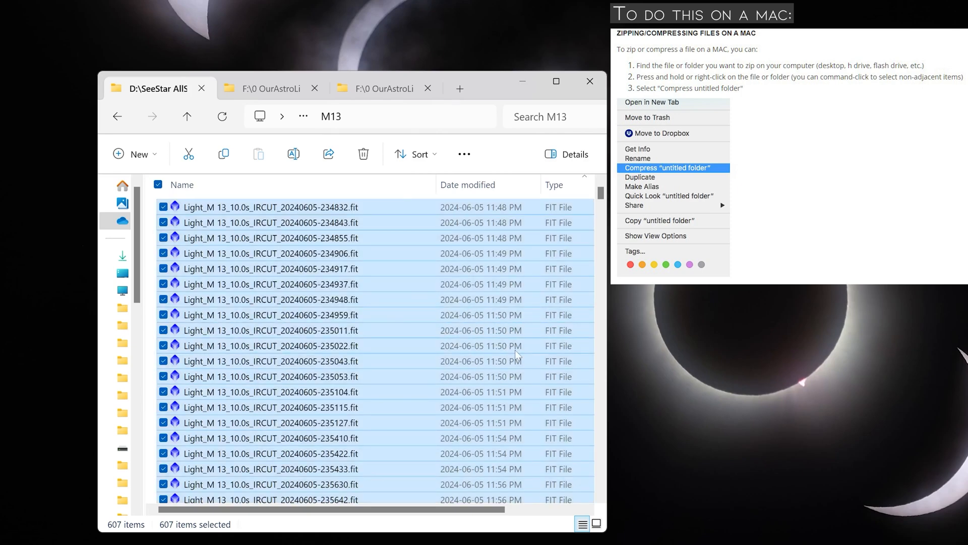
{"action": "left_click", "coordinate": [667, 168]}
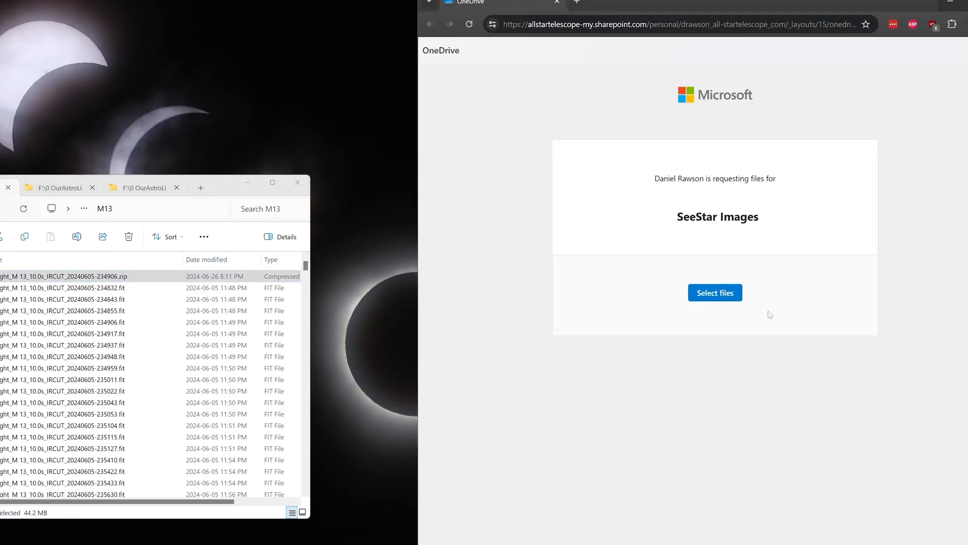
{"action": "mouse_move", "coordinate": [716, 292]}
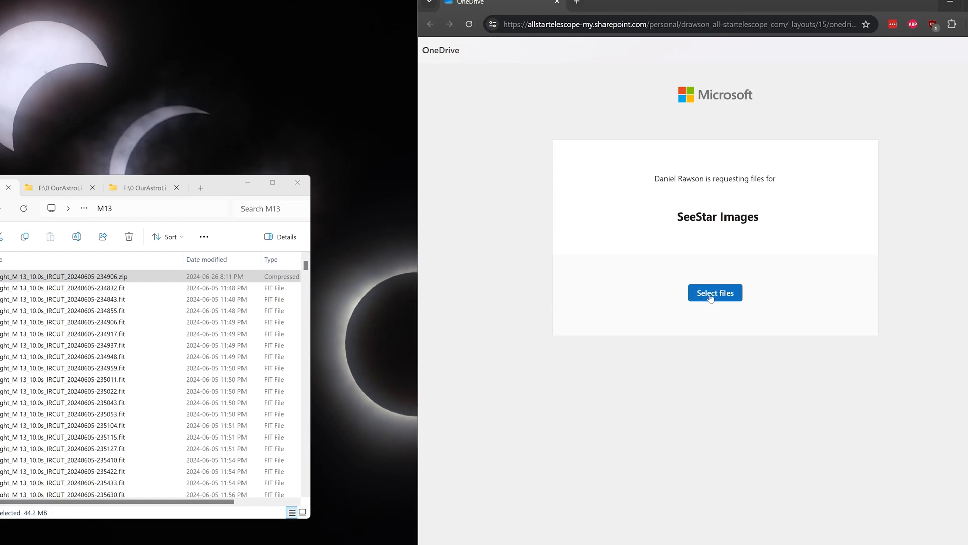
Step: Upload the M13 zip to the file request with first name 'Abdu' and last name 'Test'
{"action": "left_click", "coordinate": [714, 293]}
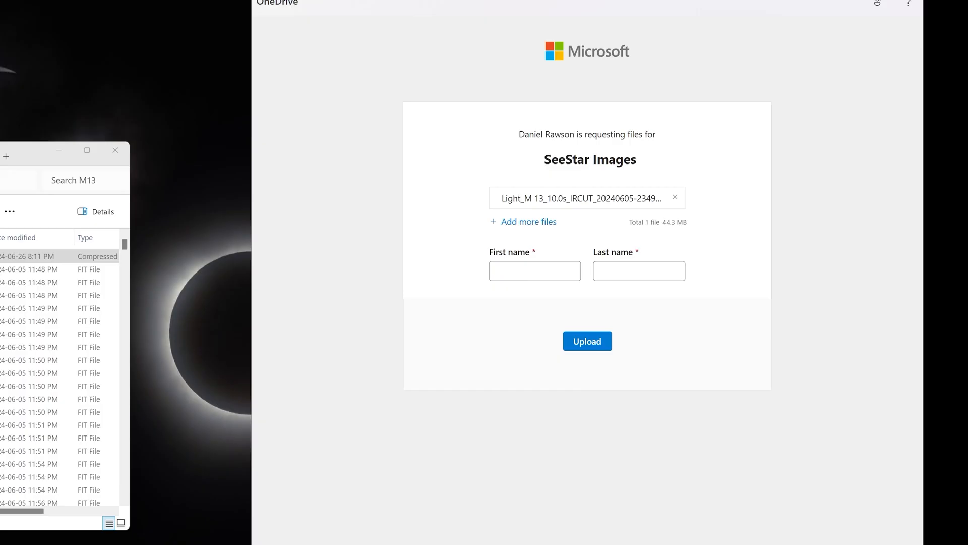
{"action": "left_click", "coordinate": [534, 270]}
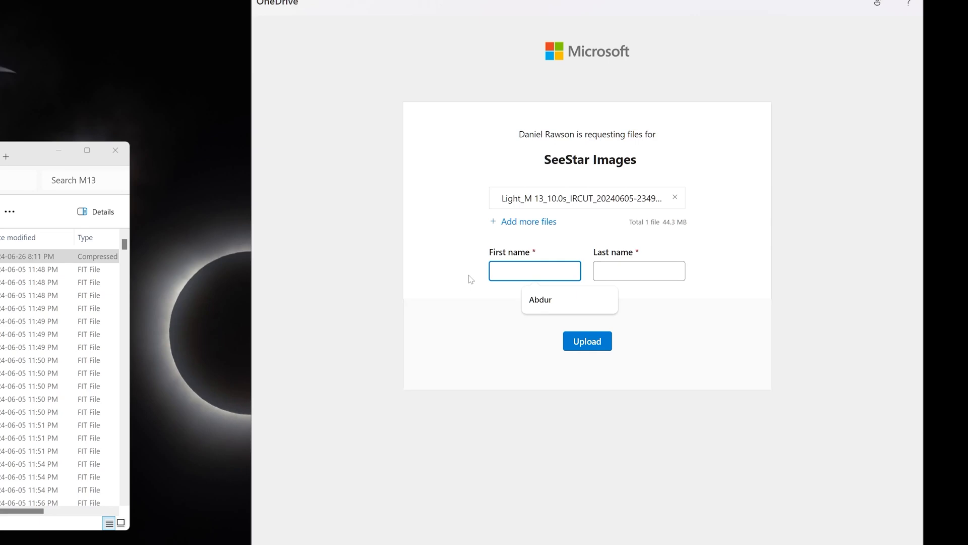
{"action": "type", "text": "Abdu"}
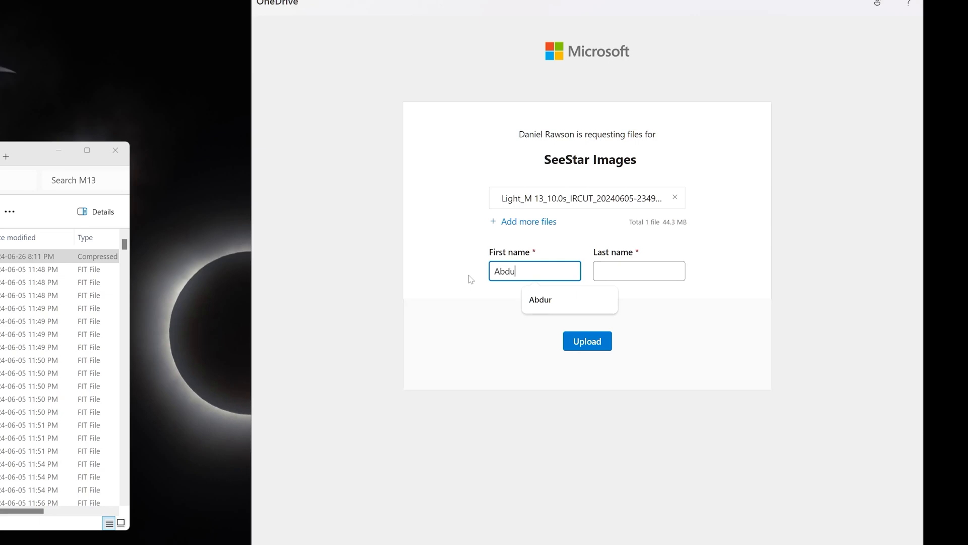
{"action": "type", "text": "Test"}
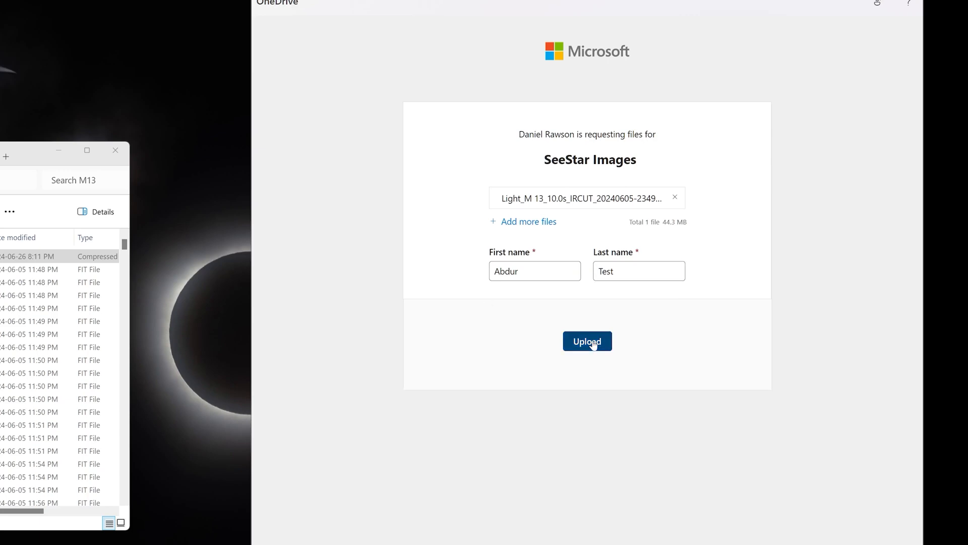
{"action": "left_click", "coordinate": [587, 341]}
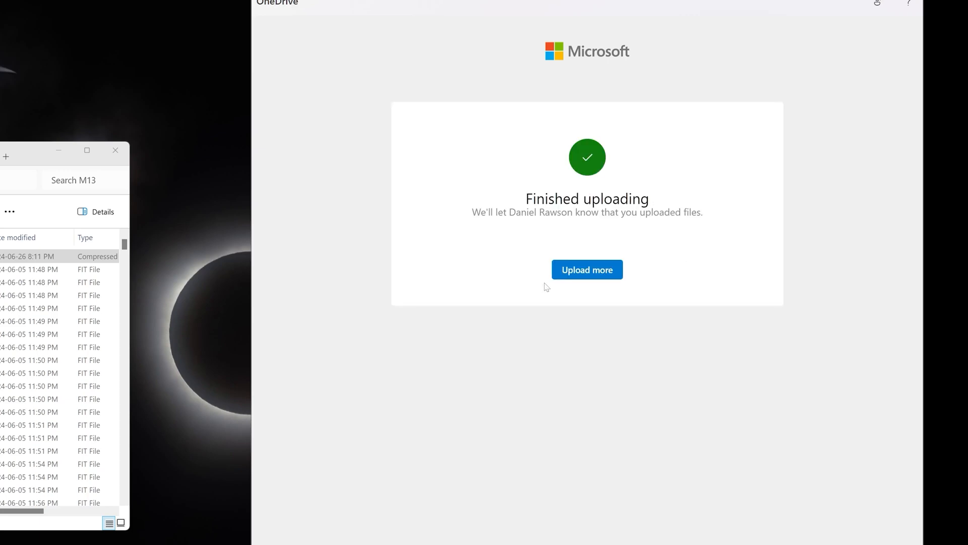
{"action": "mouse_move", "coordinate": [636, 213]}
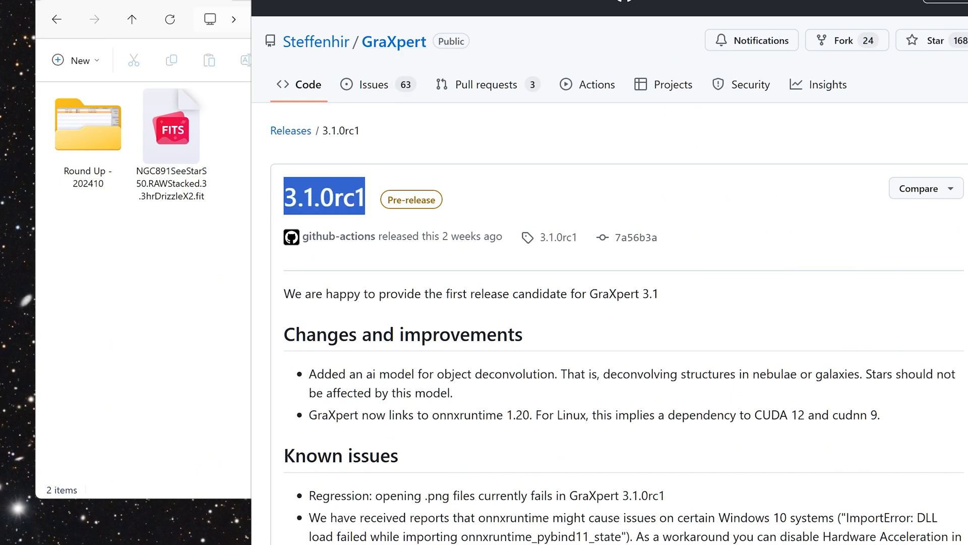
Step: Scroll the GraXpert 3.1.0rc1 release page down to its Assets installer list
{"action": "scroll", "scroll_direction": "down", "scroll_amount": 3}
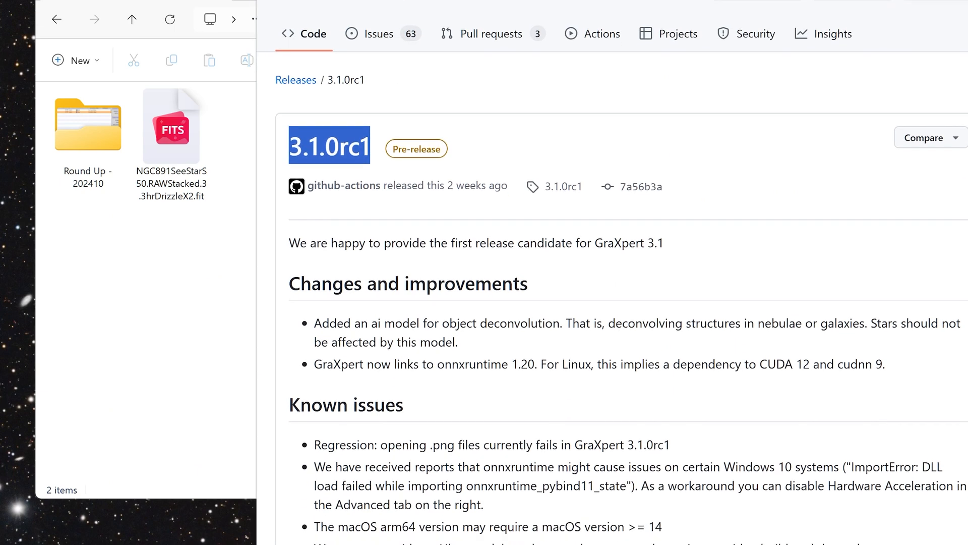
{"action": "scroll", "scroll_direction": "down", "scroll_amount": 3}
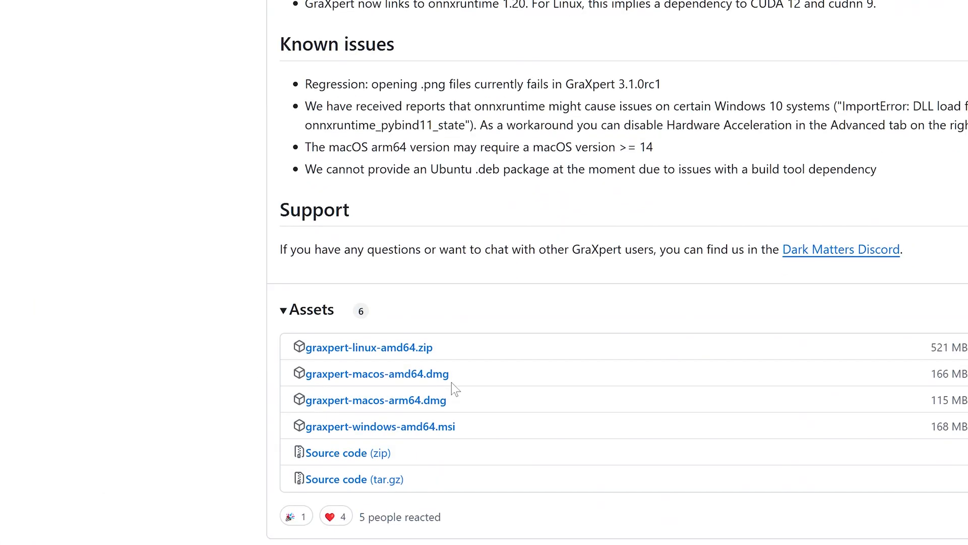
{"action": "mouse_move", "coordinate": [336, 479]}
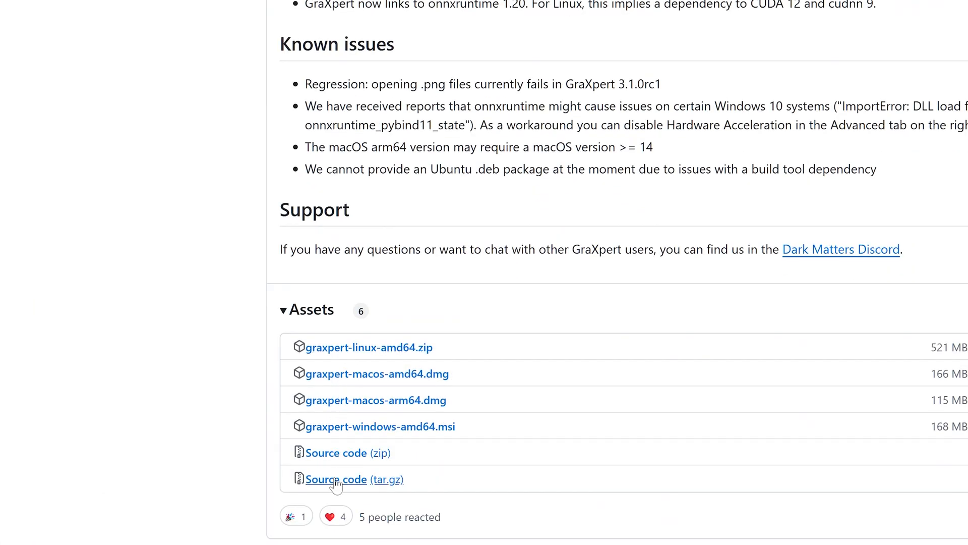
{"action": "mouse_move", "coordinate": [347, 331]}
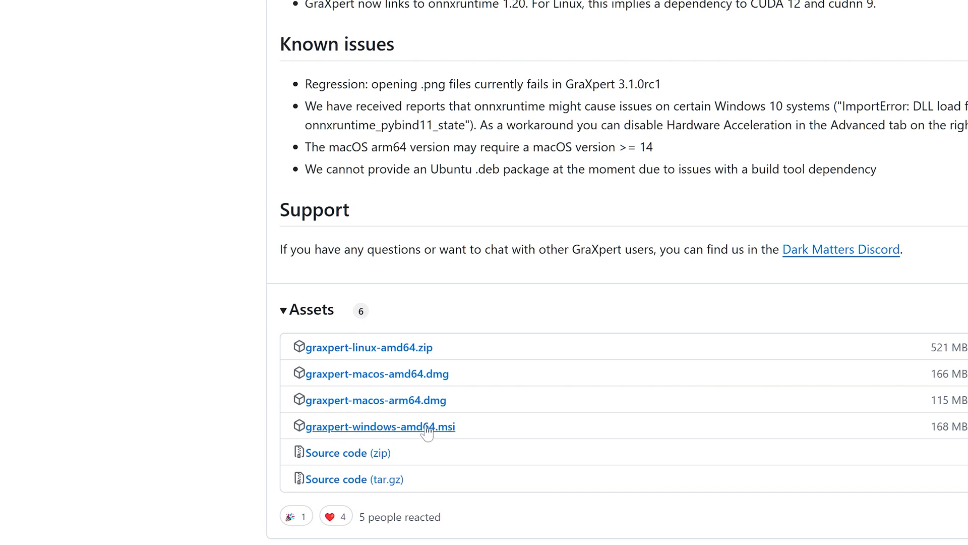
{"action": "mouse_move", "coordinate": [383, 428]}
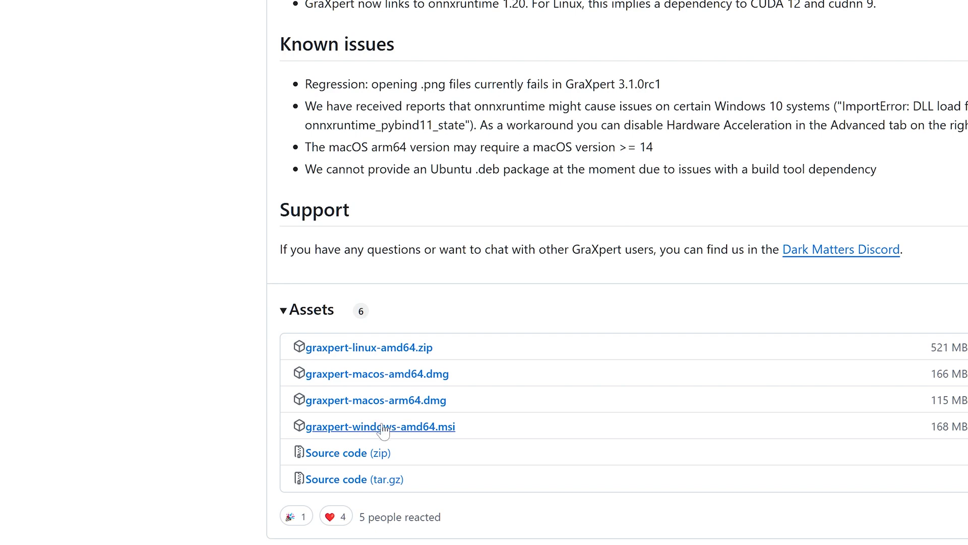
{"action": "mouse_move", "coordinate": [384, 387]}
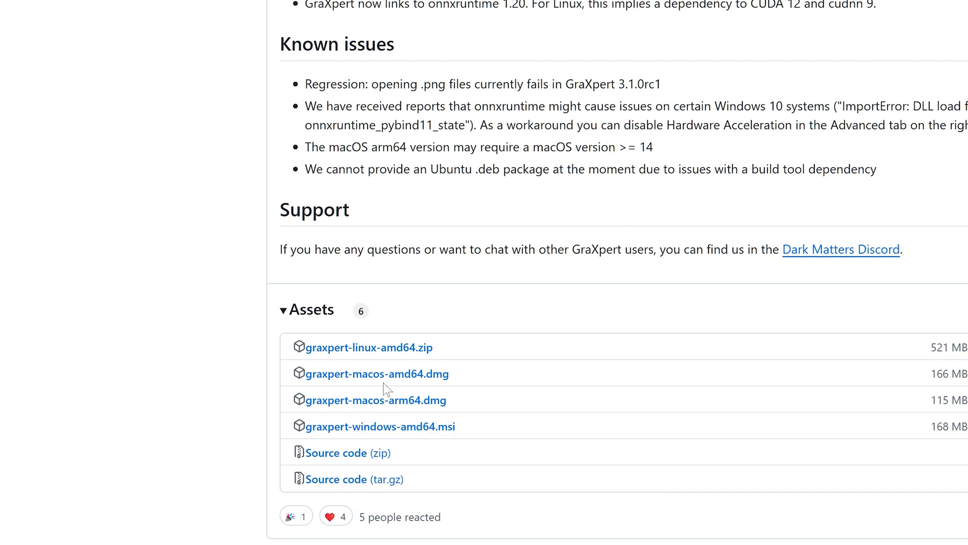
{"action": "mouse_move", "coordinate": [373, 359]}
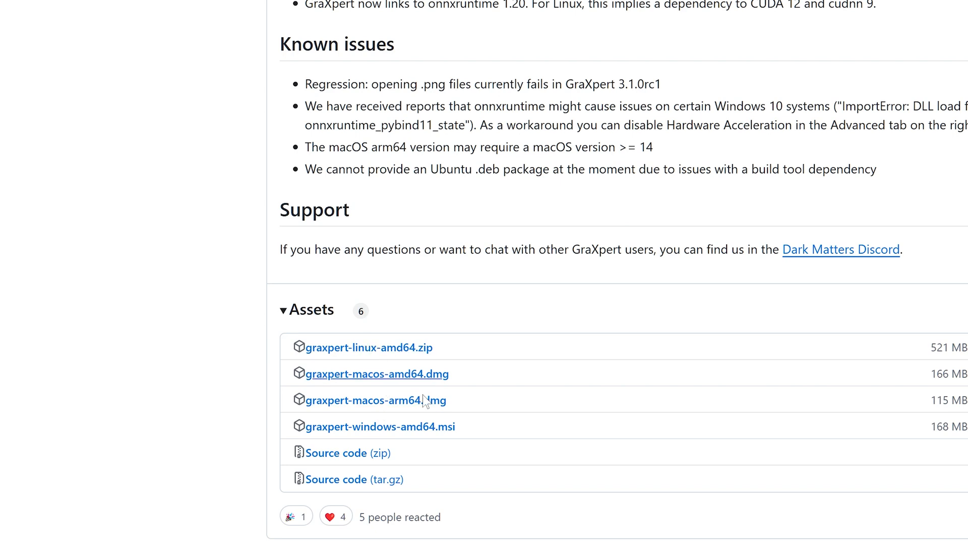
{"action": "mouse_move", "coordinate": [419, 435]}
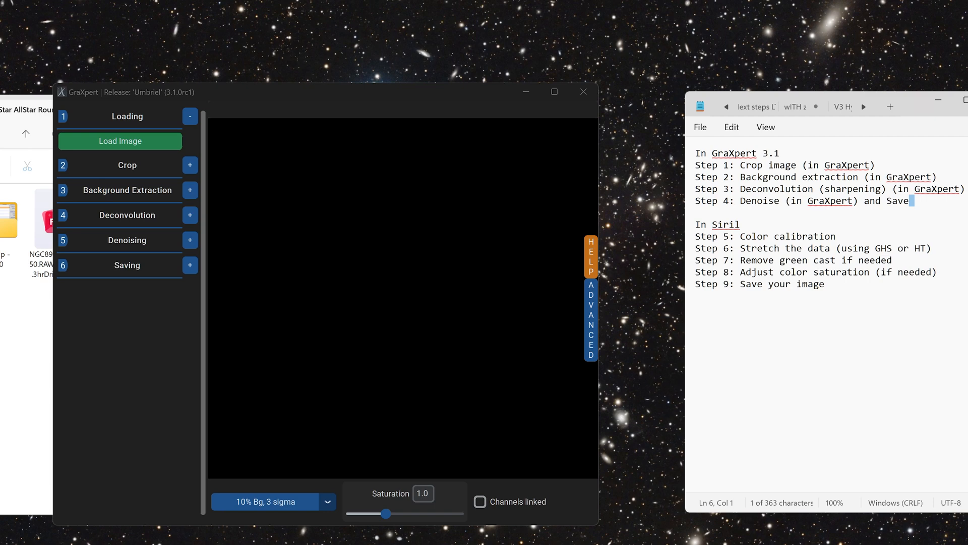
{"action": "mouse_move", "coordinate": [903, 140]}
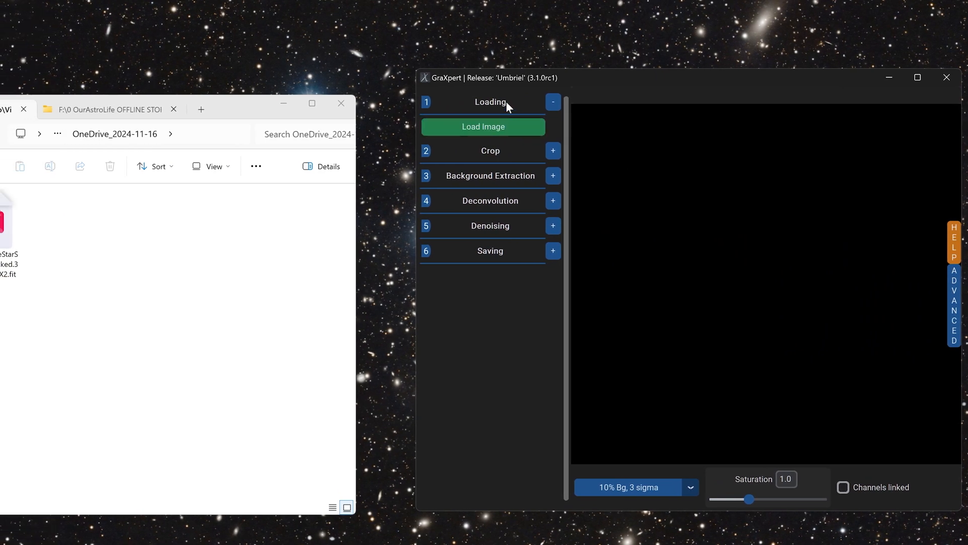
{"action": "mouse_move", "coordinate": [542, 111]}
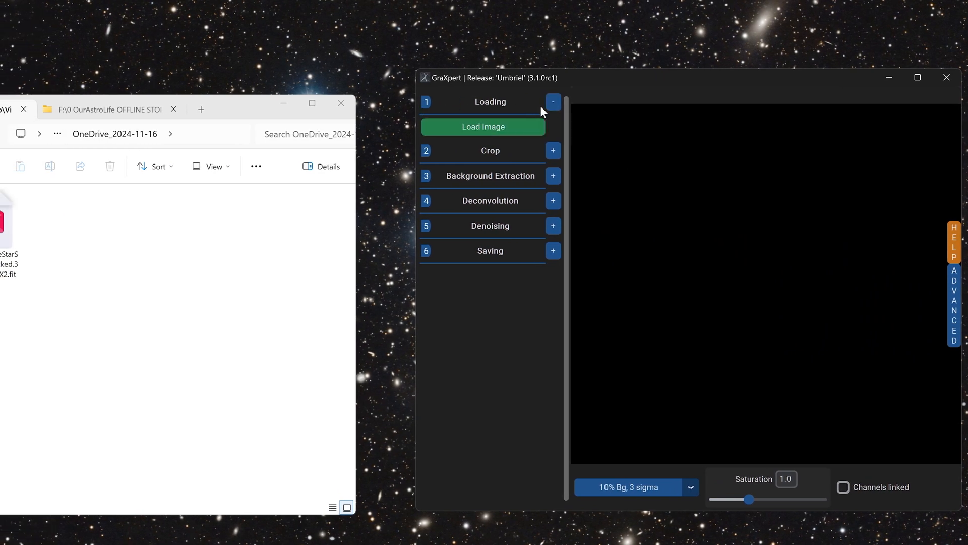
Step: Load the NGC891 stacked FIT image into GraXpert so the galaxy is displayed
{"action": "left_click", "coordinate": [552, 101]}
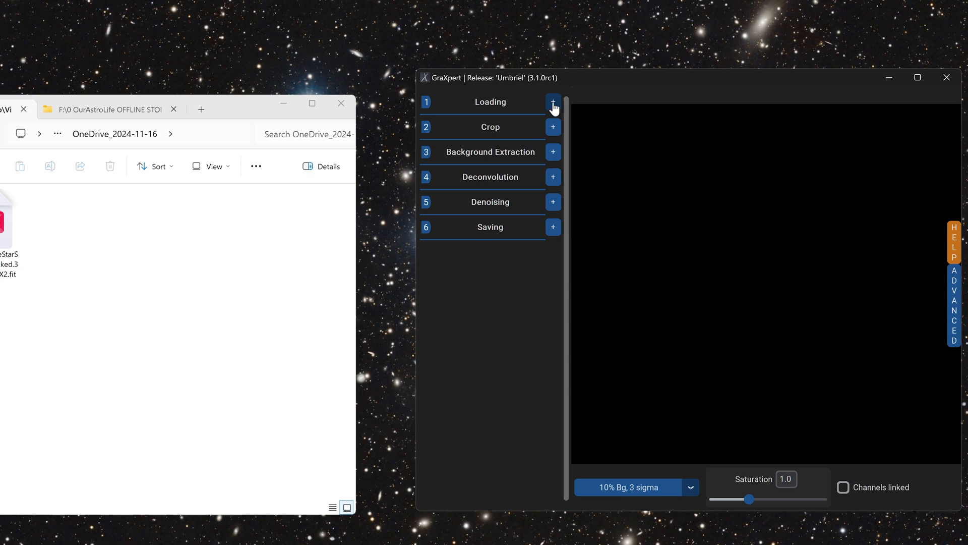
{"action": "left_click", "coordinate": [552, 102]}
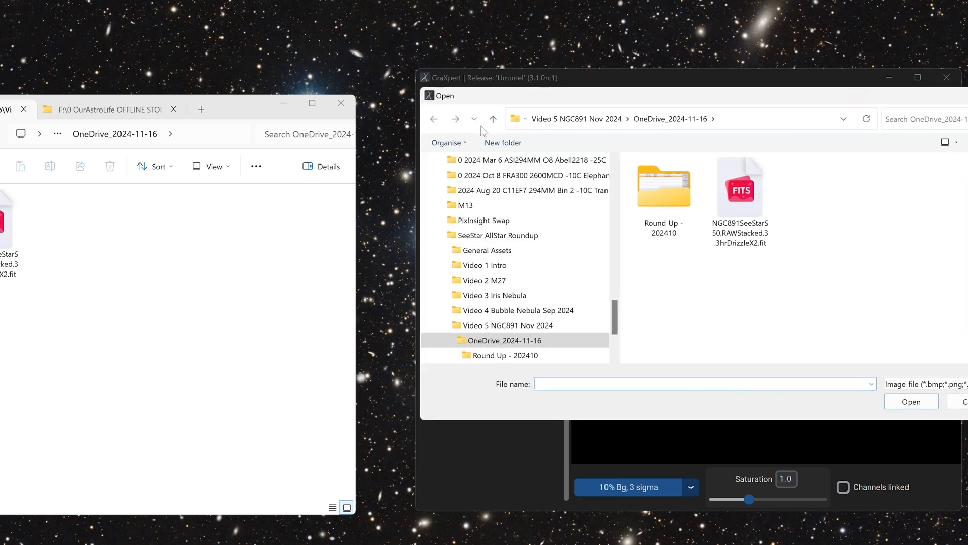
{"action": "left_click", "coordinate": [740, 191]}
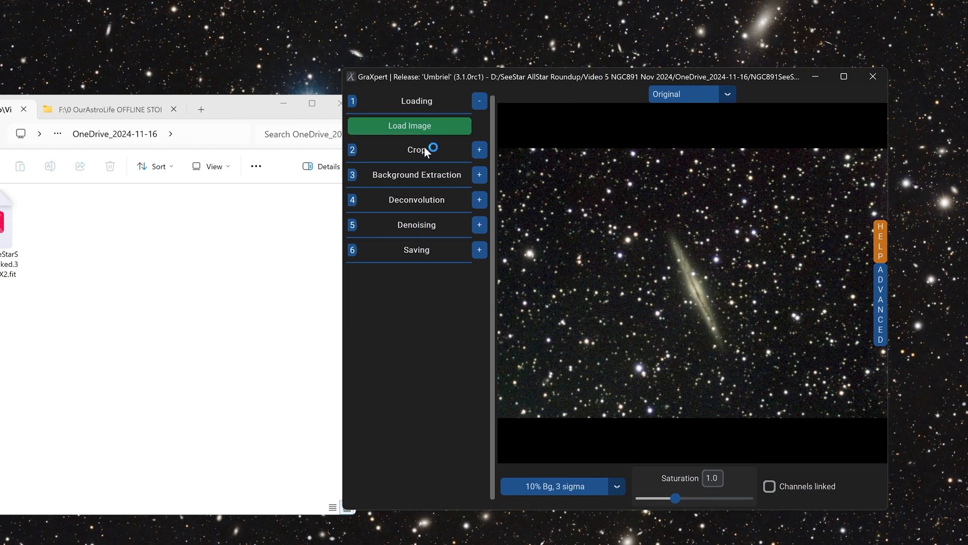
{"action": "left_click", "coordinate": [417, 149]}
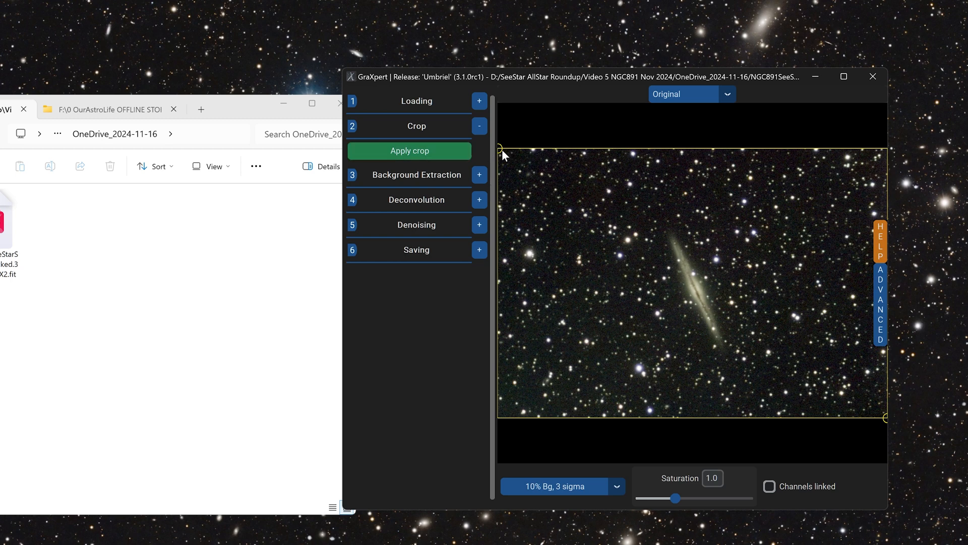
{"action": "left_click_drag", "start_coordinate": [499, 149], "coordinate": [564, 194]}
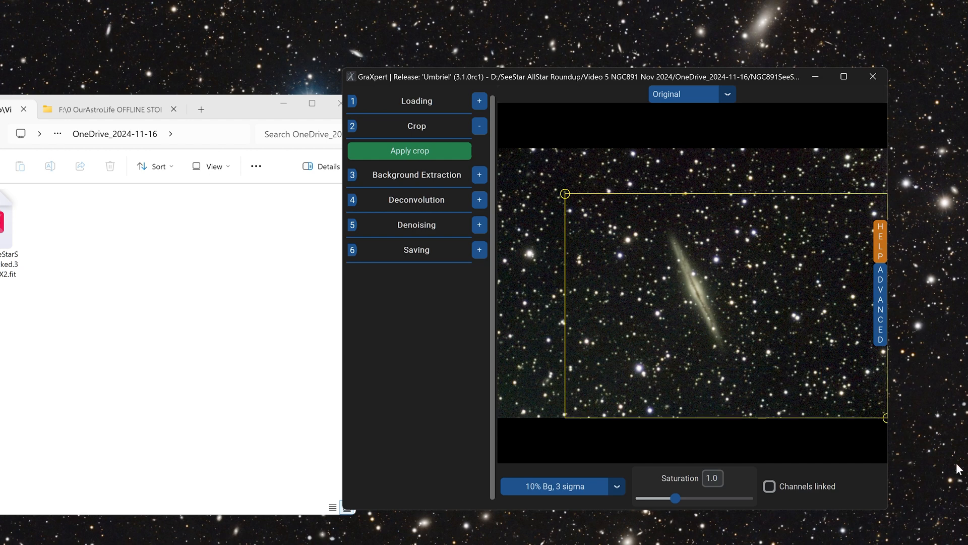
{"action": "left_click_drag", "start_coordinate": [564, 193], "coordinate": [497, 148]}
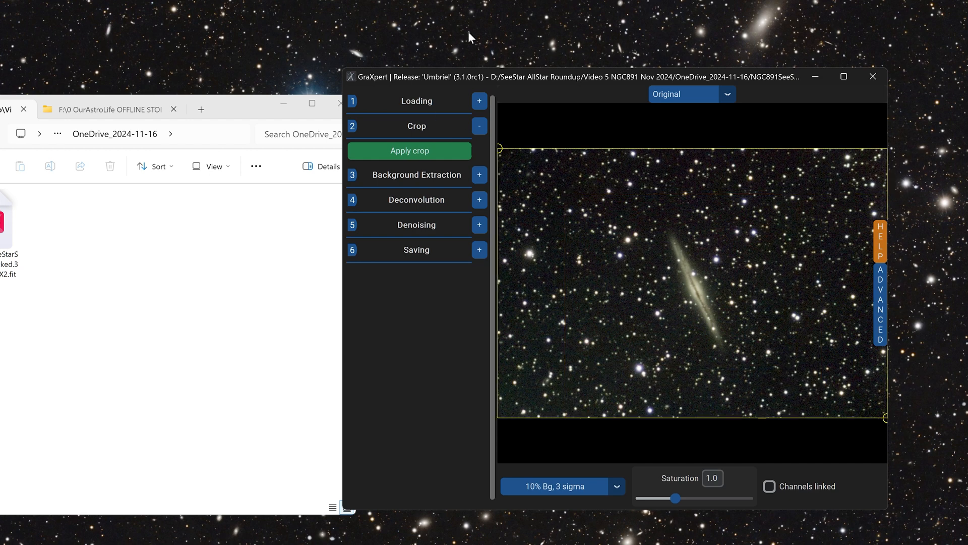
{"action": "mouse_move", "coordinate": [622, 268]}
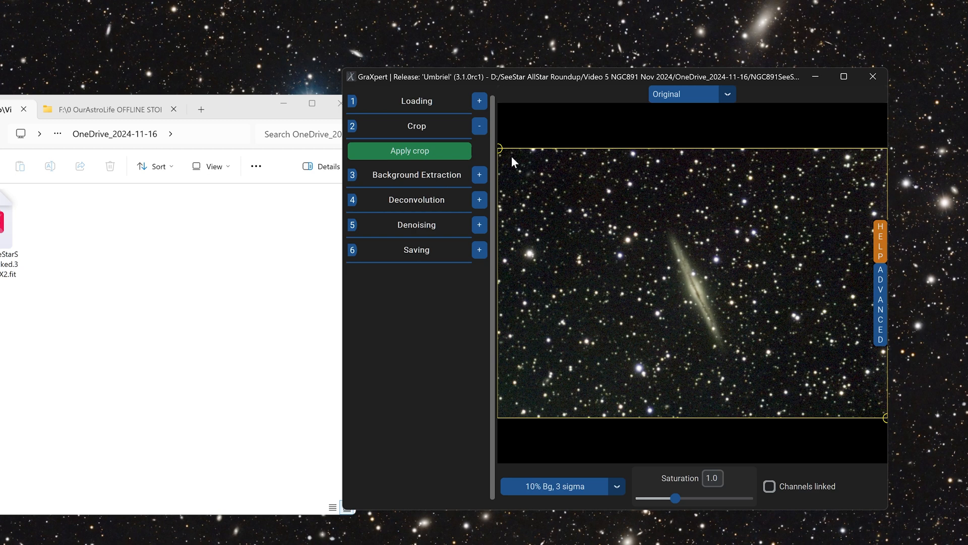
{"action": "left_click_drag", "start_coordinate": [500, 148], "coordinate": [523, 166]}
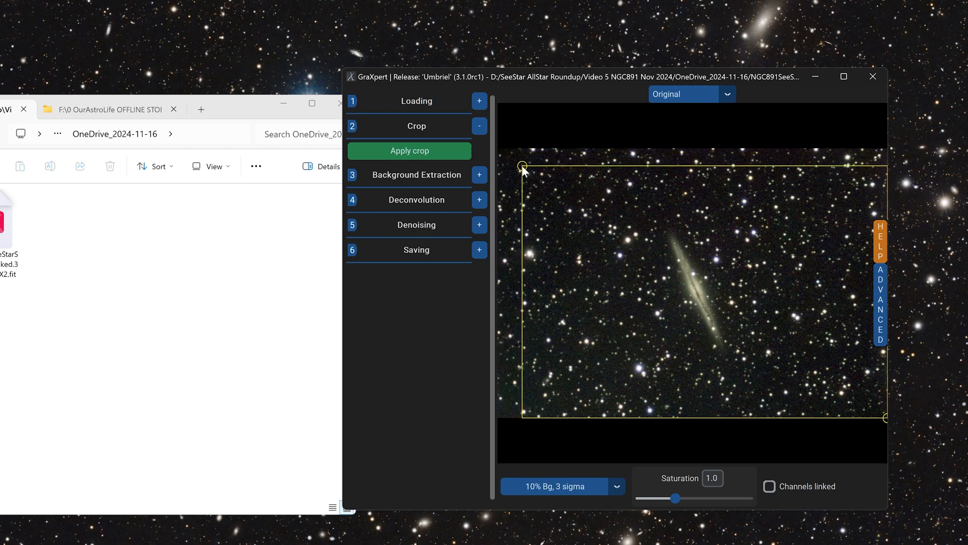
{"action": "left_click_drag", "start_coordinate": [885, 419], "coordinate": [862, 401]}
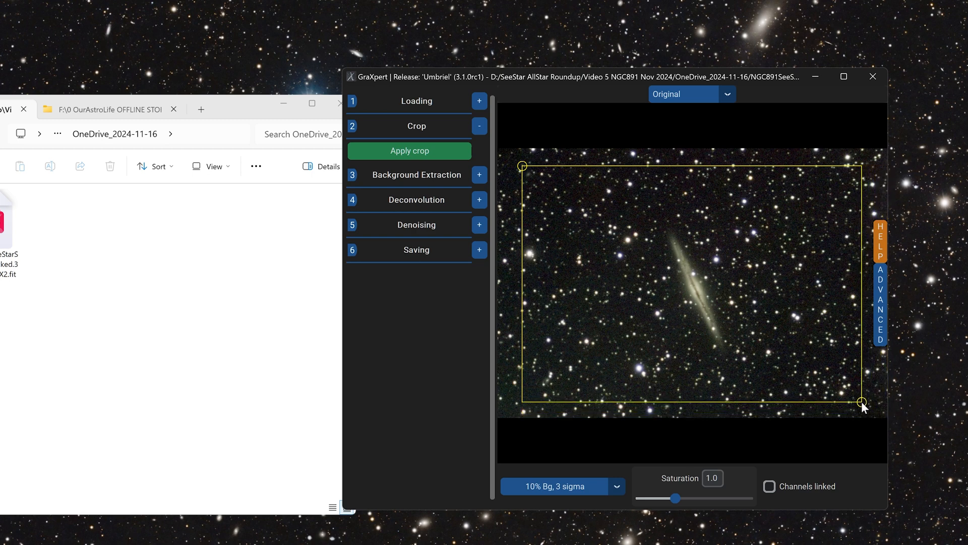
{"action": "left_click_drag", "start_coordinate": [861, 401], "coordinate": [822, 390]}
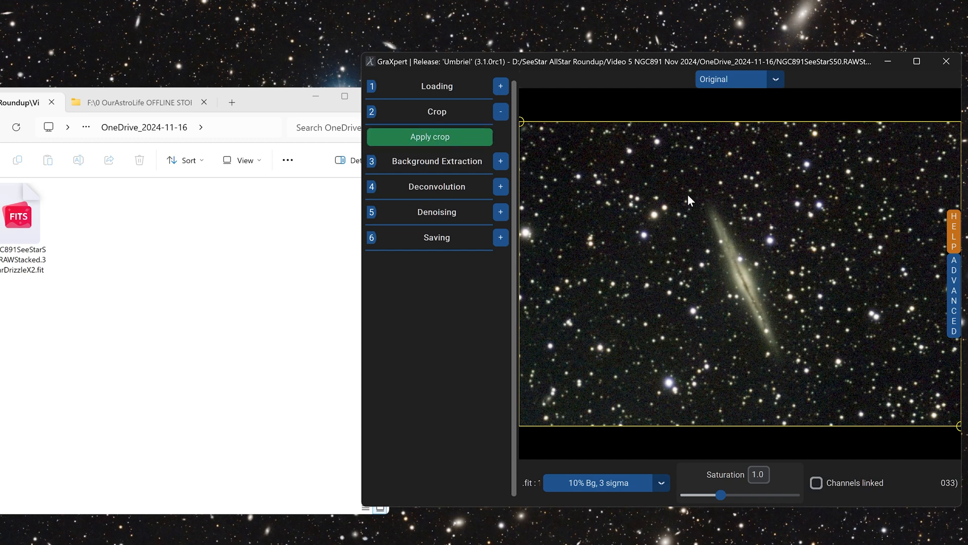
{"action": "mouse_move", "coordinate": [725, 113]}
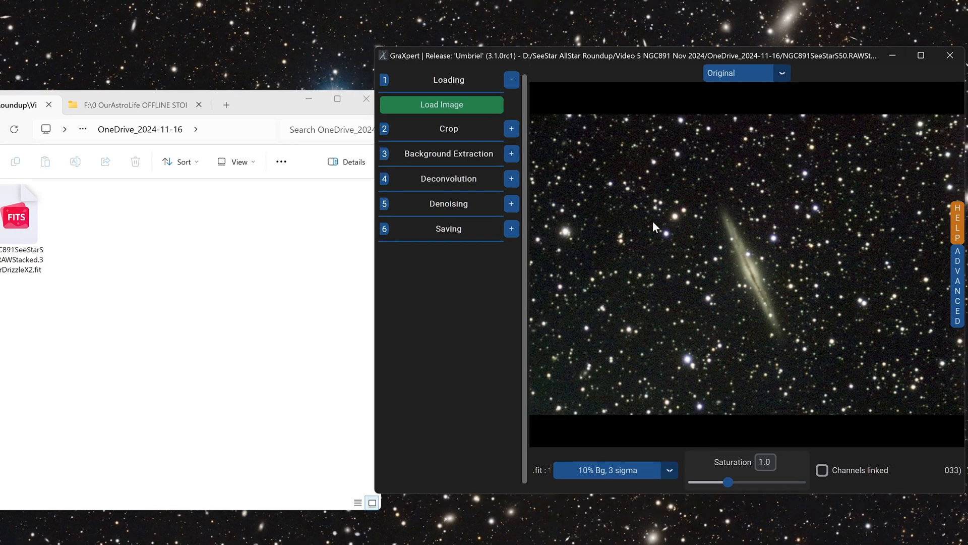
{"action": "mouse_move", "coordinate": [494, 157]}
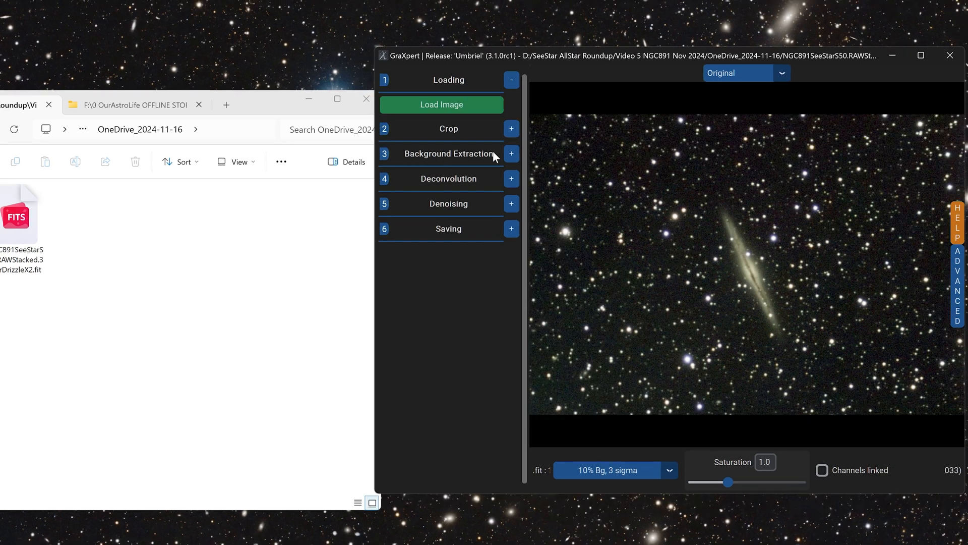
Step: Run AI background extraction with smoothing 0.0 to remove the sky gradient
{"action": "left_click", "coordinate": [511, 154]}
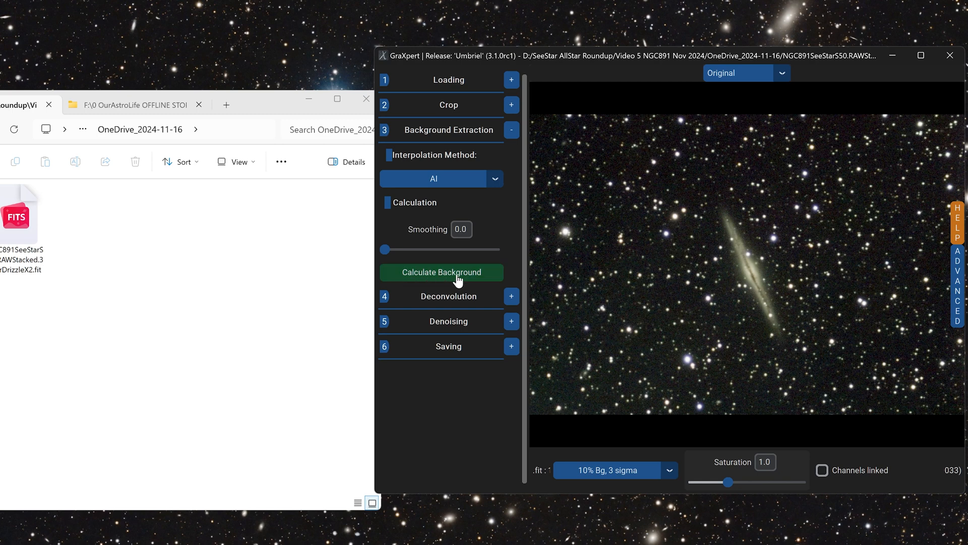
{"action": "left_click", "coordinate": [442, 272]}
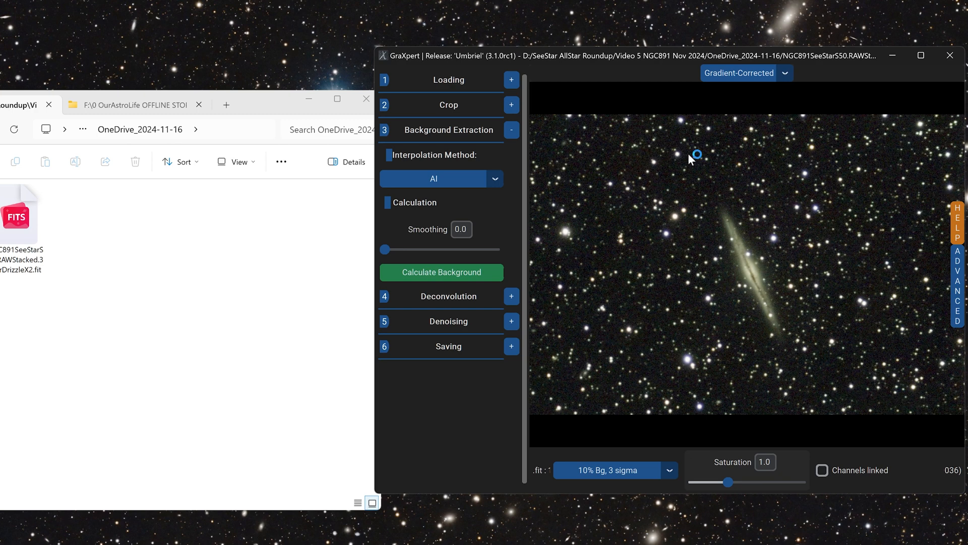
{"action": "mouse_move", "coordinate": [835, 367]}
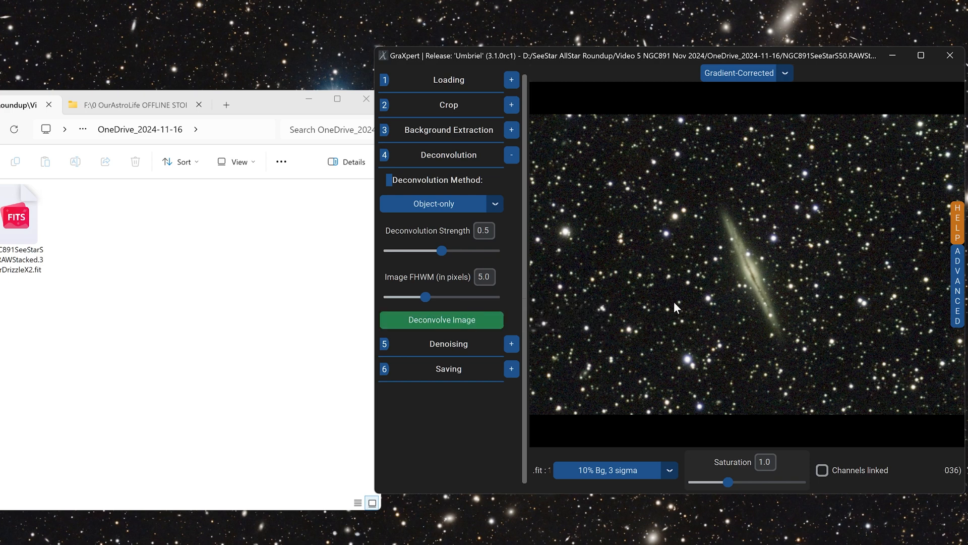
{"action": "mouse_move", "coordinate": [725, 259]}
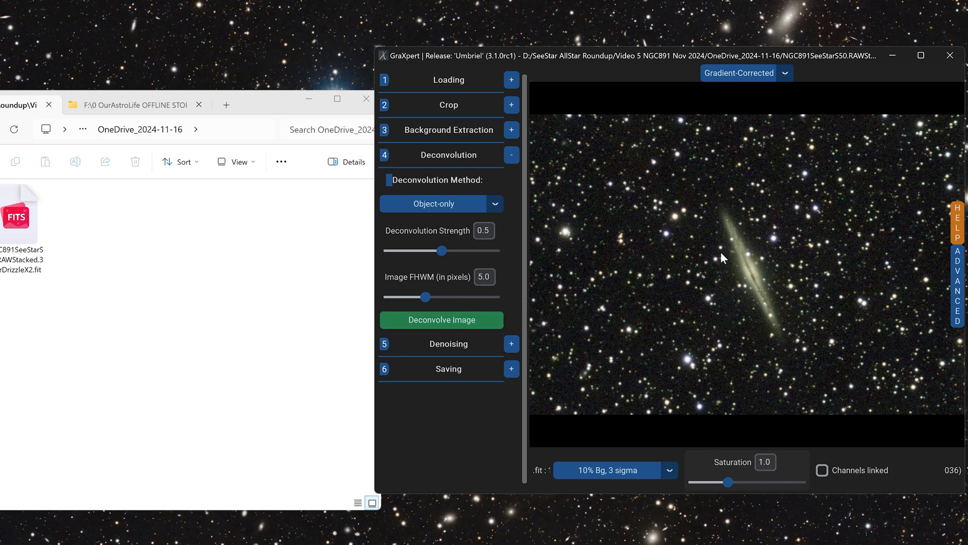
{"action": "mouse_move", "coordinate": [801, 244]}
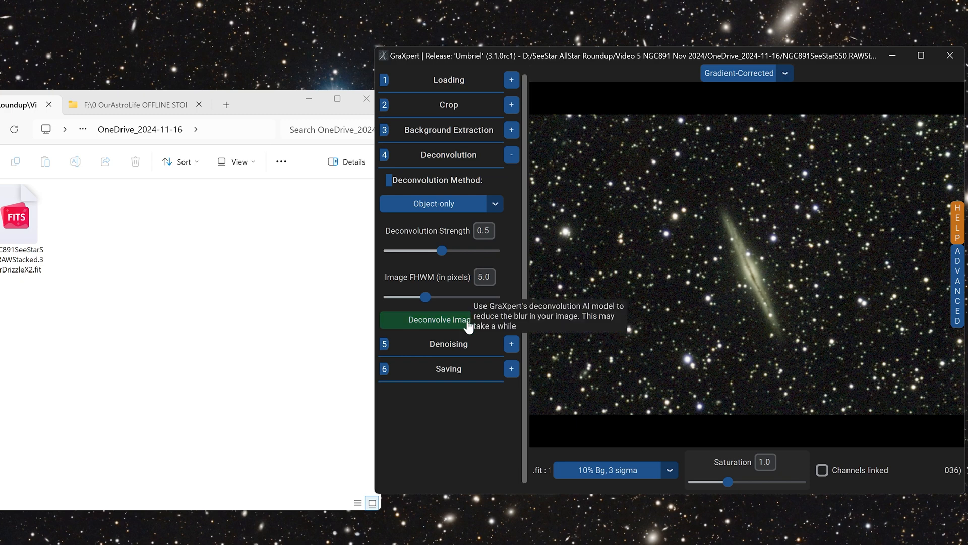
Step: Deconvolve the image object-only at strength 0.5, FWHM 5.0, and review image versions
{"action": "left_click", "coordinate": [441, 319]}
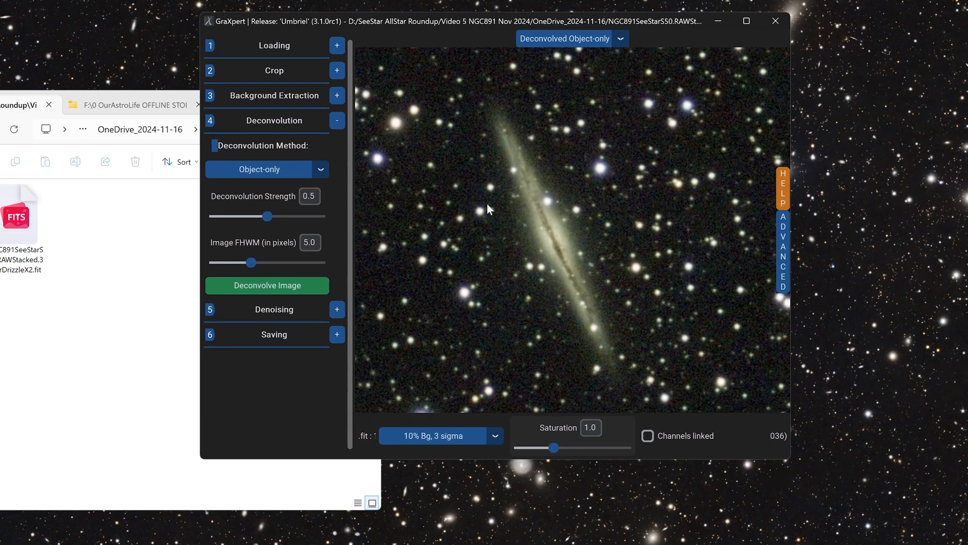
{"action": "mouse_move", "coordinate": [622, 58]}
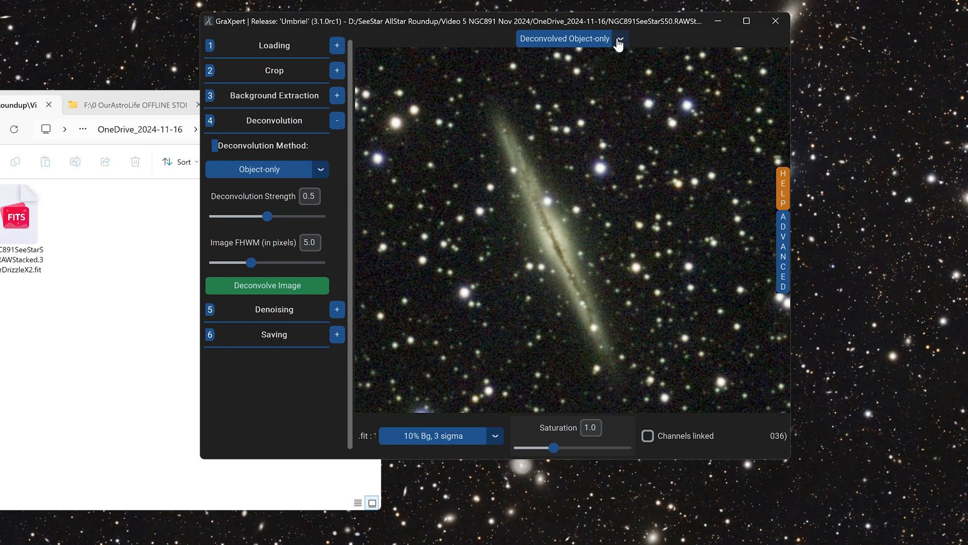
{"action": "left_click", "coordinate": [571, 38]}
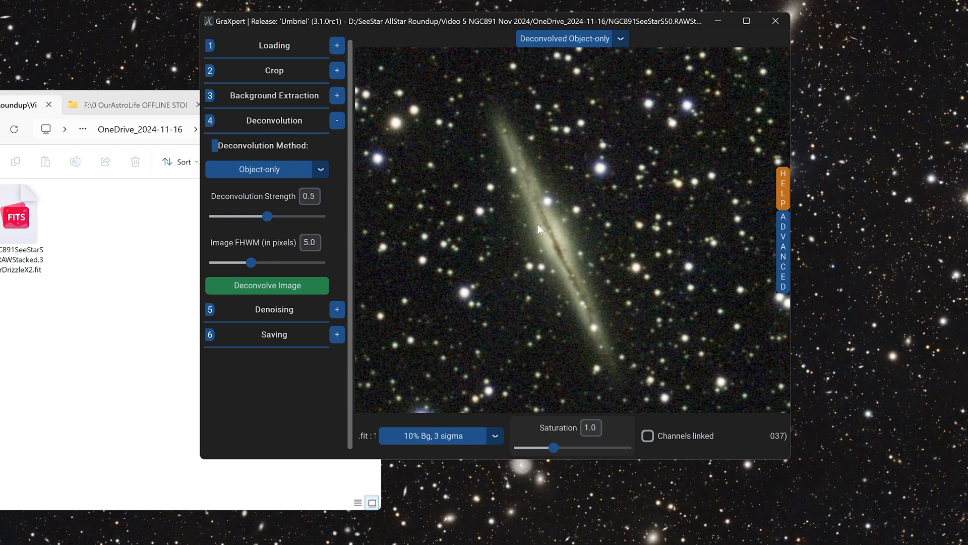
{"action": "mouse_move", "coordinate": [553, 262]}
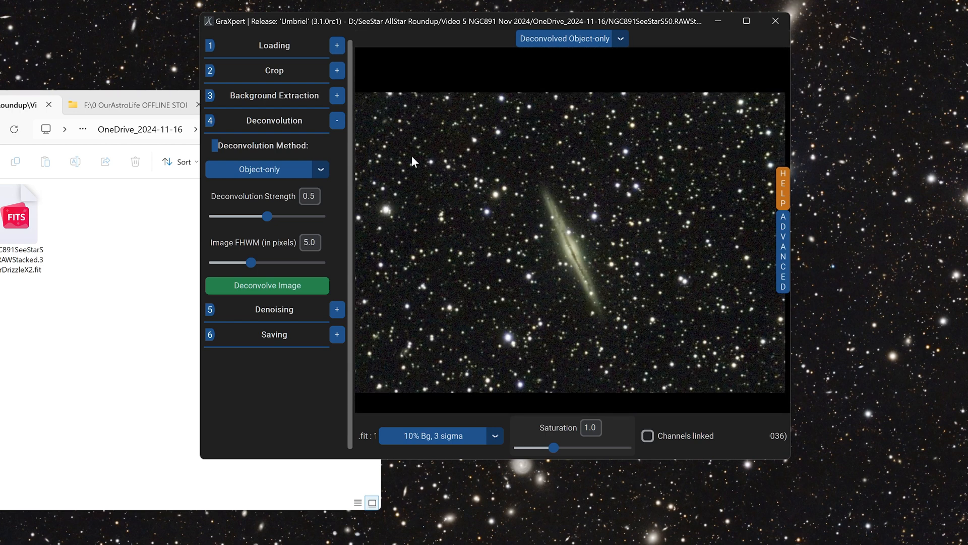
{"action": "left_click", "coordinate": [620, 38]}
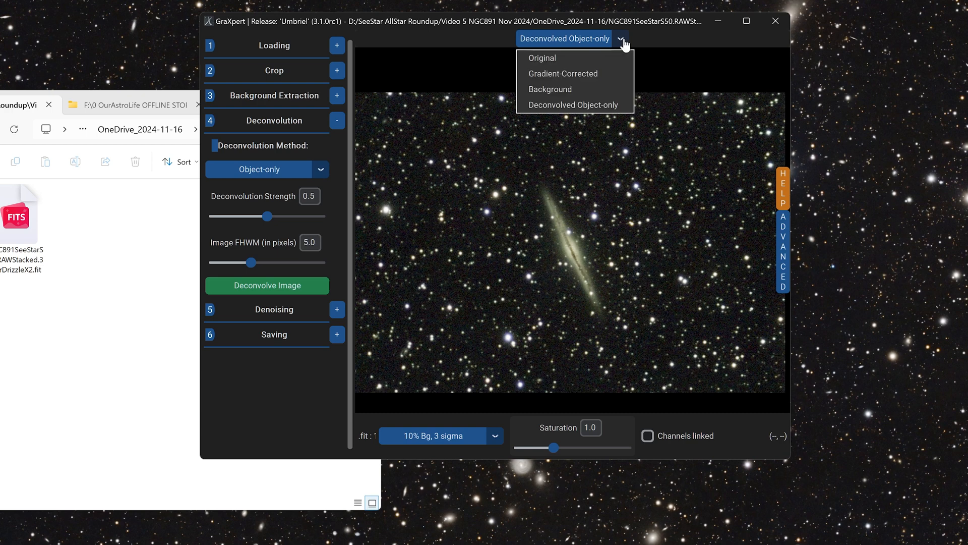
{"action": "mouse_move", "coordinate": [562, 104]}
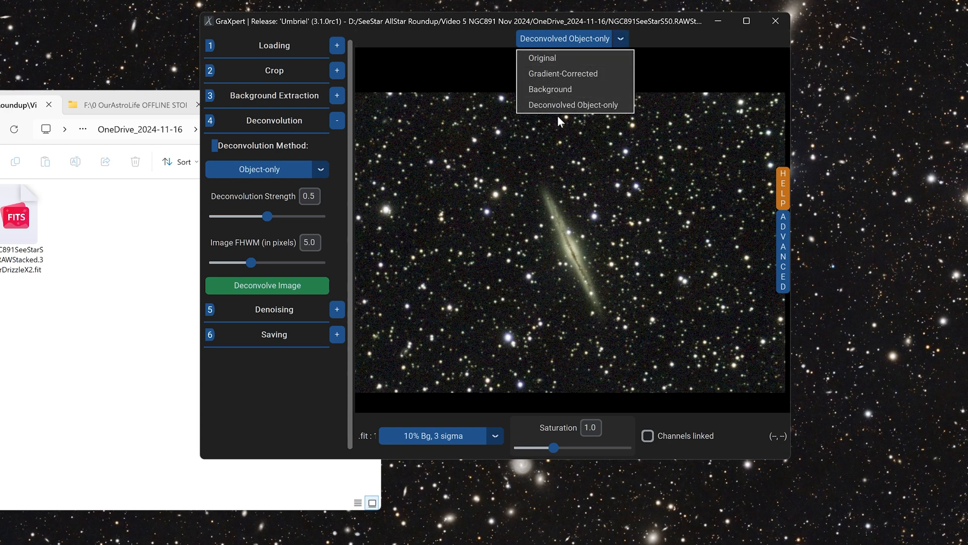
Step: Dismiss the version list, leaving the Deconvolved Object-only image displayed
{"action": "left_click", "coordinate": [572, 104]}
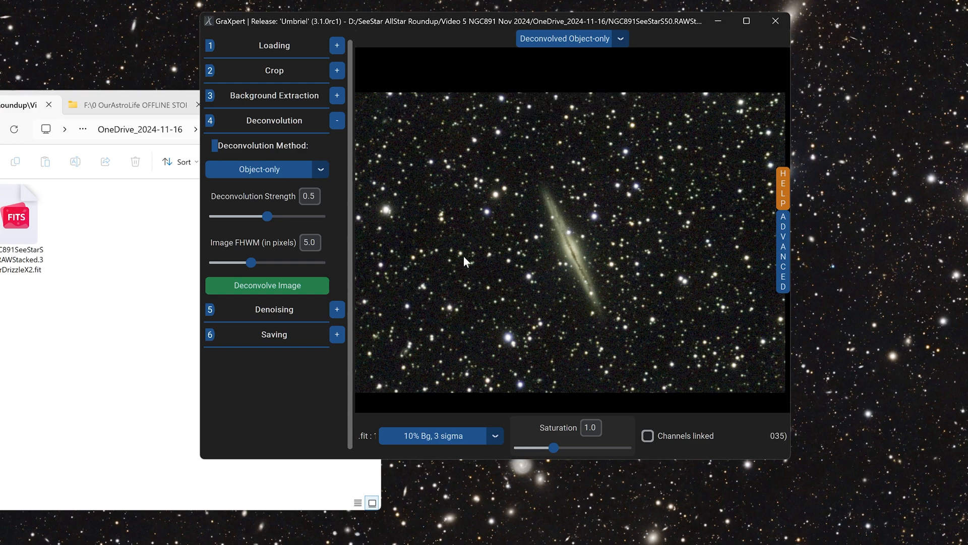
{"action": "mouse_move", "coordinate": [558, 98]}
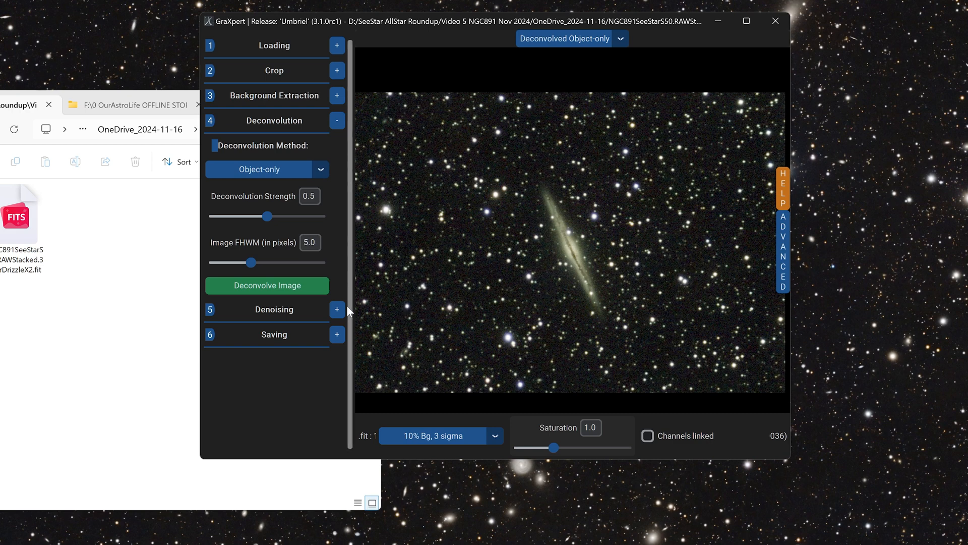
Step: Denoise the image at strength 0.5 and keep the Denoised version showing
{"action": "left_click", "coordinate": [337, 120]}
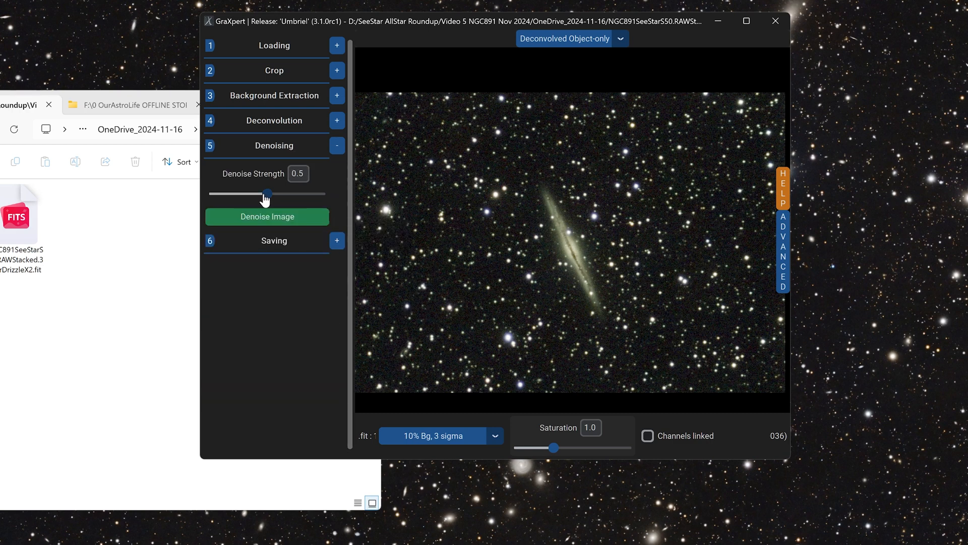
{"action": "mouse_move", "coordinate": [281, 224]}
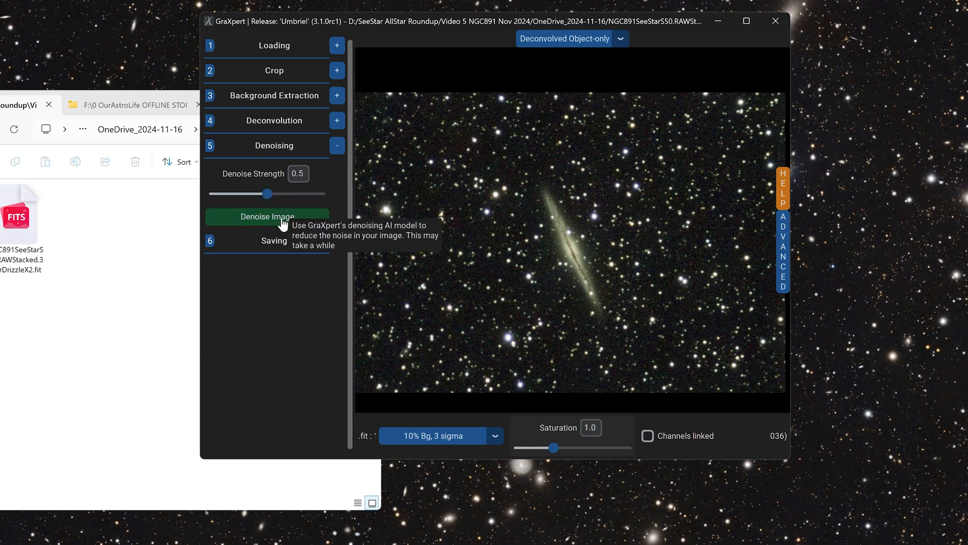
{"action": "left_click", "coordinate": [266, 216]}
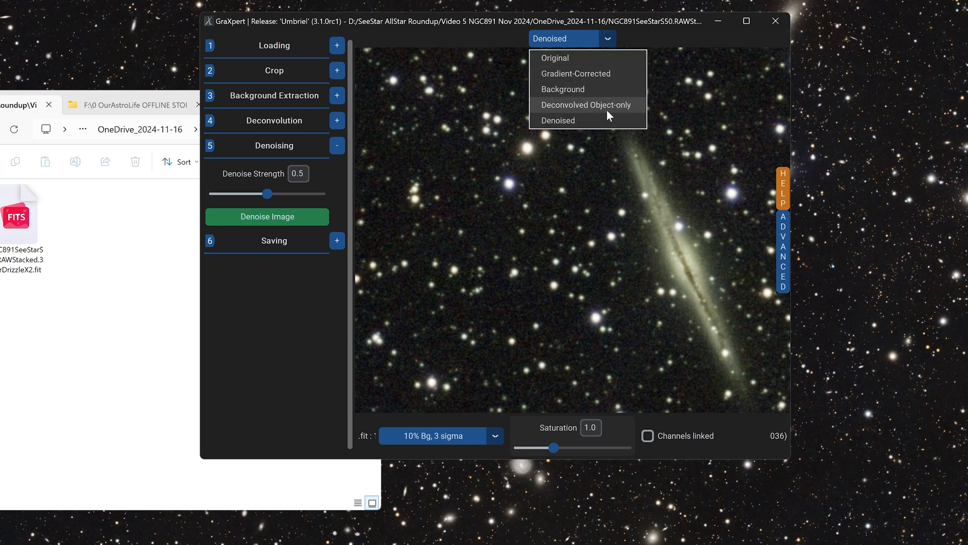
{"action": "left_click", "coordinate": [585, 103]}
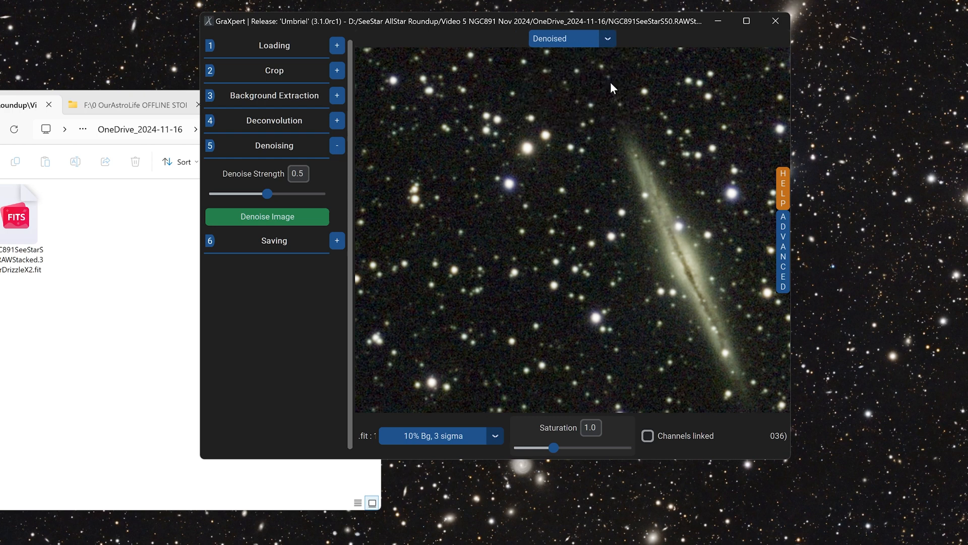
{"action": "left_click", "coordinate": [571, 38]}
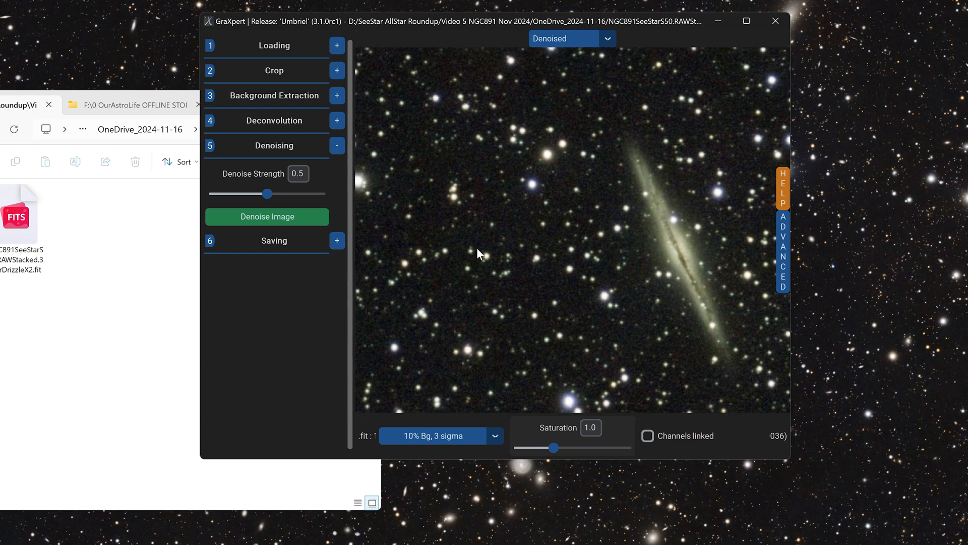
{"action": "mouse_move", "coordinate": [266, 218]}
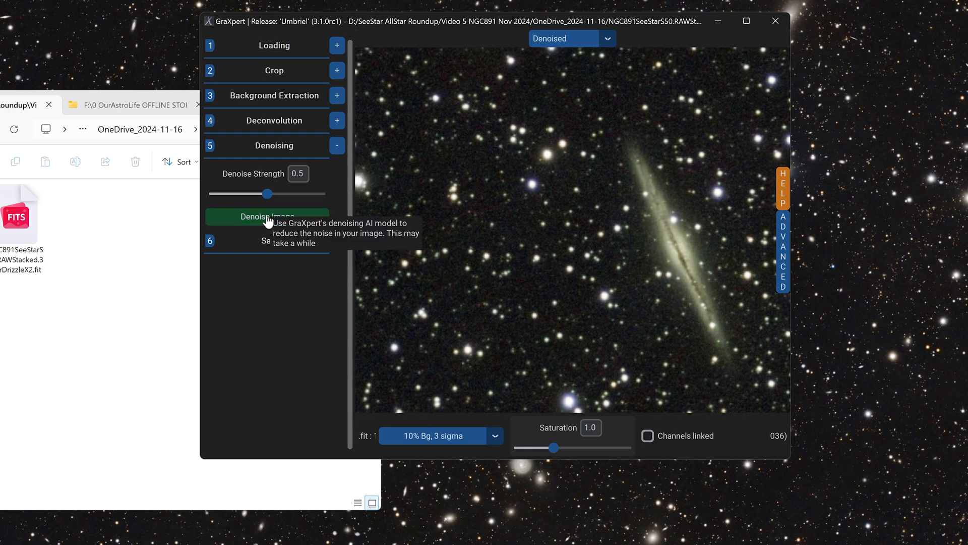
{"action": "mouse_move", "coordinate": [361, 210]}
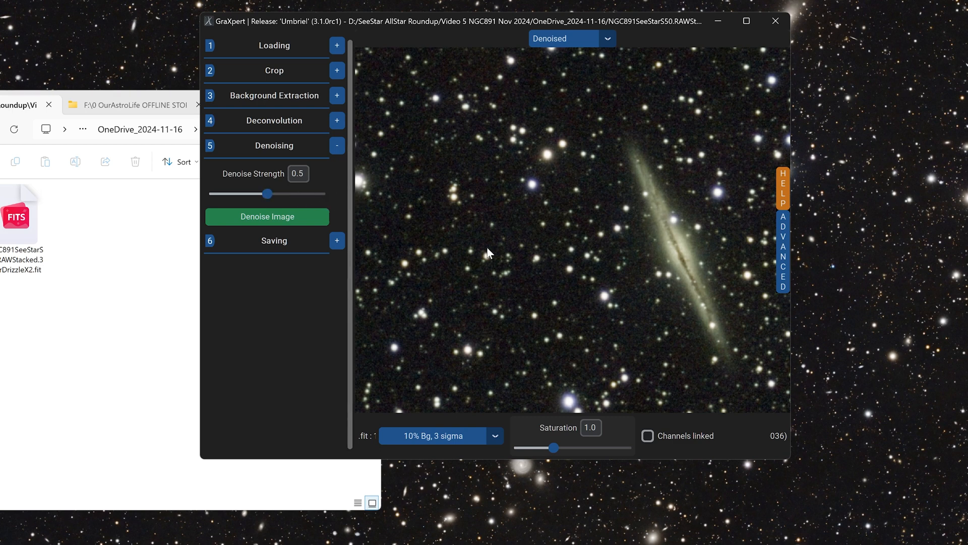
{"action": "mouse_move", "coordinate": [528, 282]}
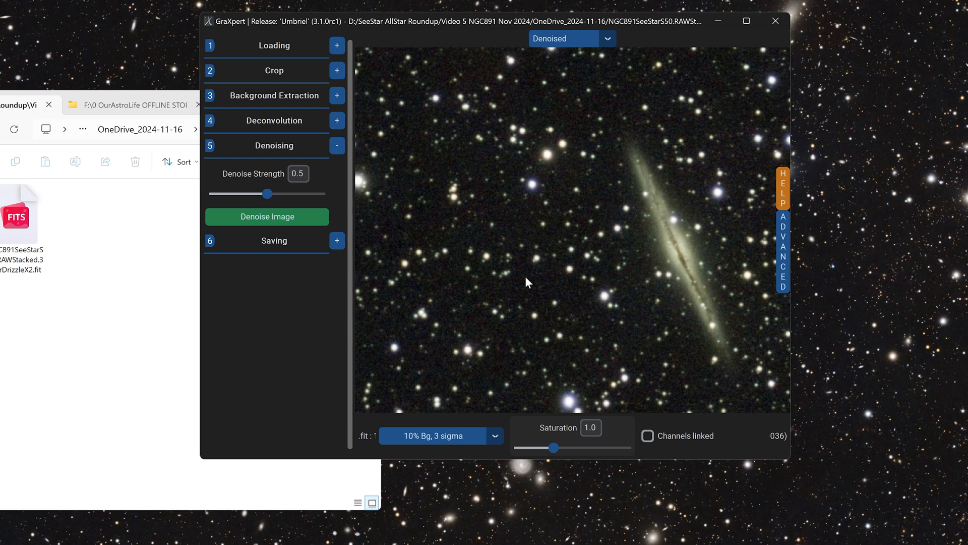
{"action": "mouse_move", "coordinate": [528, 277]}
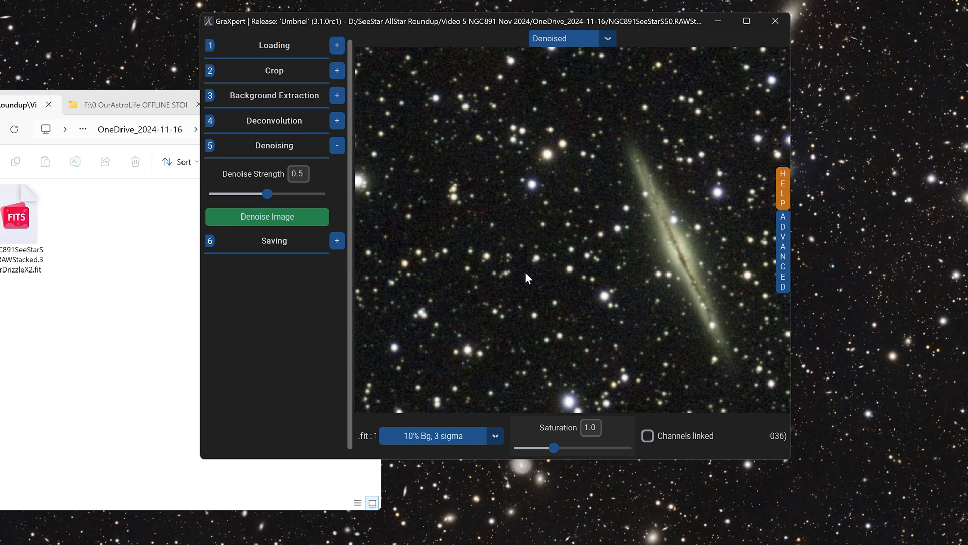
{"action": "mouse_move", "coordinate": [501, 251]}
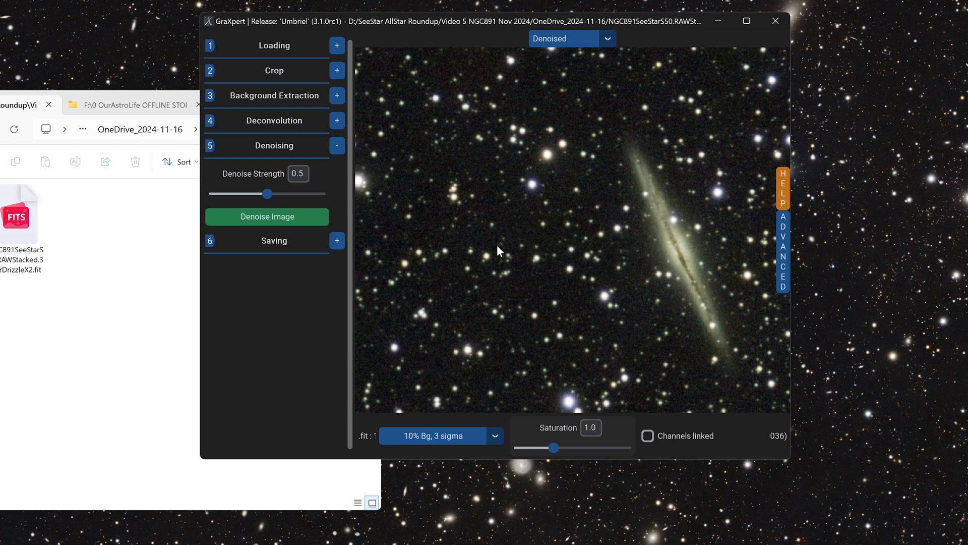
{"action": "mouse_move", "coordinate": [233, 189]}
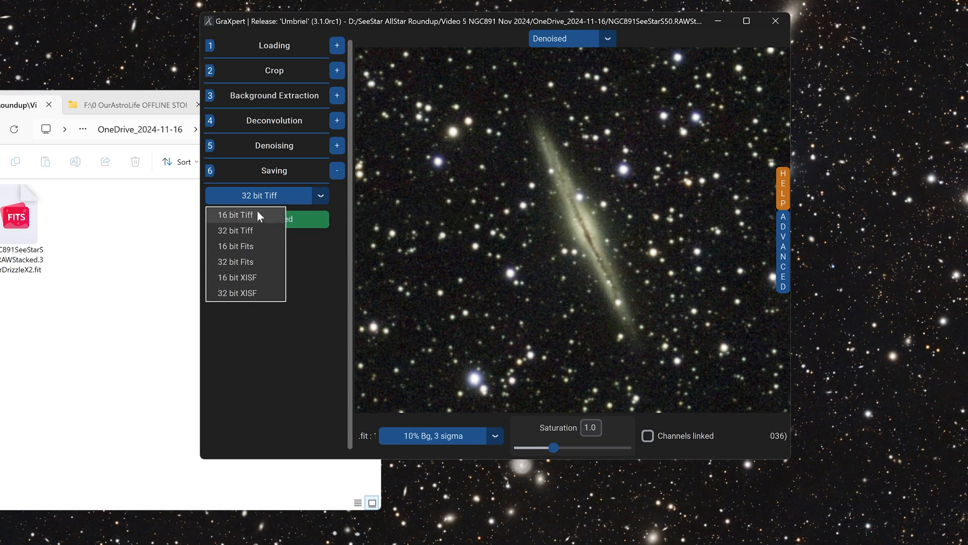
{"action": "mouse_move", "coordinate": [464, 229]}
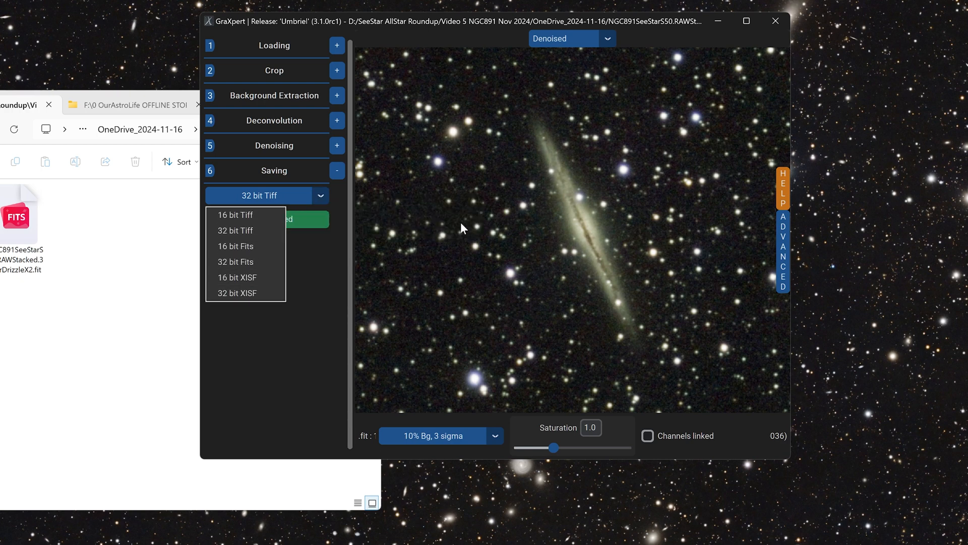
{"action": "mouse_move", "coordinate": [355, 242]}
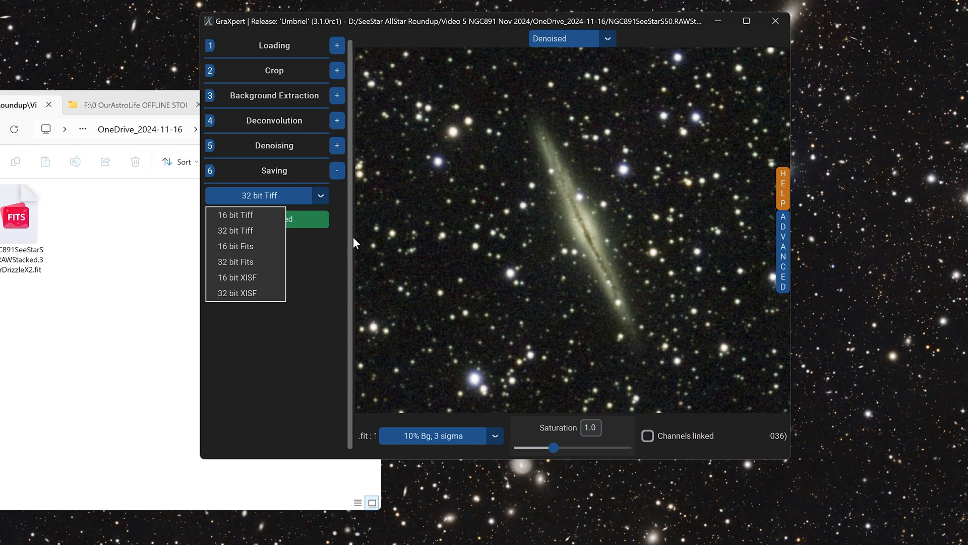
{"action": "mouse_move", "coordinate": [238, 277]}
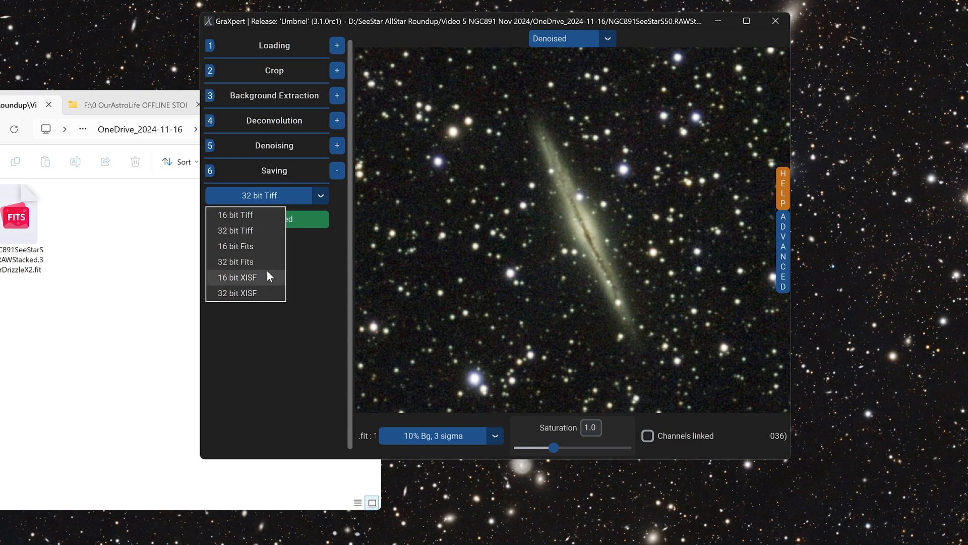
{"action": "mouse_move", "coordinate": [259, 266]}
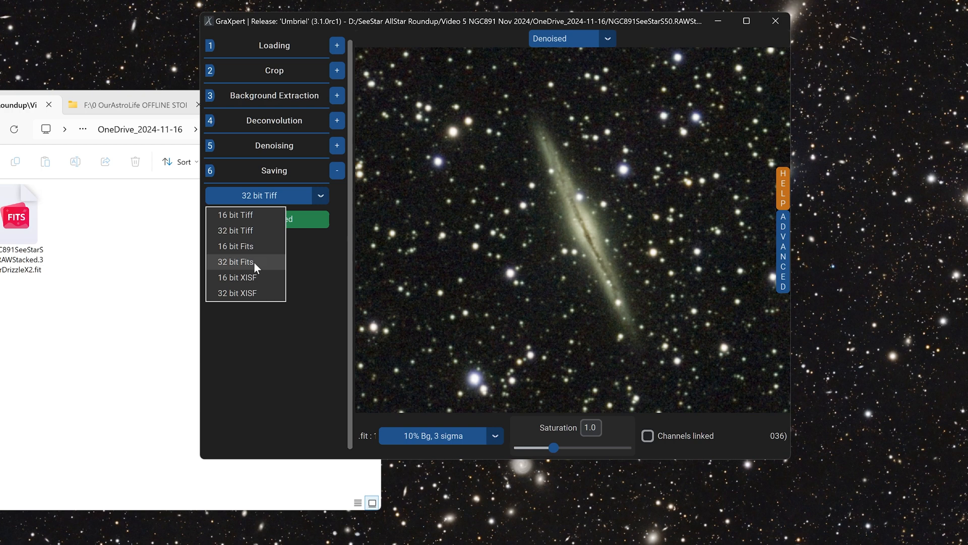
Step: Save the denoised NGC891 image as a 32-bit FITS file under the suggested name
{"action": "left_click", "coordinate": [235, 261]}
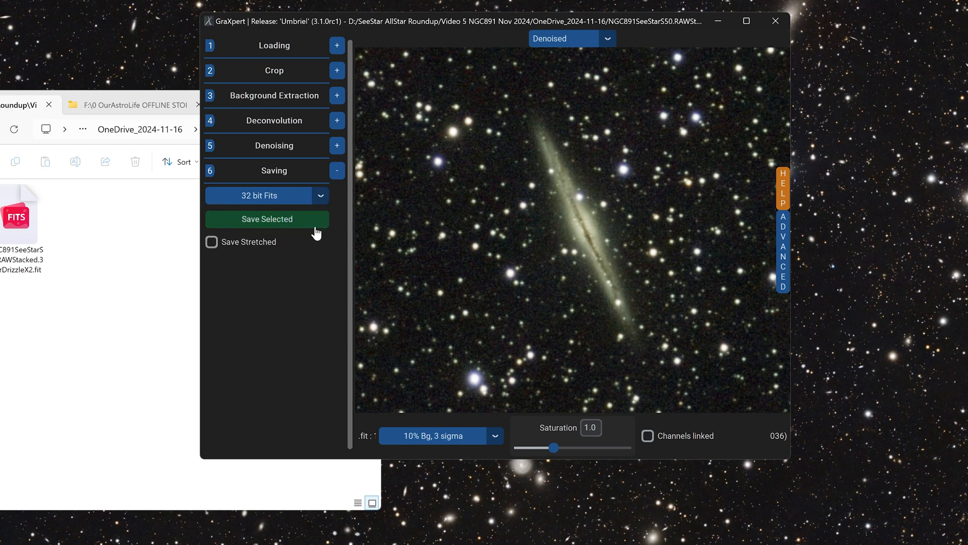
{"action": "left_click", "coordinate": [267, 219]}
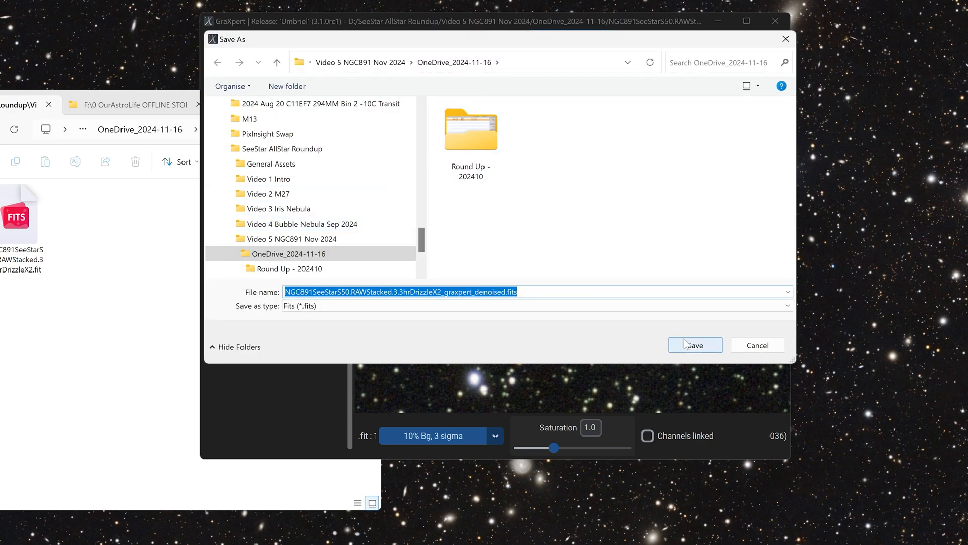
{"action": "left_click", "coordinate": [694, 345]}
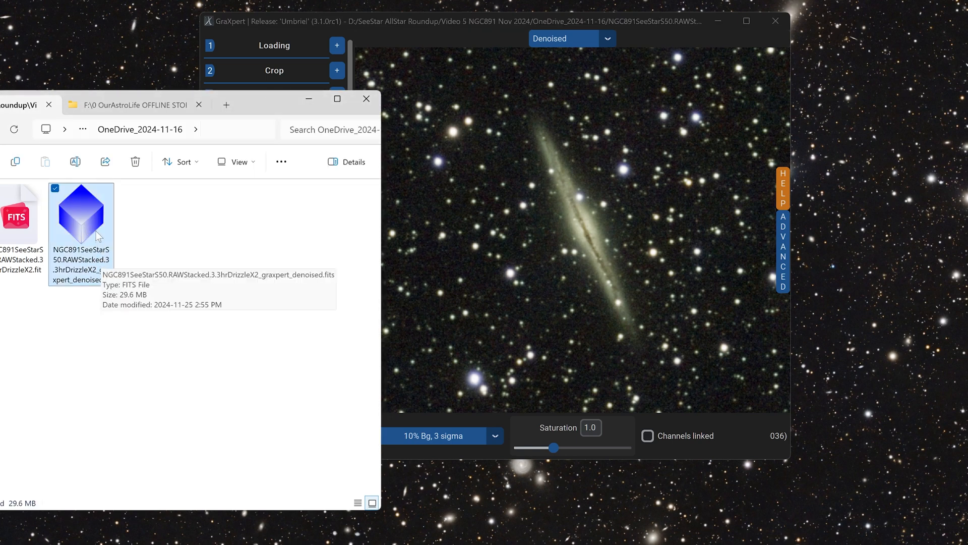
{"action": "mouse_move", "coordinate": [73, 289]}
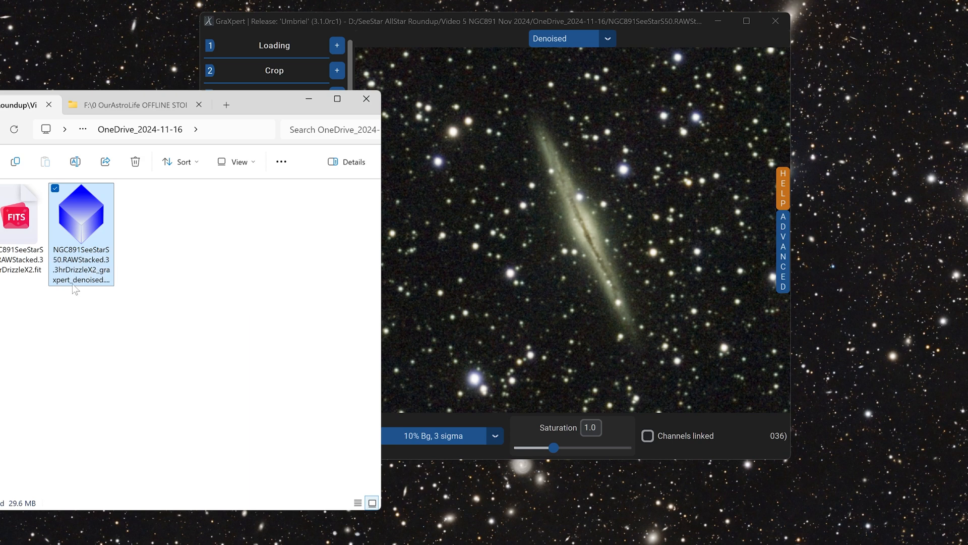
{"action": "mouse_move", "coordinate": [78, 214]}
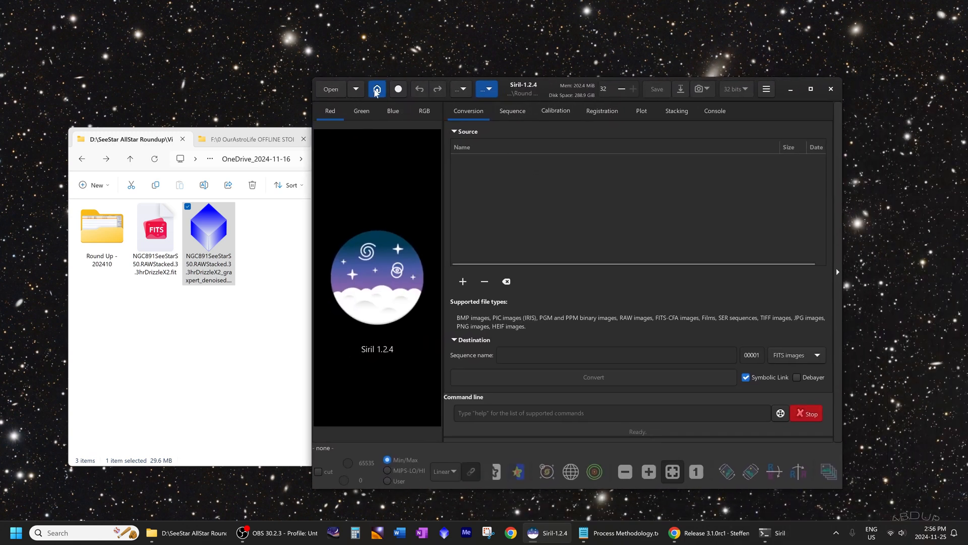
Step: Browse for Siril's working folder, then select the denoised NGC891 FITS file
{"action": "left_click", "coordinate": [356, 89]}
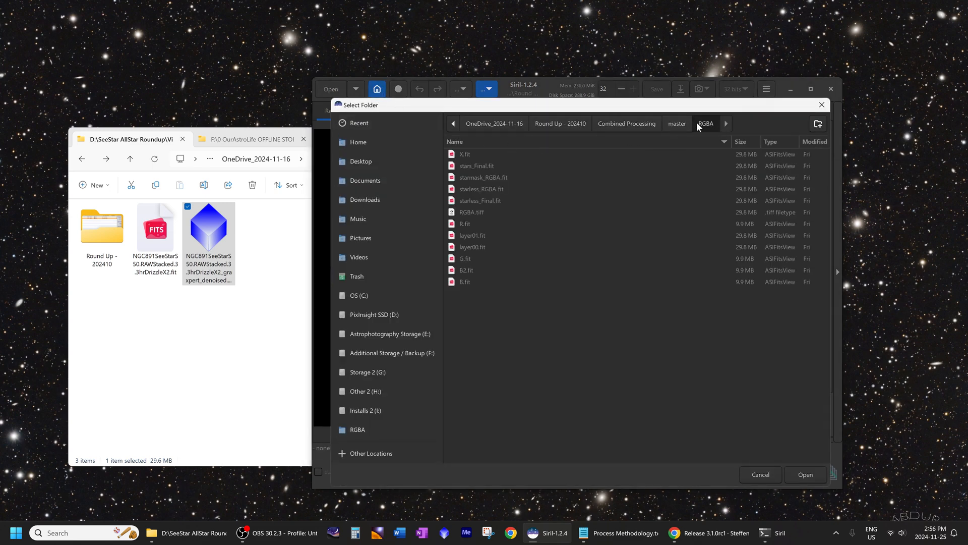
{"action": "left_click", "coordinate": [676, 124]}
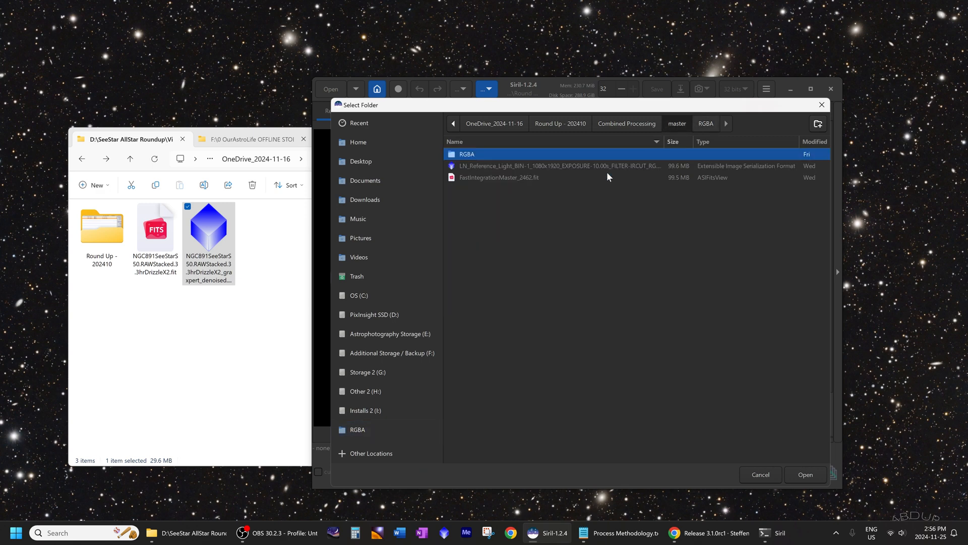
{"action": "left_click", "coordinate": [759, 474]}
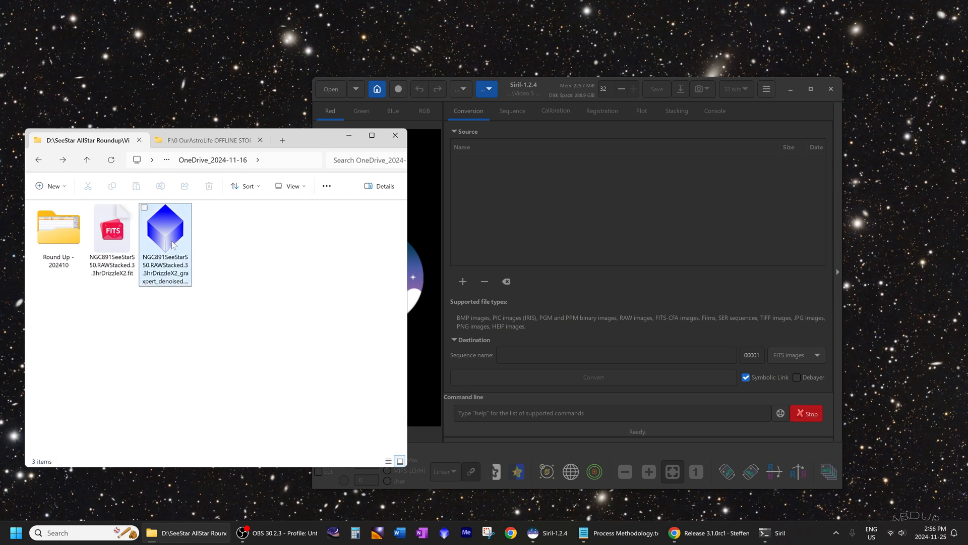
{"action": "left_click", "coordinate": [164, 229]}
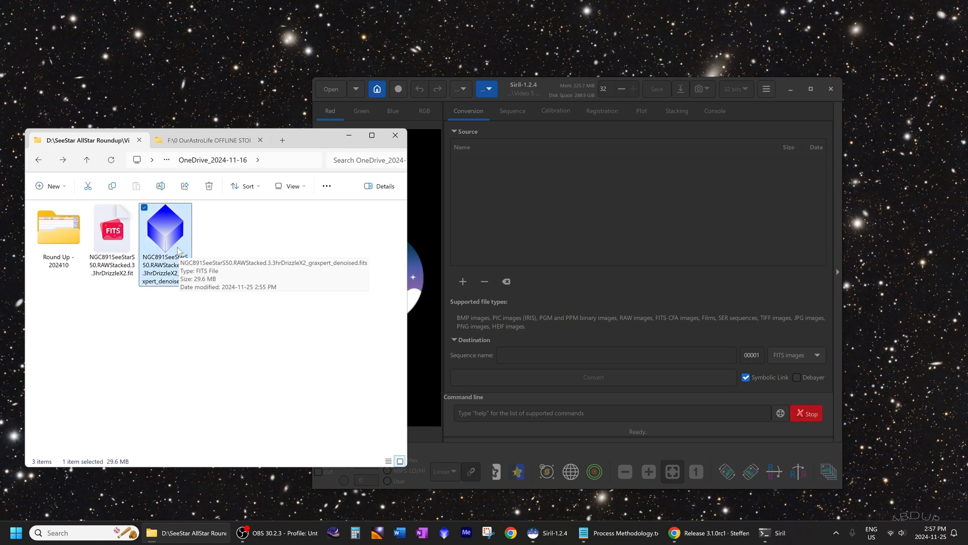
{"action": "mouse_move", "coordinate": [573, 241]}
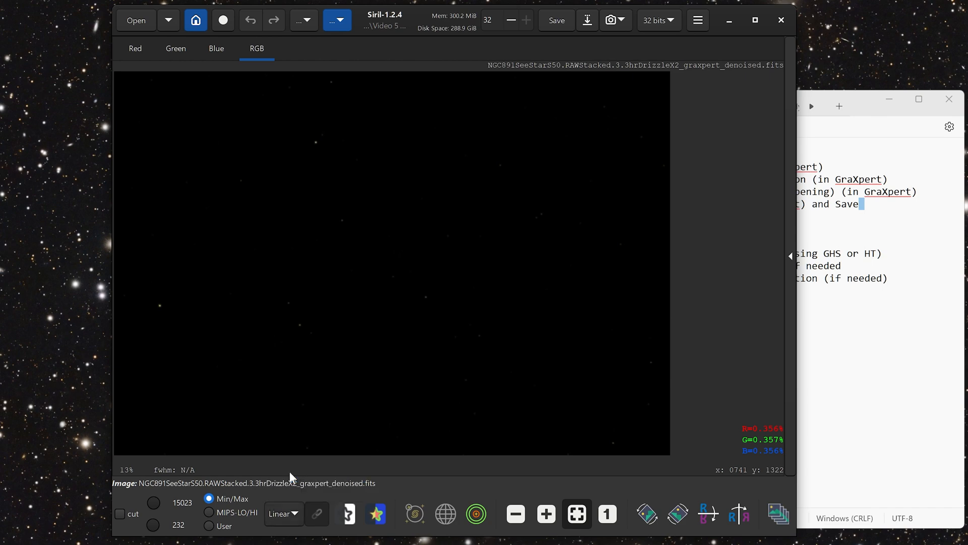
Step: Preview the NGC891 image with AutoStretch, enlarge it, and bring up the image processing menu
{"action": "left_click", "coordinate": [283, 514]}
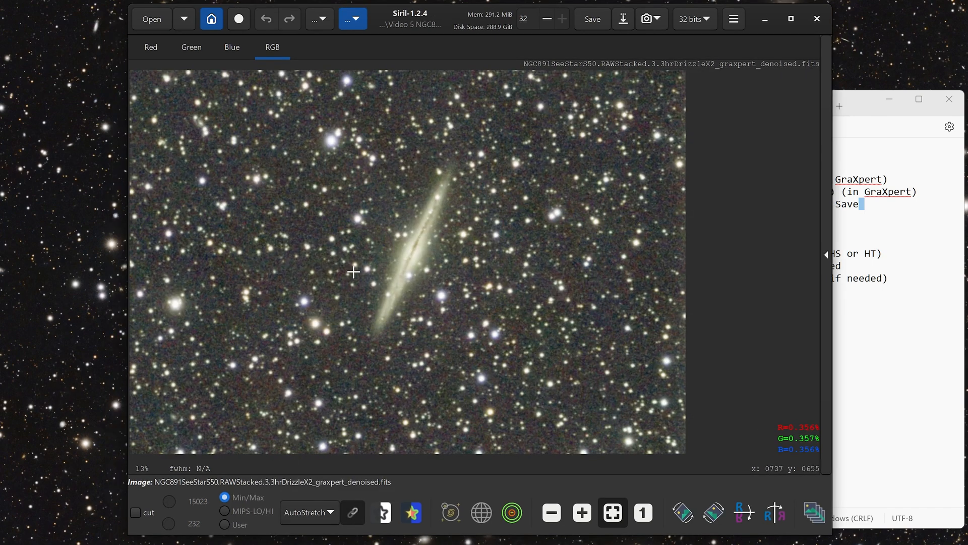
{"action": "left_click", "coordinate": [612, 511]}
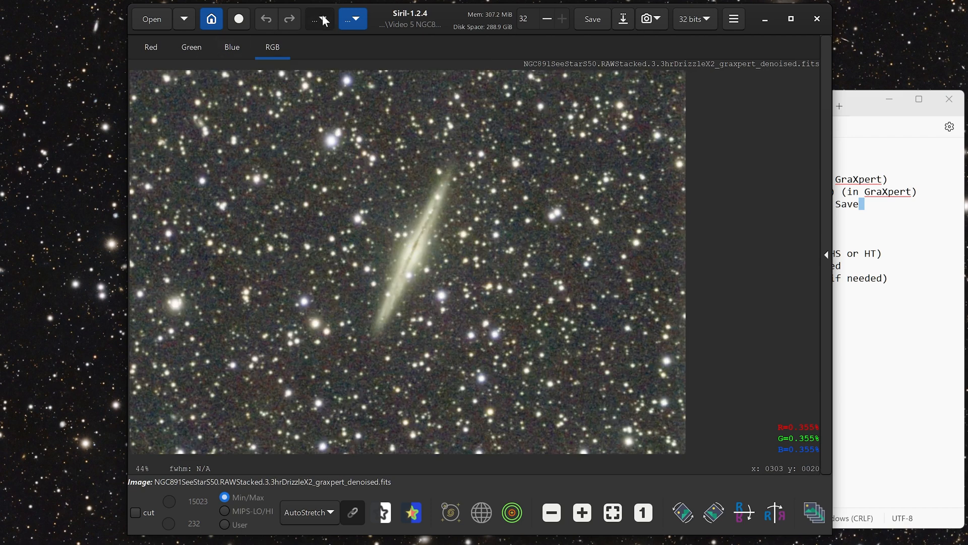
{"action": "left_click", "coordinate": [320, 18]}
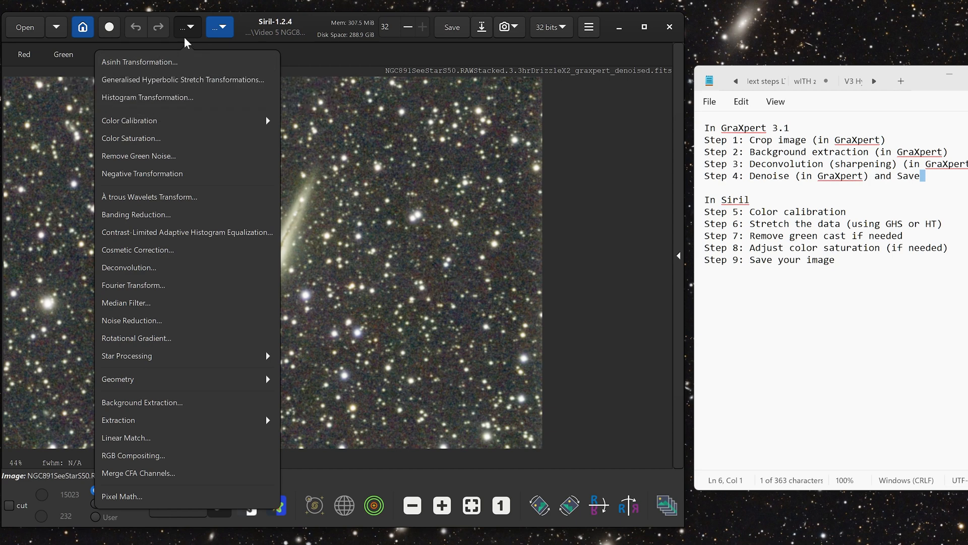
{"action": "mouse_move", "coordinate": [142, 138]}
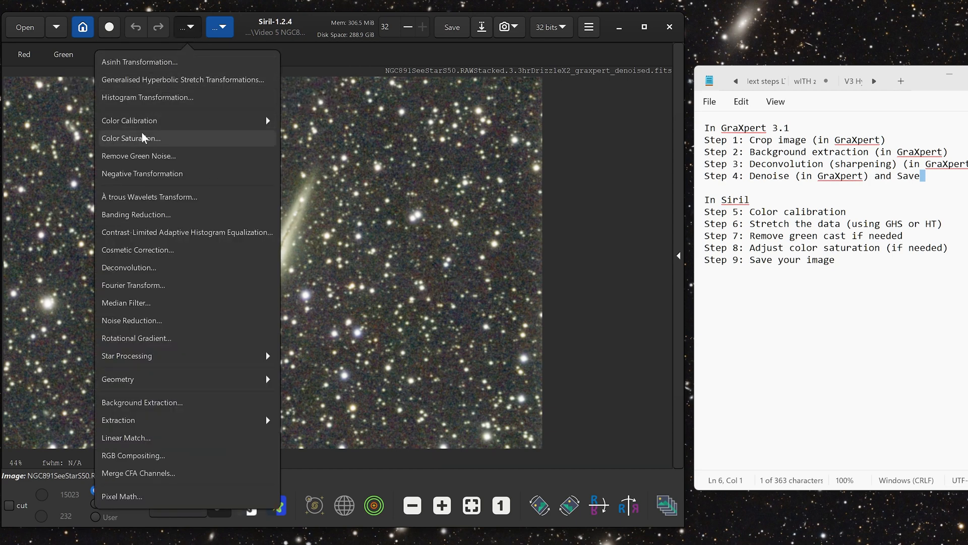
Step: In Photometric Color Calibration, look up NGC891's catalogue coordinates with Find
{"action": "left_click", "coordinate": [130, 120]}
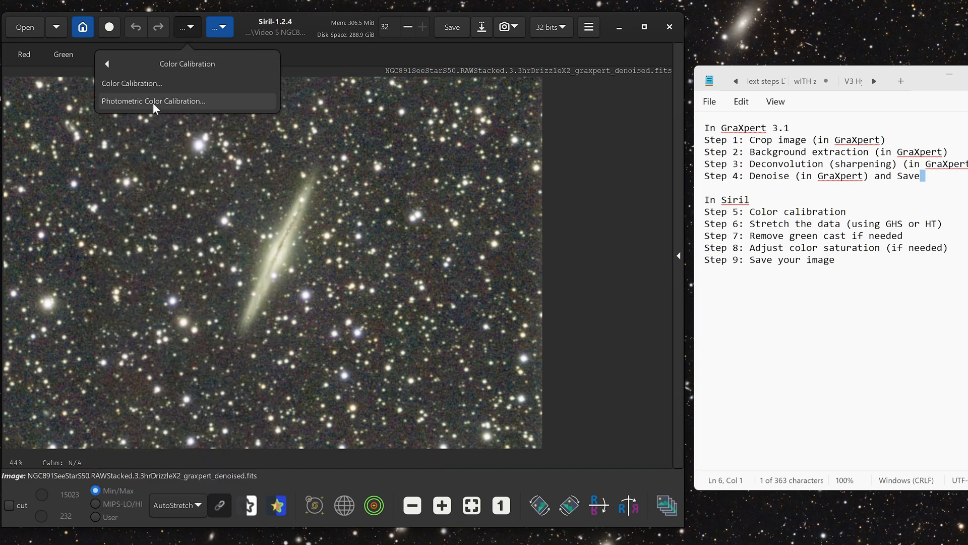
{"action": "left_click", "coordinate": [153, 101]}
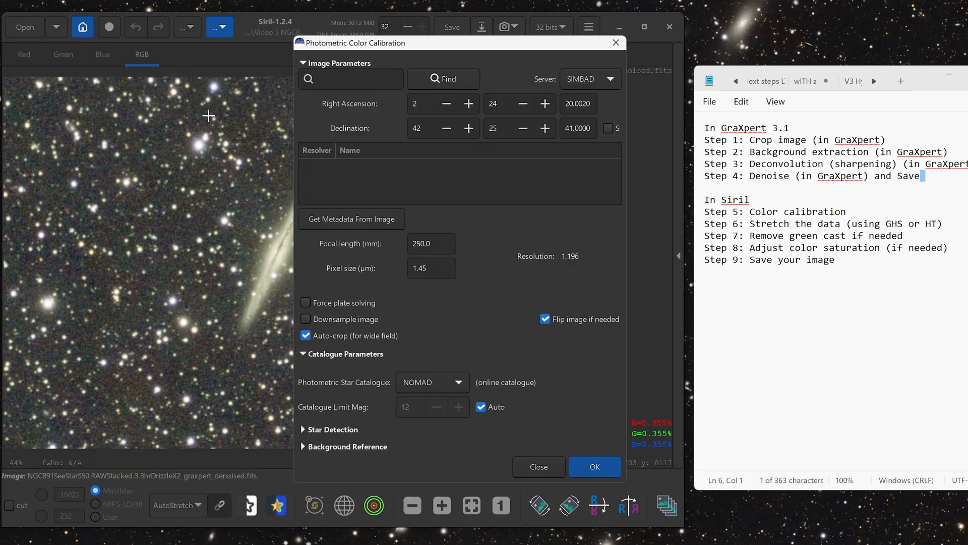
{"action": "left_click", "coordinate": [351, 78]}
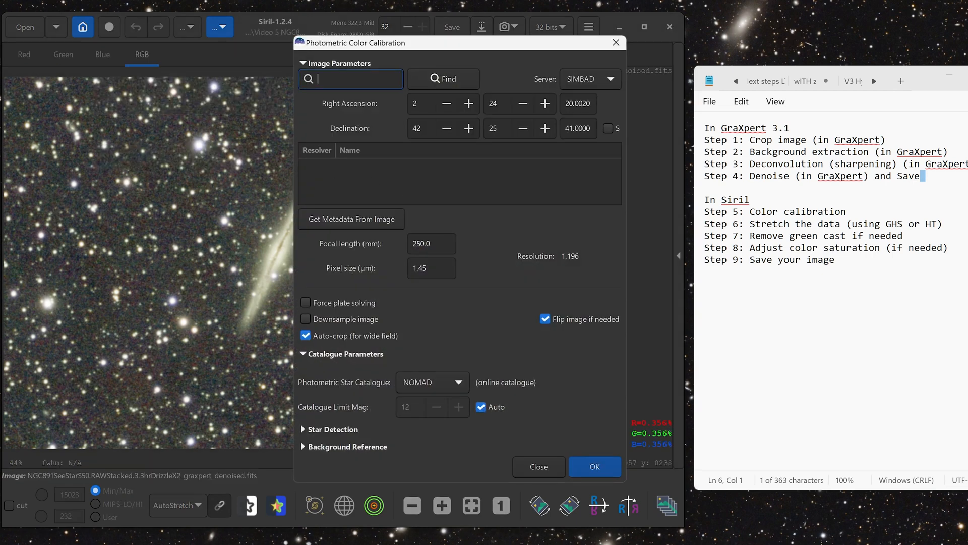
{"action": "type", "text": "NGC891"}
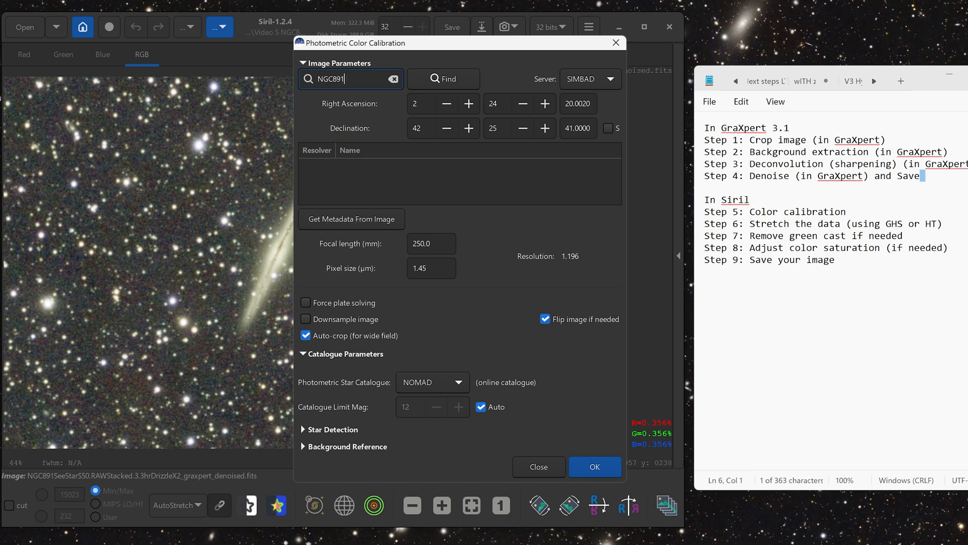
{"action": "left_click", "coordinate": [443, 78]}
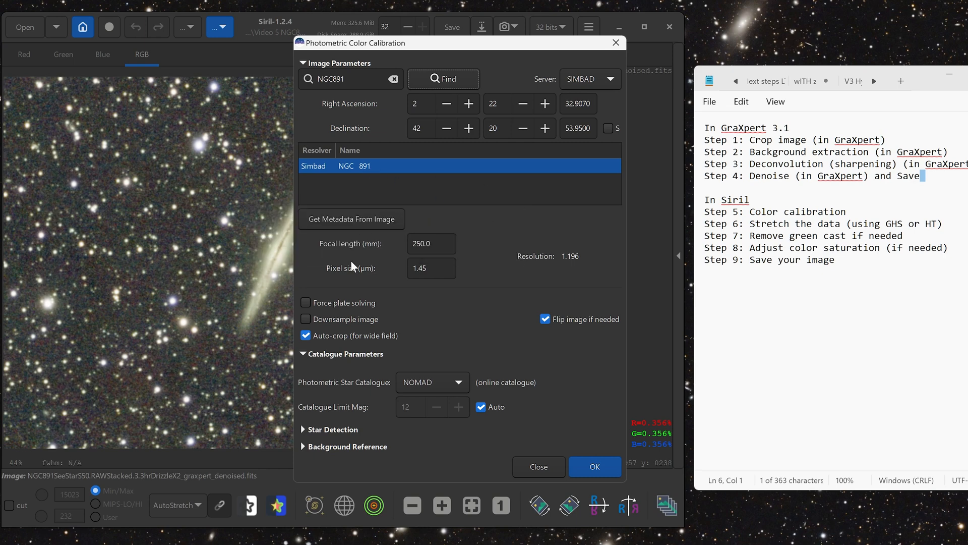
Step: Run the photometric colour calibration on the galaxy image with OK
{"action": "left_click", "coordinate": [593, 466]}
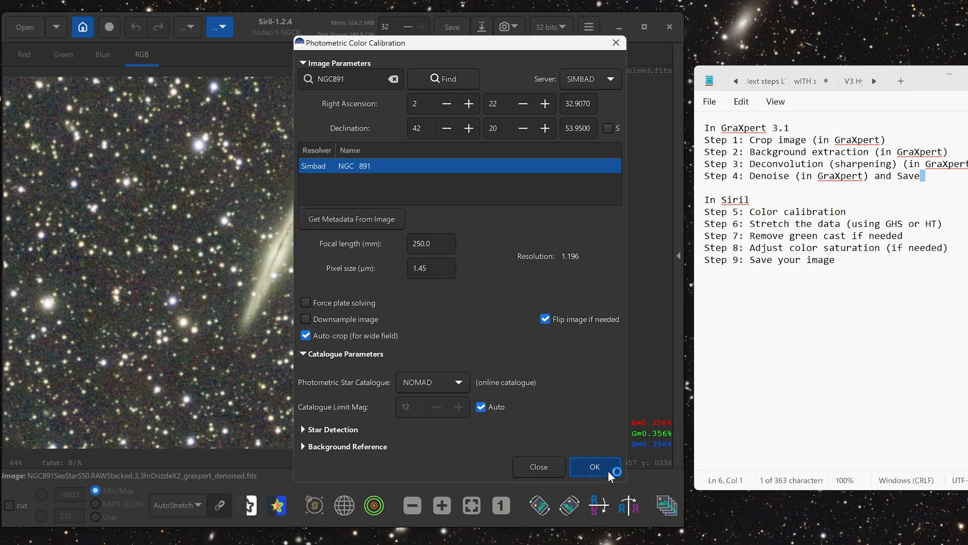
{"action": "left_click", "coordinate": [593, 466]}
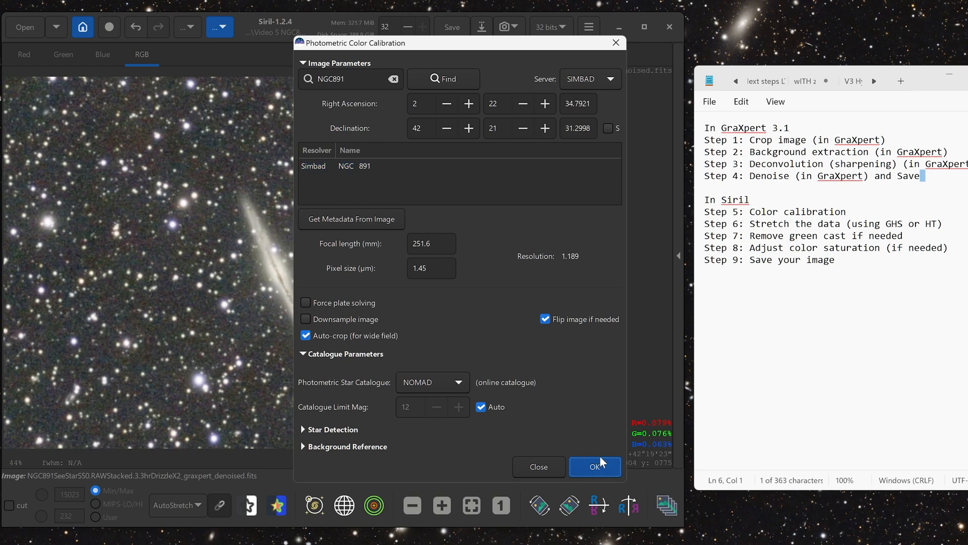
{"action": "left_click", "coordinate": [594, 466]}
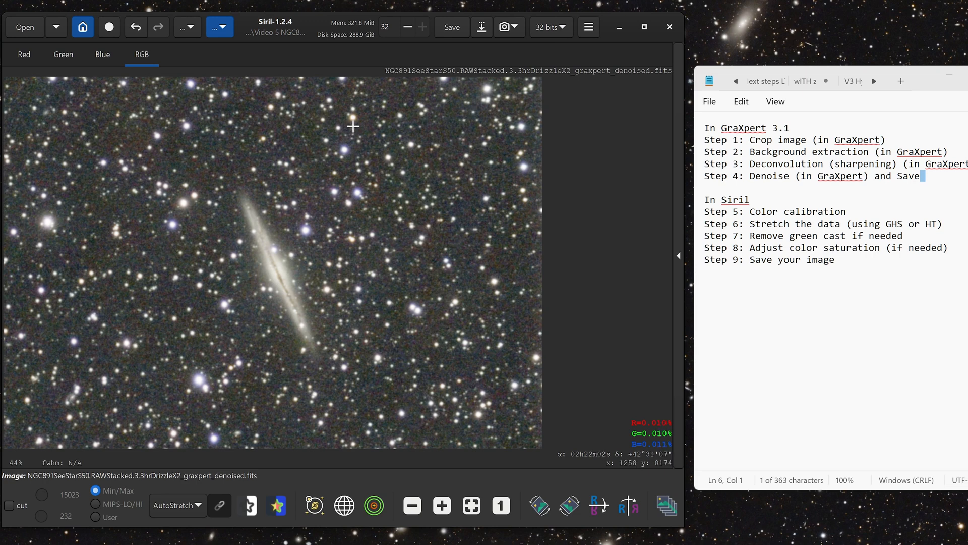
{"action": "mouse_move", "coordinate": [391, 271]}
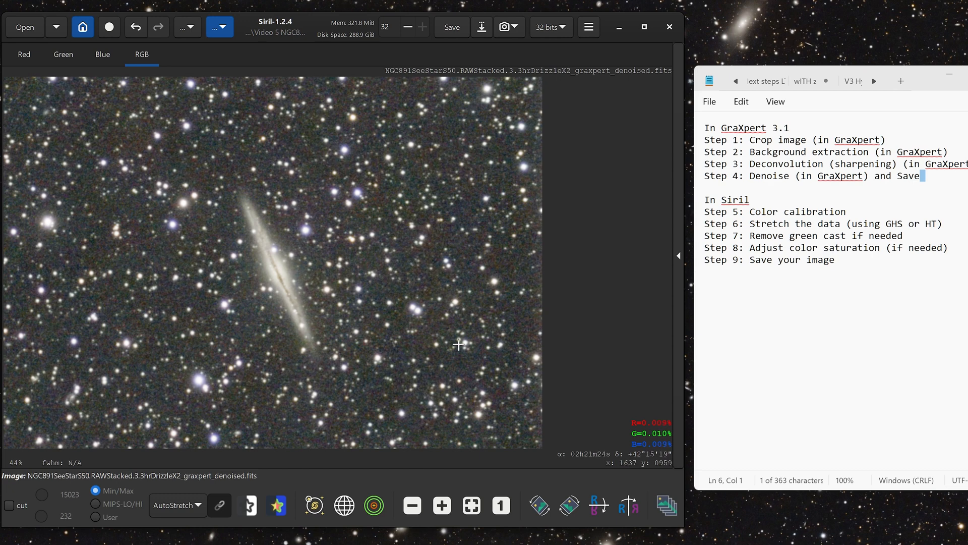
{"action": "mouse_move", "coordinate": [318, 258]}
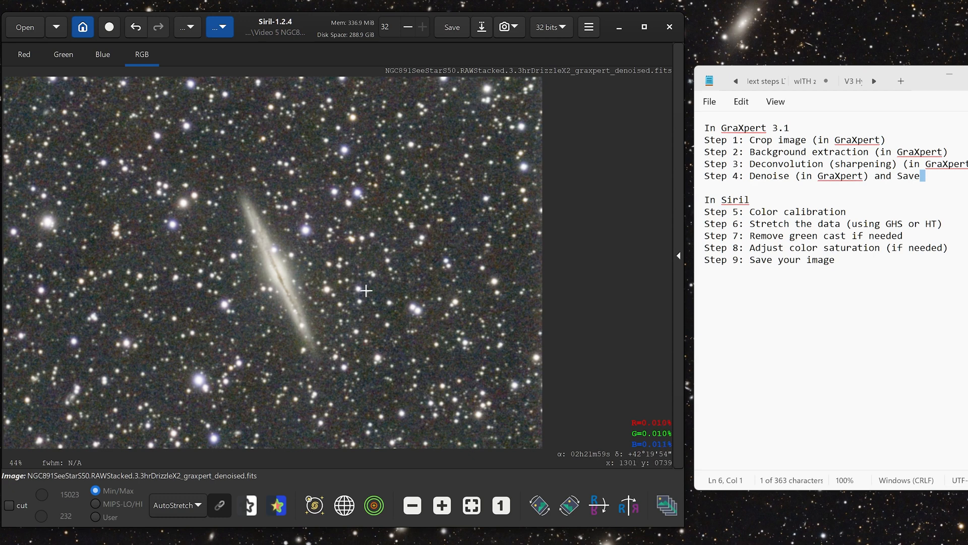
{"action": "mouse_move", "coordinate": [296, 273]}
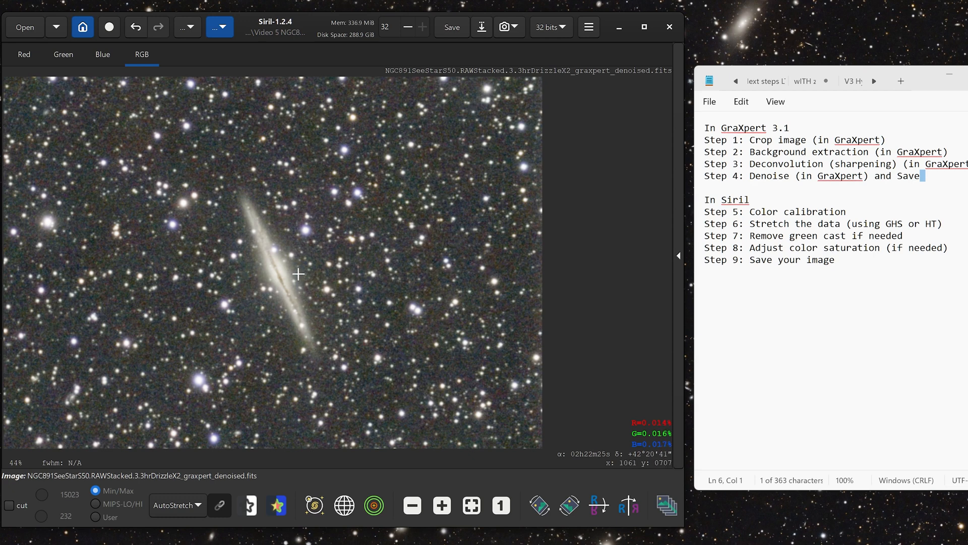
{"action": "mouse_move", "coordinate": [423, 269]}
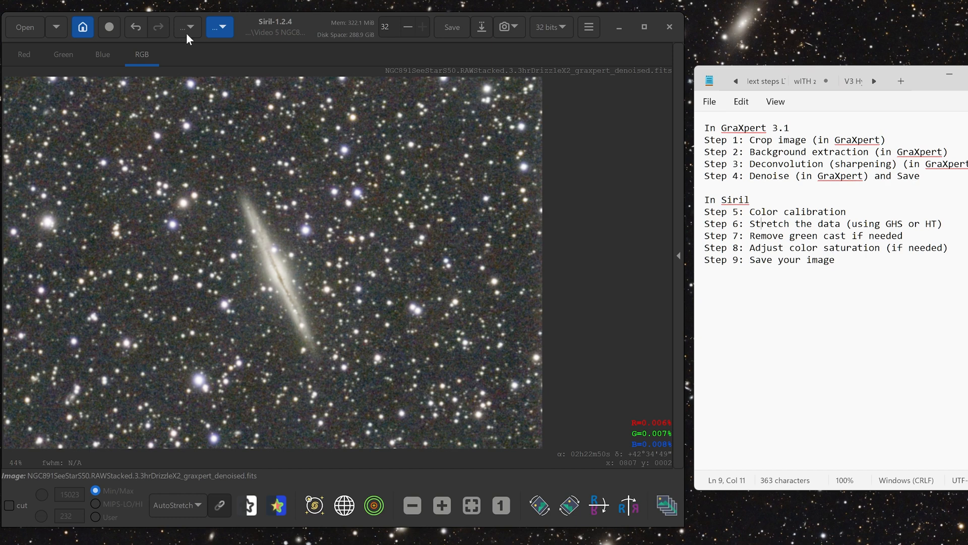
{"action": "left_click", "coordinate": [183, 27]}
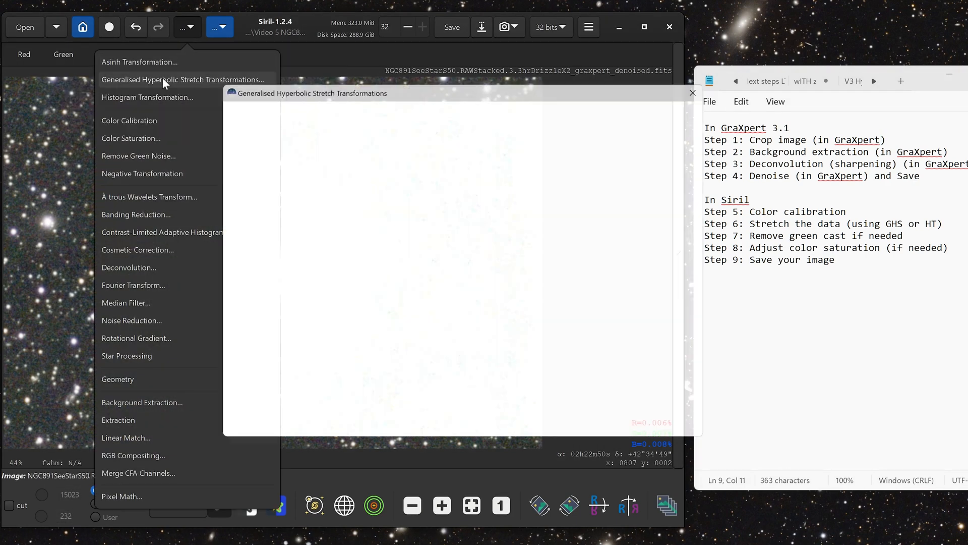
{"action": "left_click", "coordinate": [183, 79]}
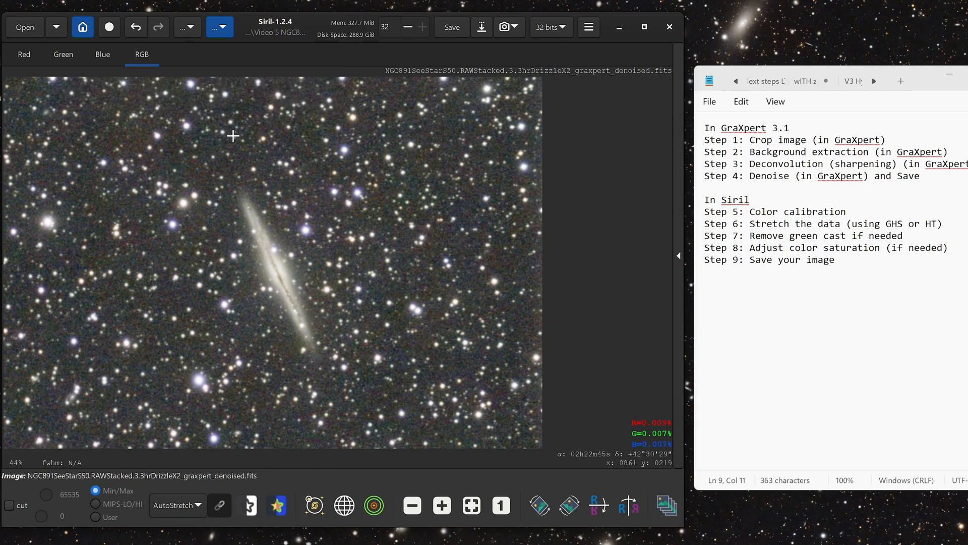
{"action": "mouse_move", "coordinate": [301, 211]}
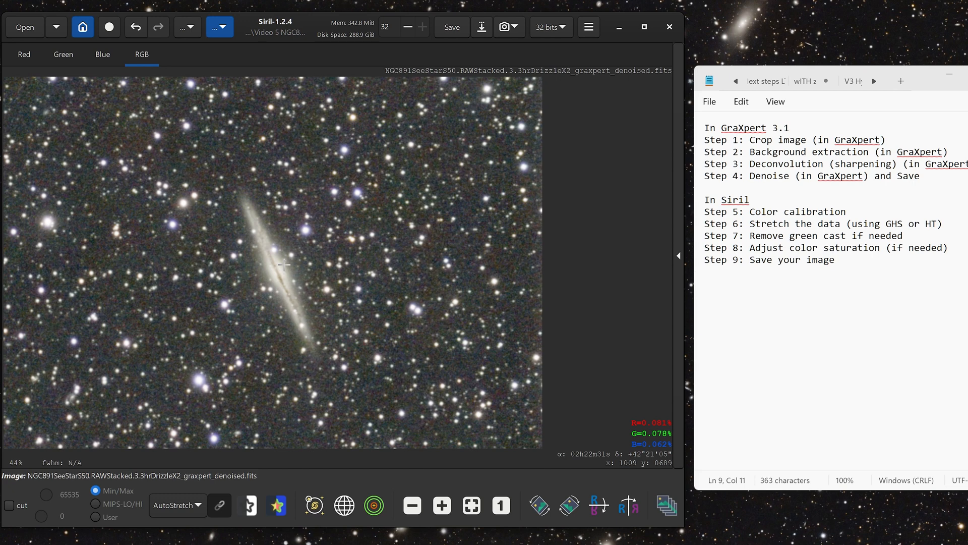
{"action": "mouse_move", "coordinate": [237, 207]}
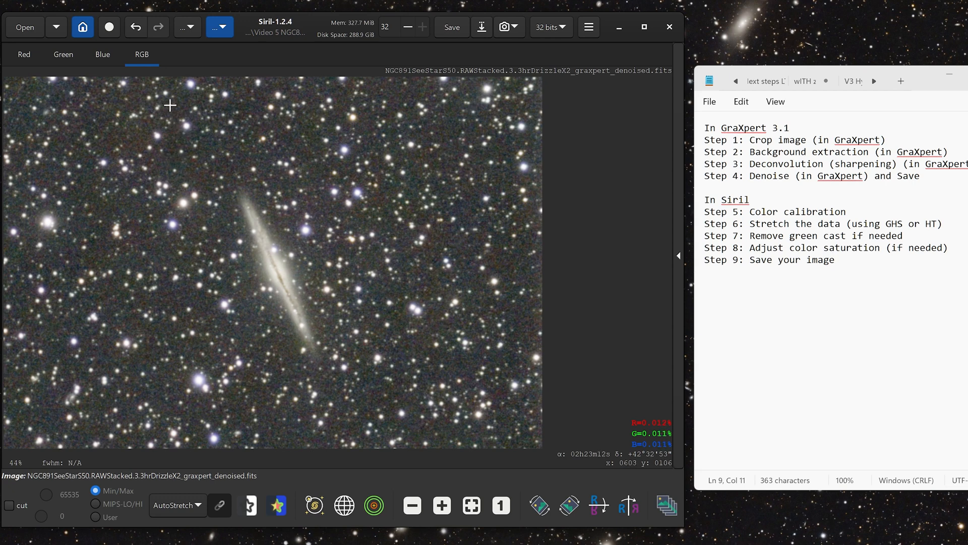
Step: Bring up Histogram Transformation and switch the display from AutoStretch to Linear
{"action": "left_click", "coordinate": [182, 26]}
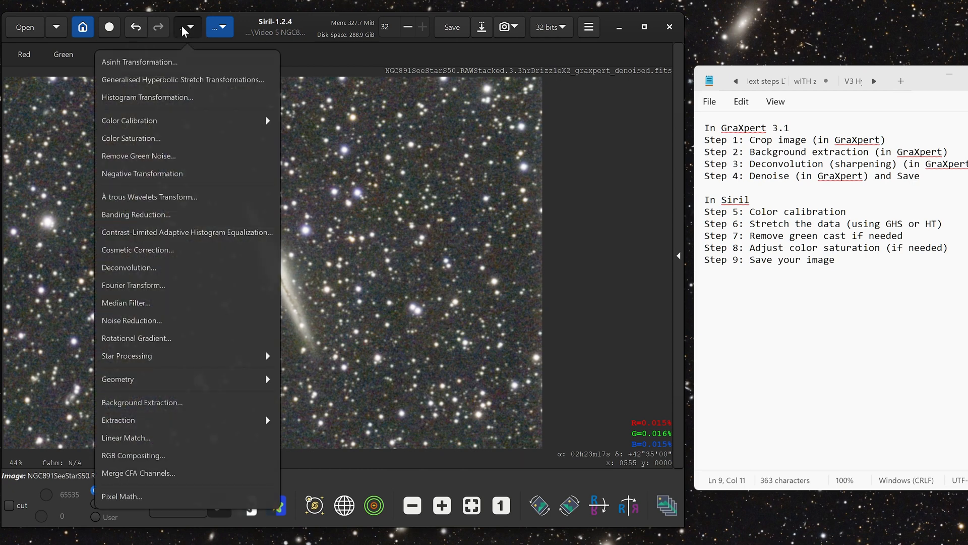
{"action": "mouse_move", "coordinate": [193, 120]}
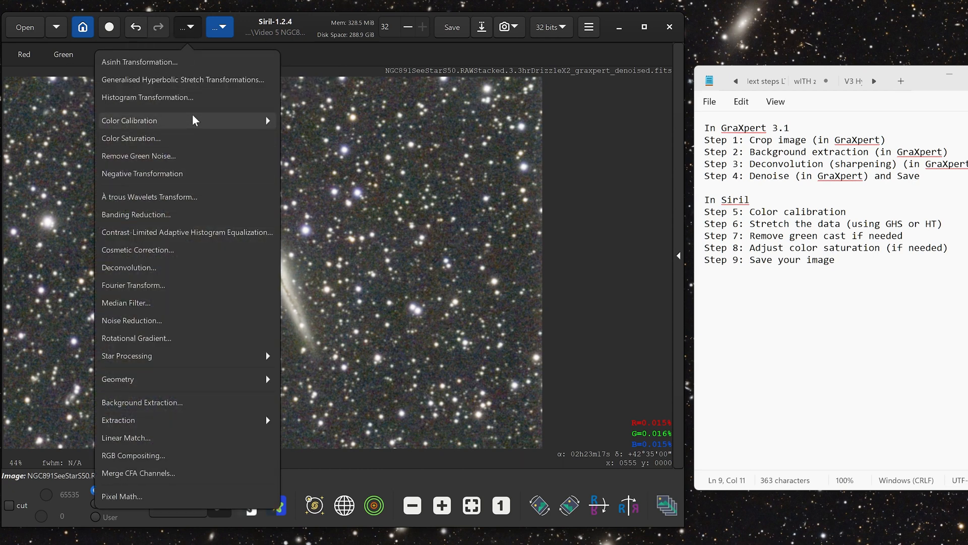
{"action": "mouse_move", "coordinate": [148, 97]}
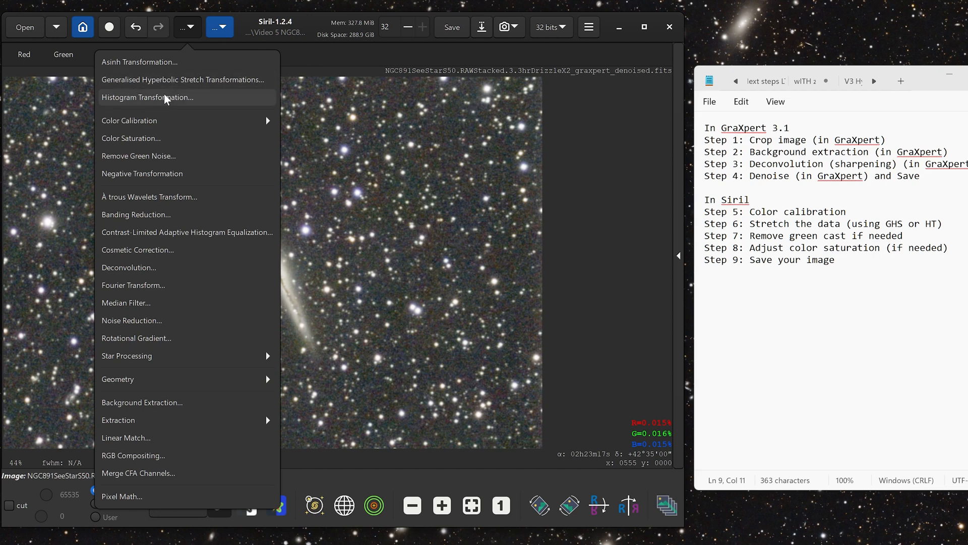
{"action": "left_click", "coordinate": [148, 97]}
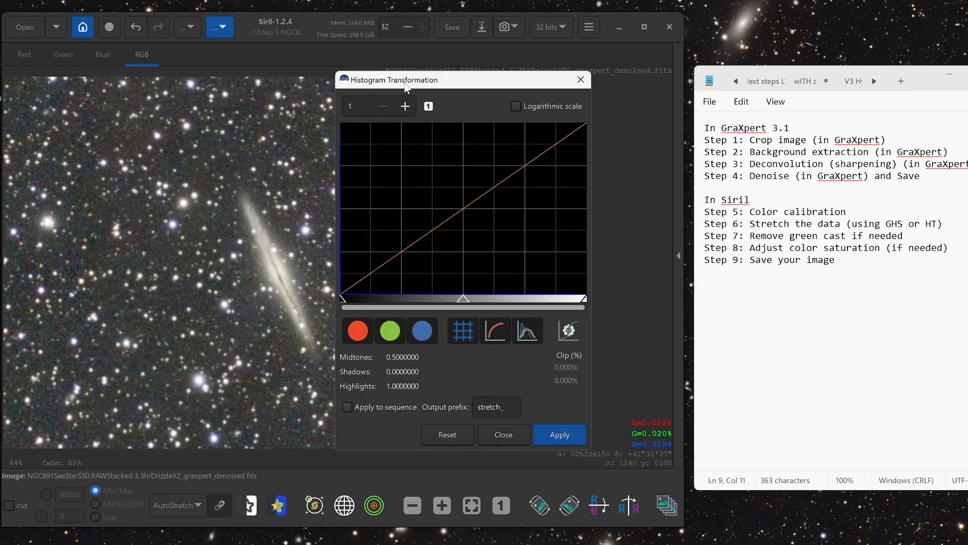
{"action": "left_click", "coordinate": [178, 504]}
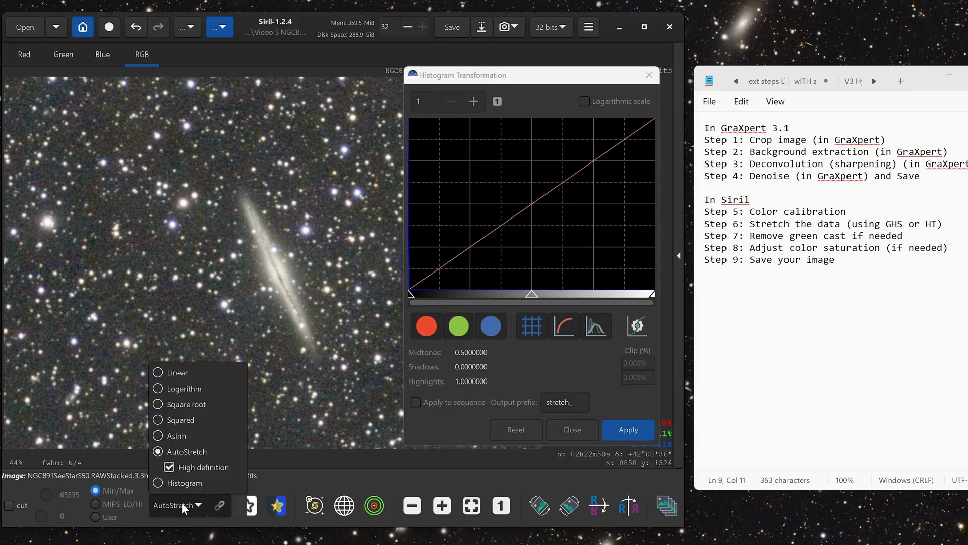
{"action": "mouse_move", "coordinate": [179, 420]}
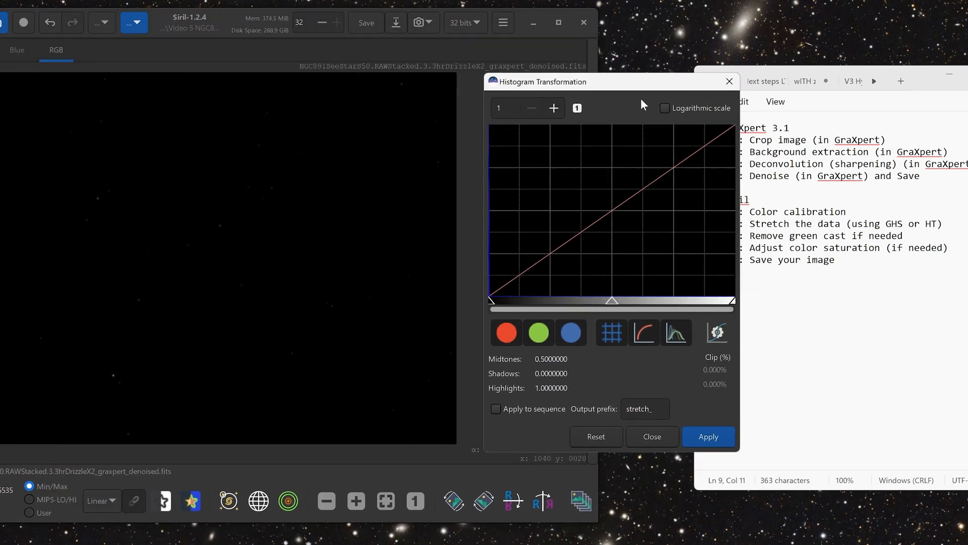
{"action": "mouse_move", "coordinate": [615, 171]}
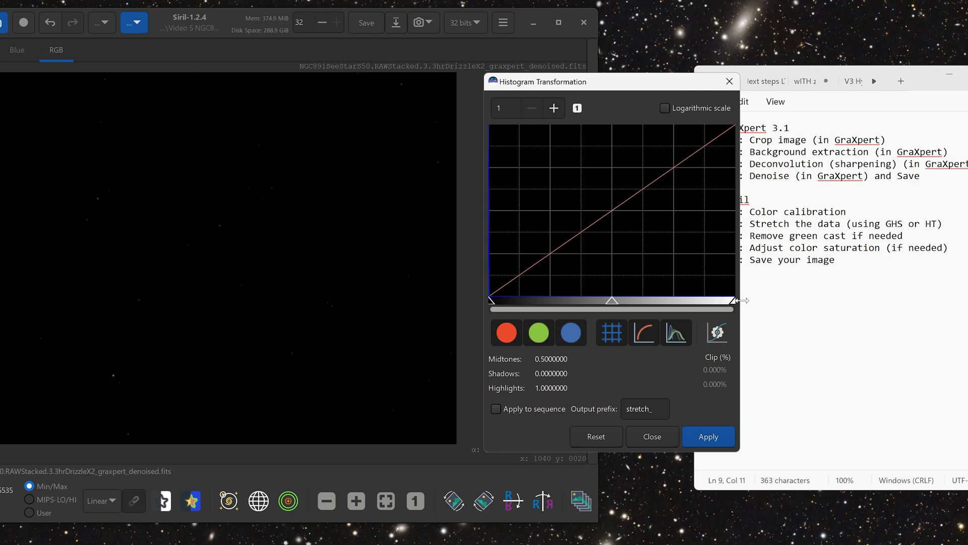
{"action": "mouse_move", "coordinate": [617, 301]}
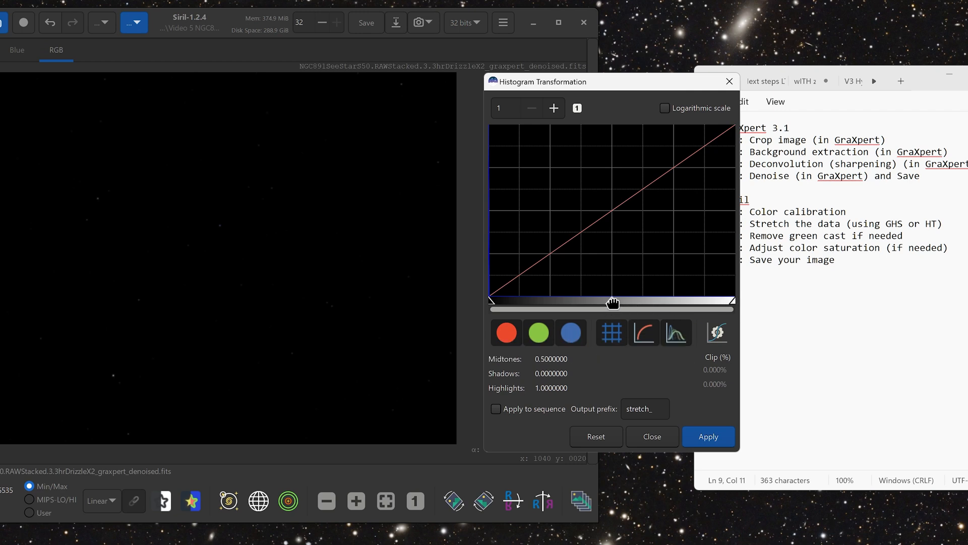
Step: Drag the midtones slider left to reveal the galaxy and apply this first stretch
{"action": "left_click_drag", "start_coordinate": [613, 304], "coordinate": [519, 304]}
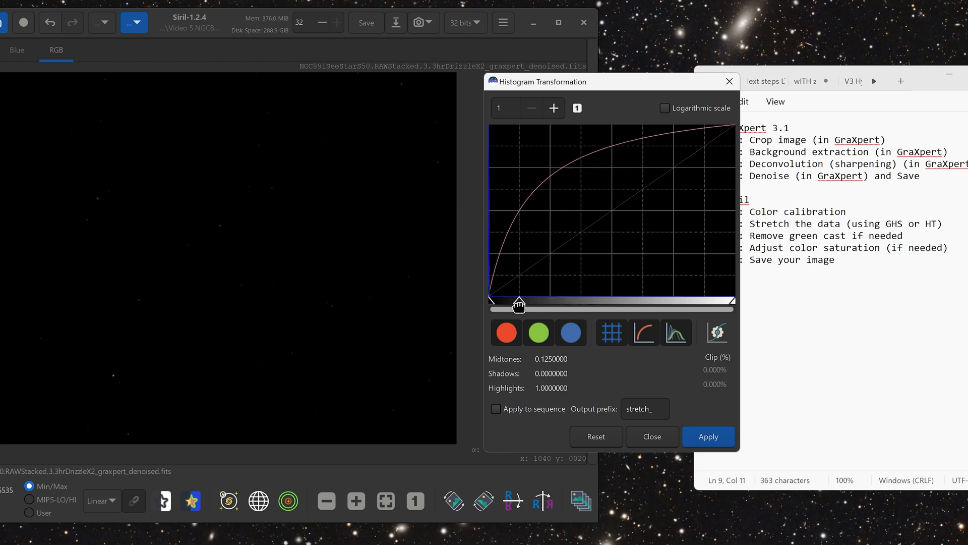
{"action": "left_click_drag", "start_coordinate": [519, 304], "coordinate": [505, 304]}
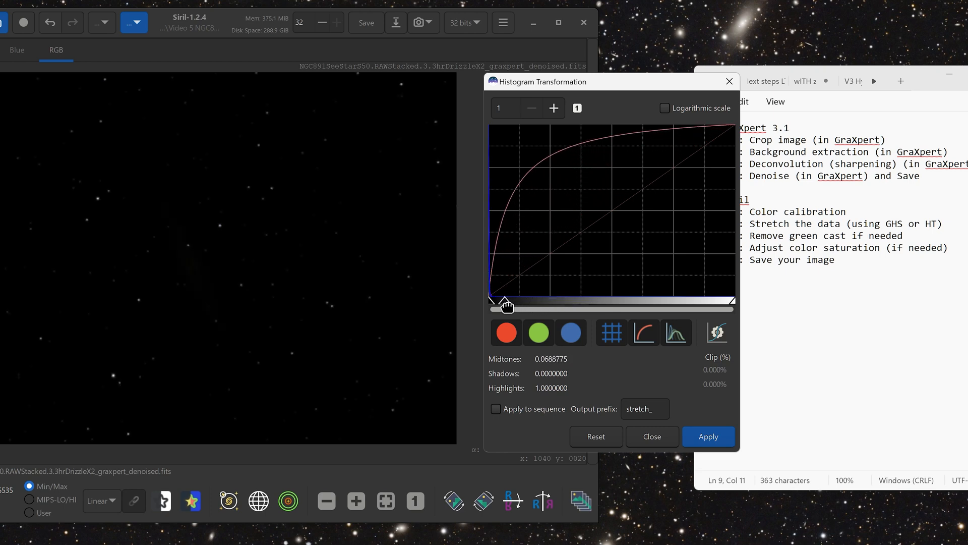
{"action": "left_click_drag", "start_coordinate": [507, 306], "coordinate": [503, 303]}
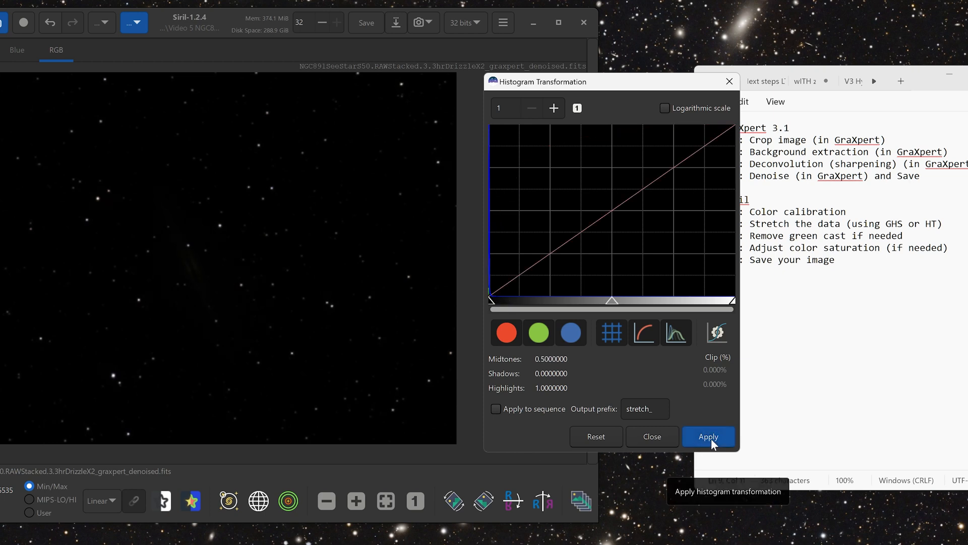
{"action": "mouse_move", "coordinate": [595, 436]}
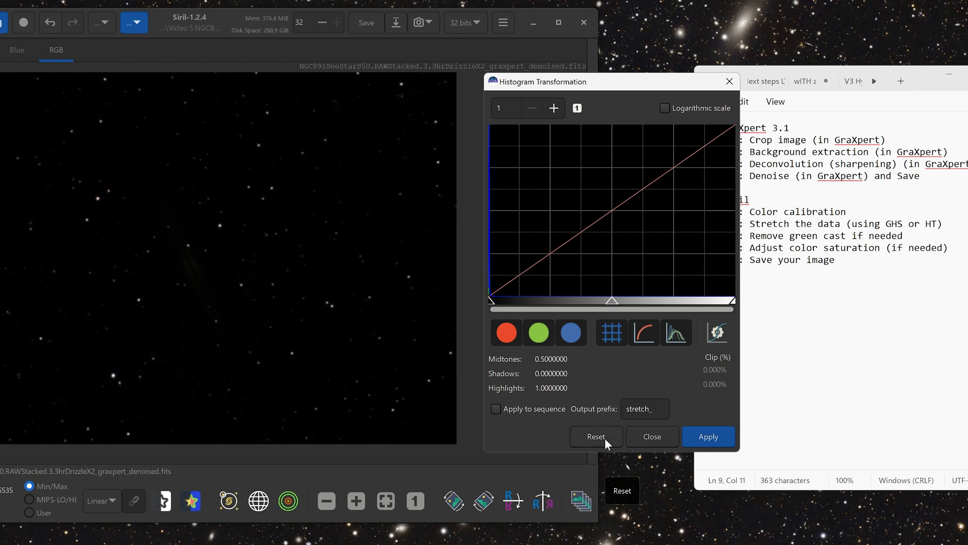
{"action": "left_click_drag", "start_coordinate": [597, 301], "coordinate": [605, 301]}
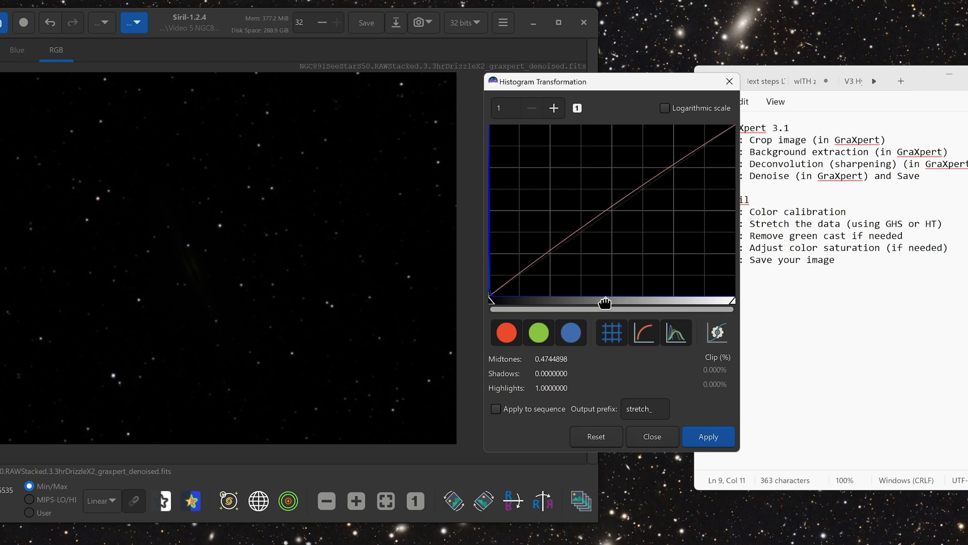
{"action": "left_click_drag", "start_coordinate": [604, 303], "coordinate": [536, 302]}
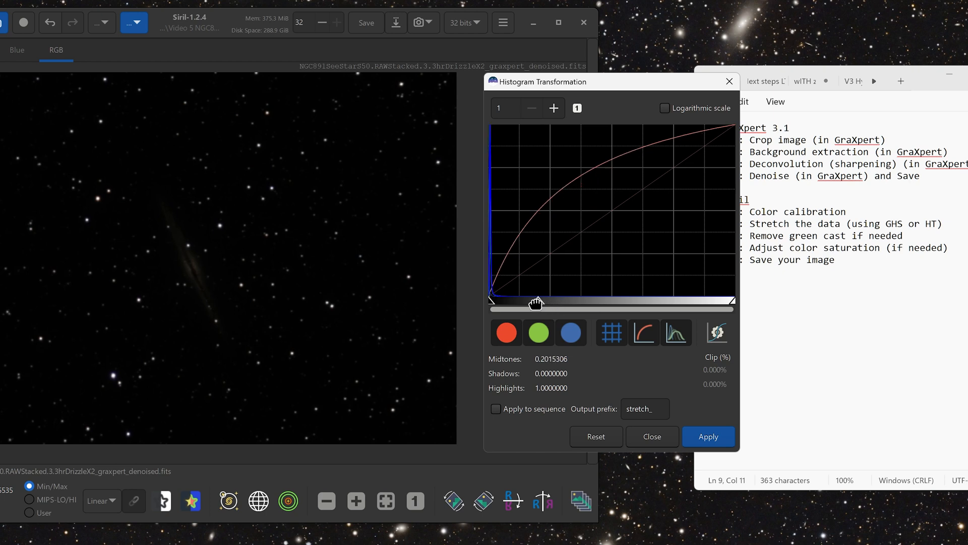
{"action": "left_click_drag", "start_coordinate": [536, 302], "coordinate": [512, 302]}
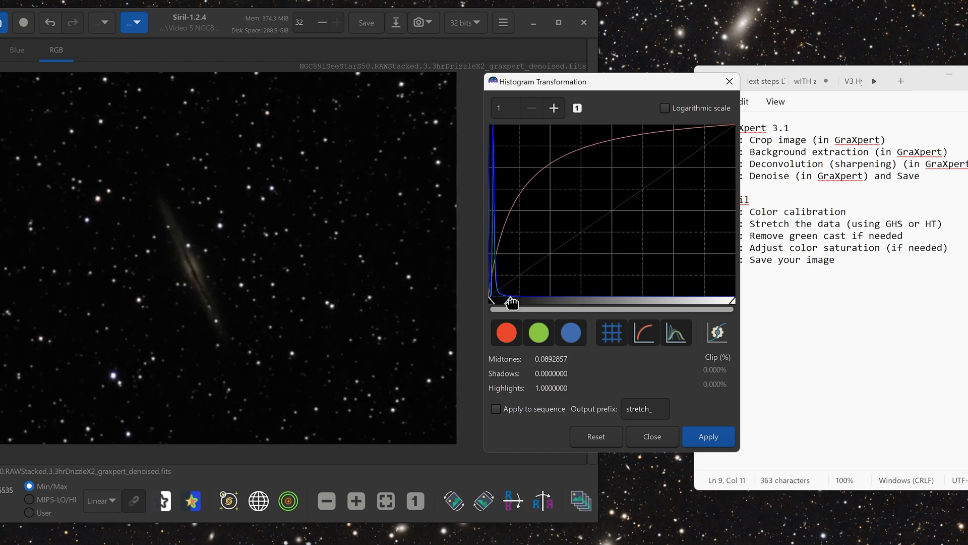
{"action": "left_click_drag", "start_coordinate": [505, 303], "coordinate": [494, 303]}
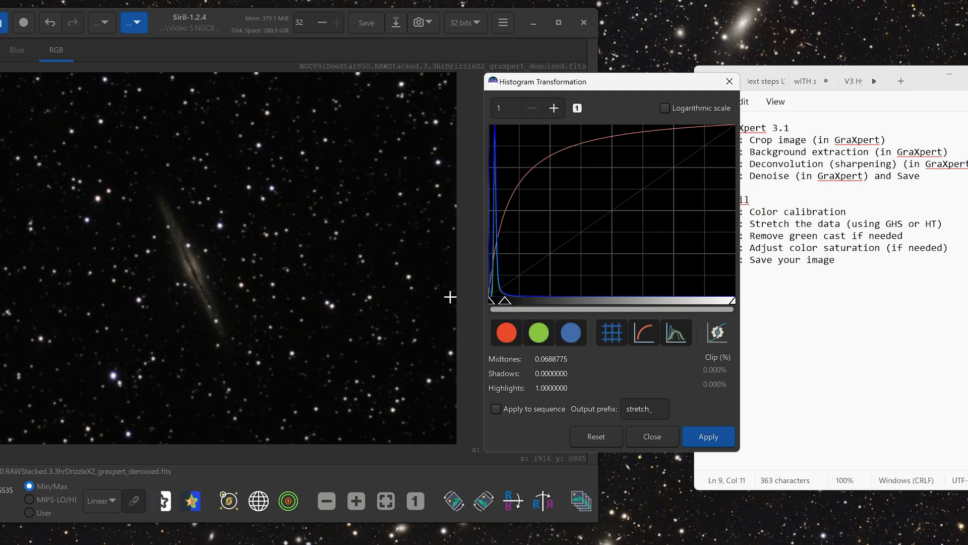
{"action": "left_click", "coordinate": [595, 437]}
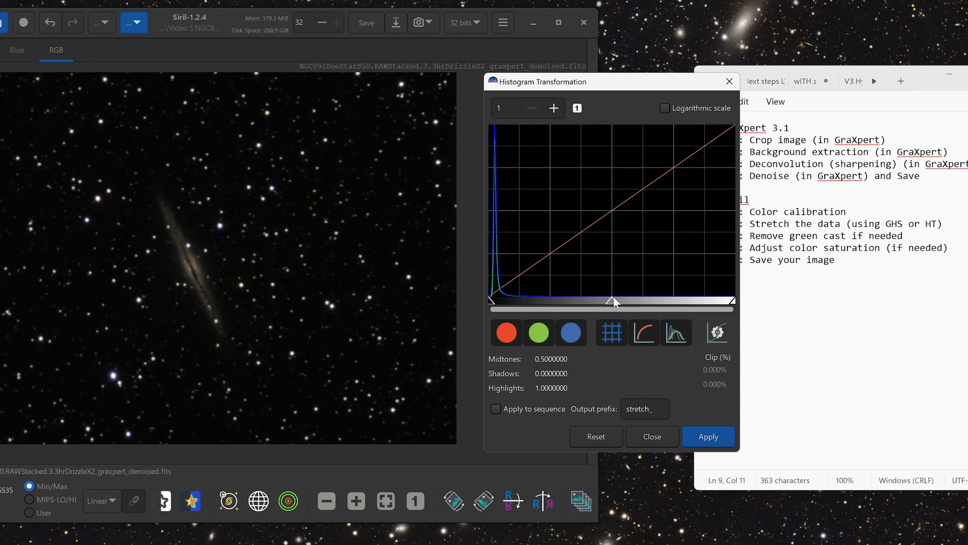
Step: Preview a second stretch with midtones near 0.25 and shadows raised to about 0.026
{"action": "left_click_drag", "start_coordinate": [615, 302], "coordinate": [604, 305]}
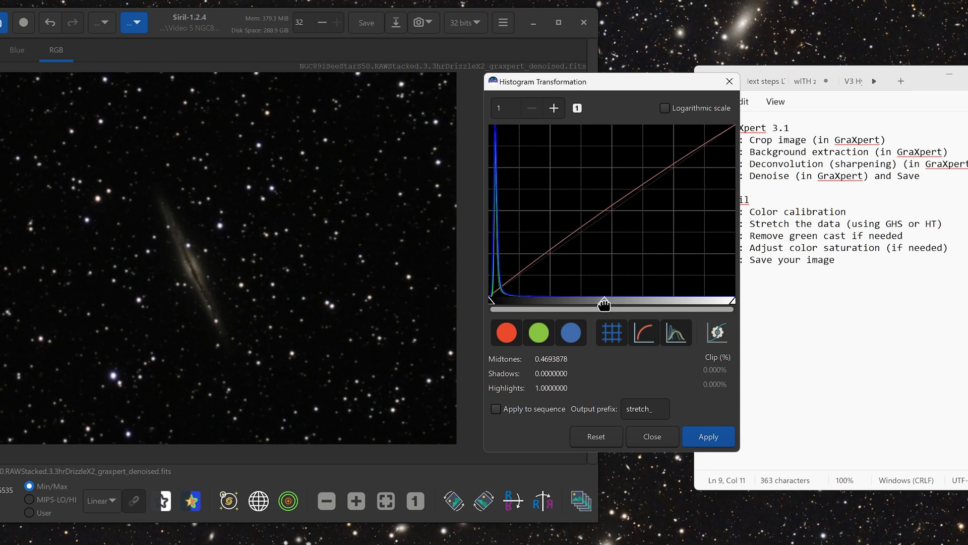
{"action": "left_click_drag", "start_coordinate": [604, 304], "coordinate": [571, 303]}
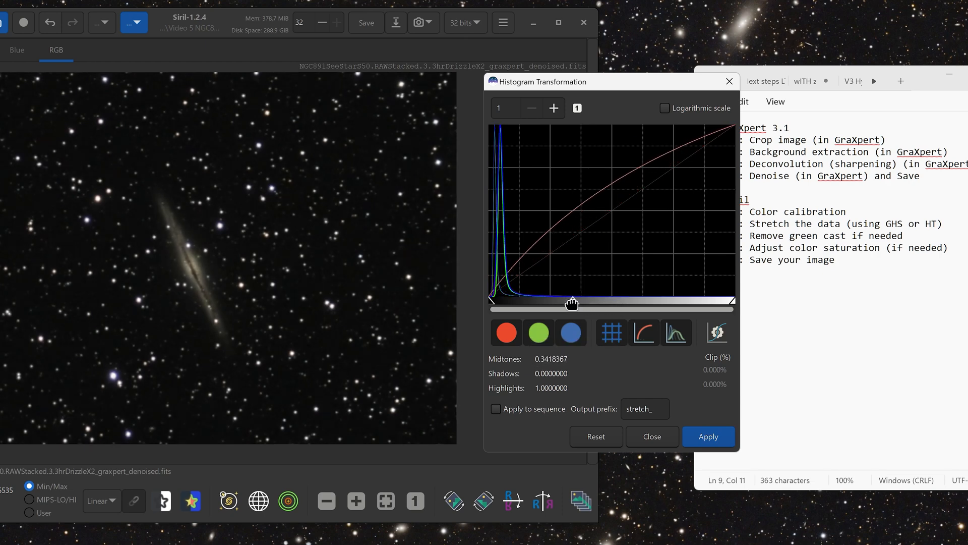
{"action": "left_click_drag", "start_coordinate": [571, 303], "coordinate": [553, 303]}
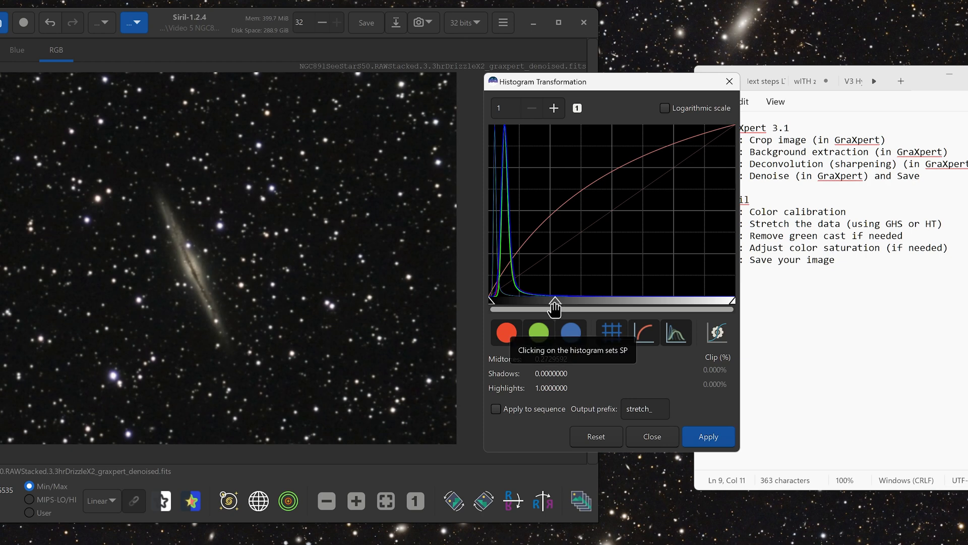
{"action": "left_click_drag", "start_coordinate": [553, 300], "coordinate": [546, 301]}
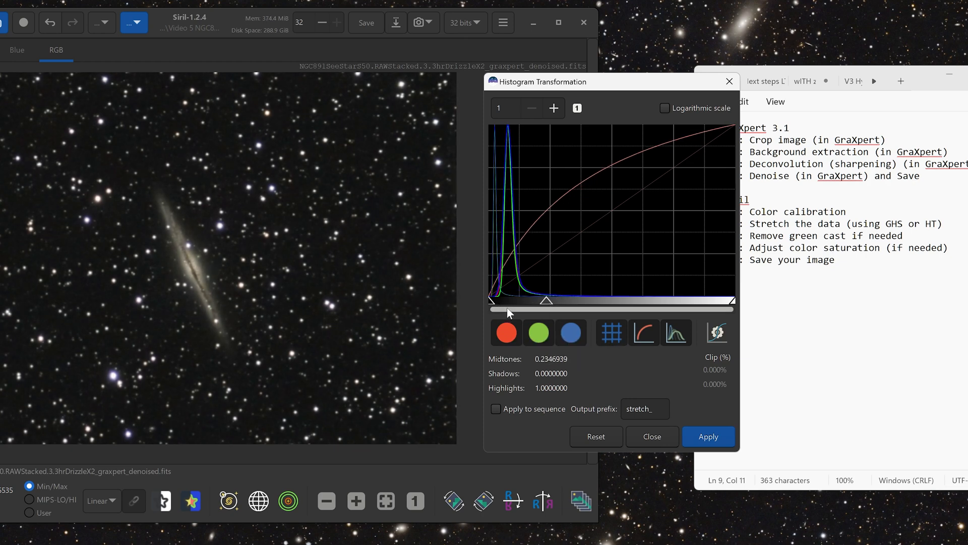
{"action": "left_click_drag", "start_coordinate": [543, 300], "coordinate": [553, 302]}
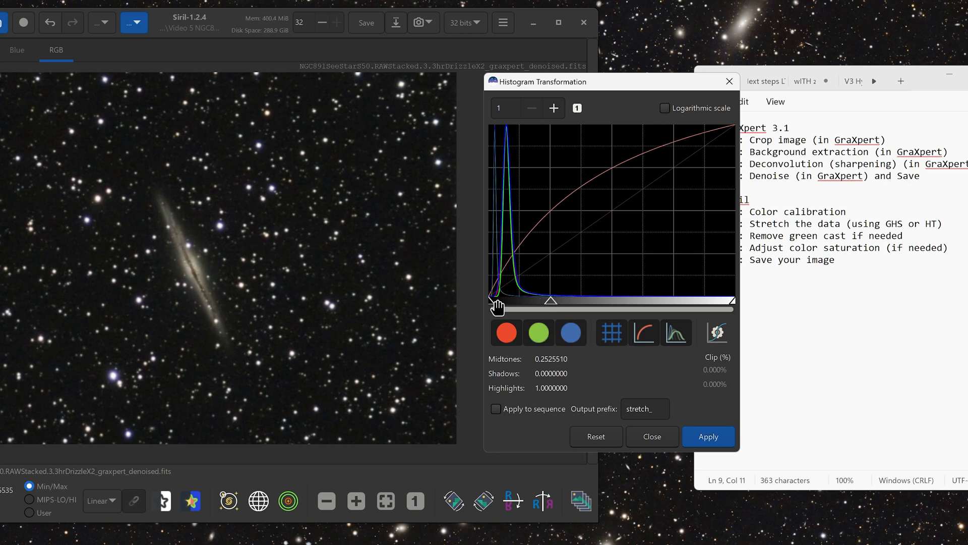
{"action": "left_click_drag", "start_coordinate": [491, 300], "coordinate": [497, 302]}
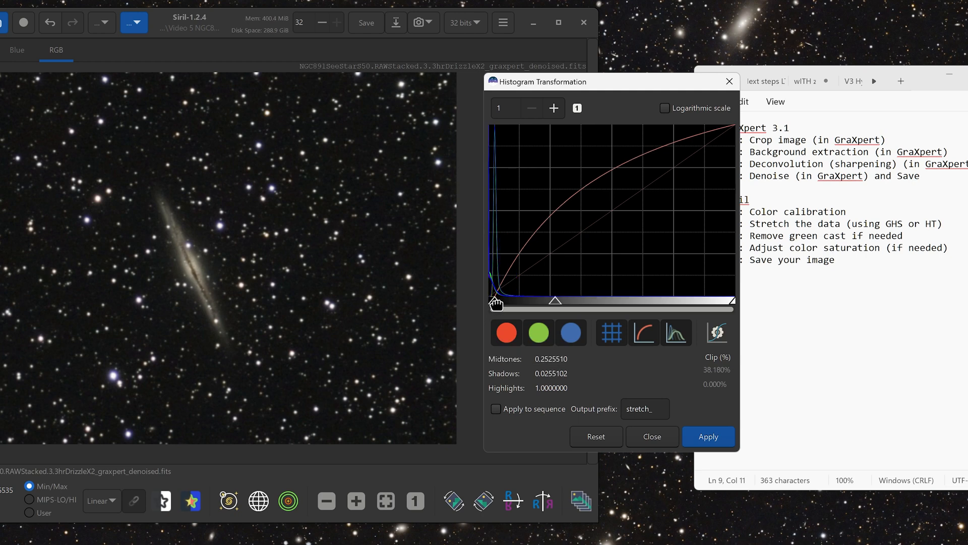
{"action": "mouse_move", "coordinate": [497, 303]}
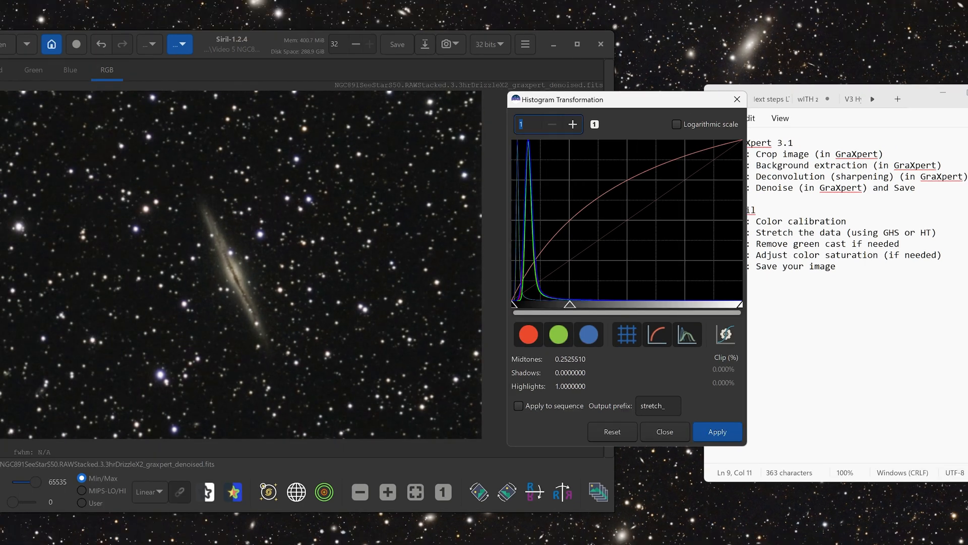
Step: Zoom the histogram, clip the shadows slightly to darken the sky, and close the tool
{"action": "left_click", "coordinate": [571, 124]}
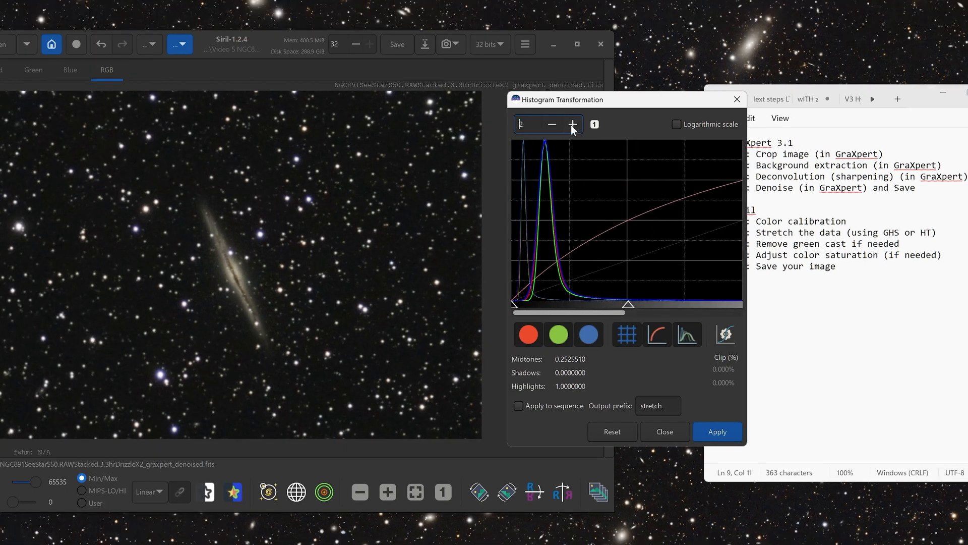
{"action": "left_click", "coordinate": [571, 124]}
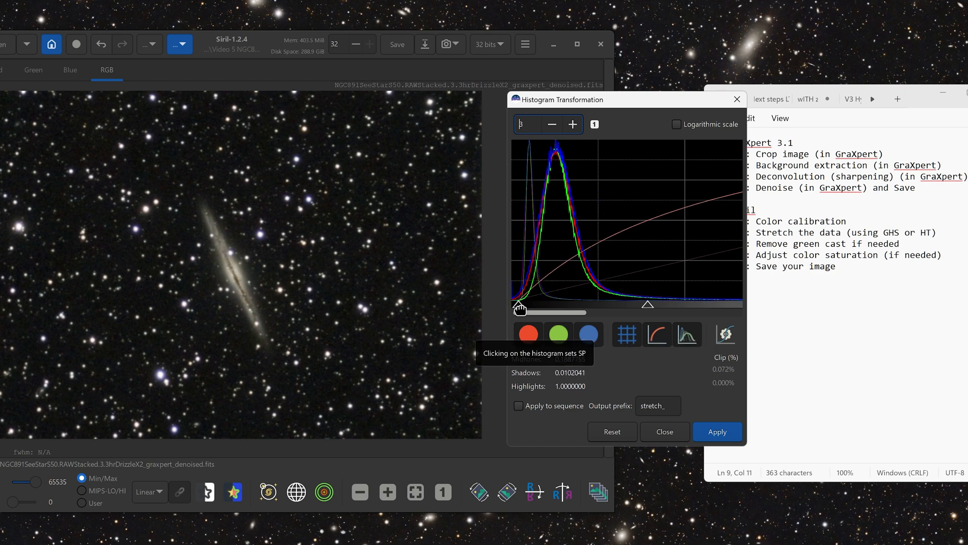
{"action": "left_click_drag", "start_coordinate": [520, 309], "coordinate": [520, 303]}
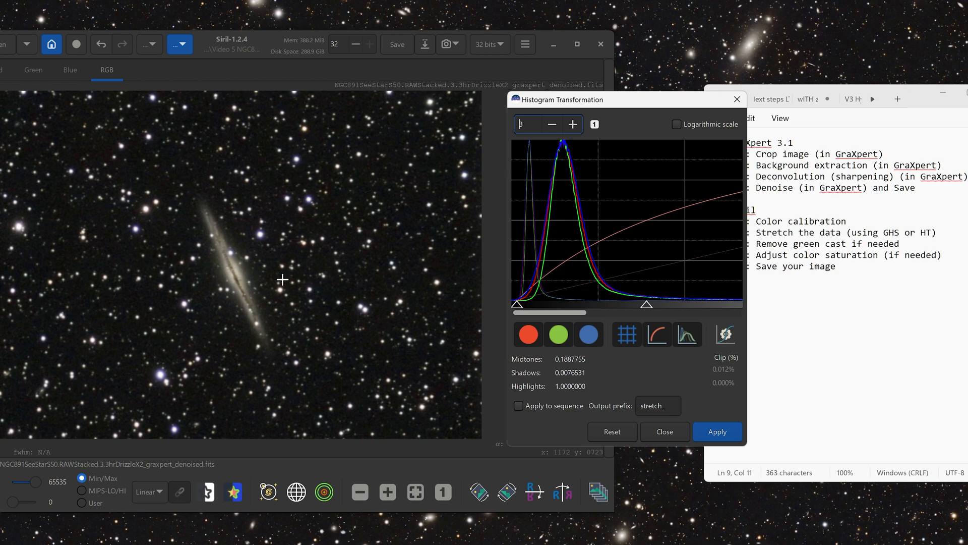
{"action": "mouse_move", "coordinate": [646, 304]}
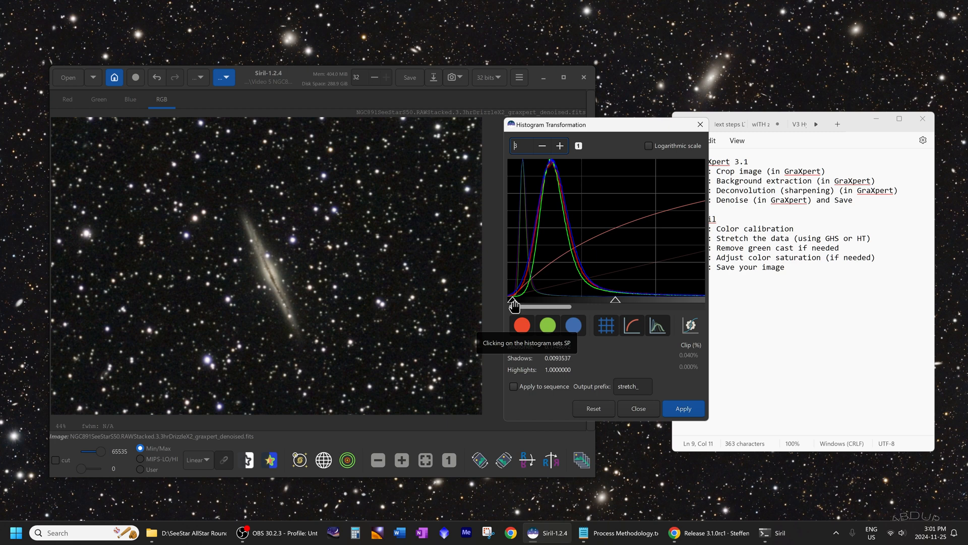
{"action": "left_click_drag", "start_coordinate": [511, 306], "coordinate": [516, 302]}
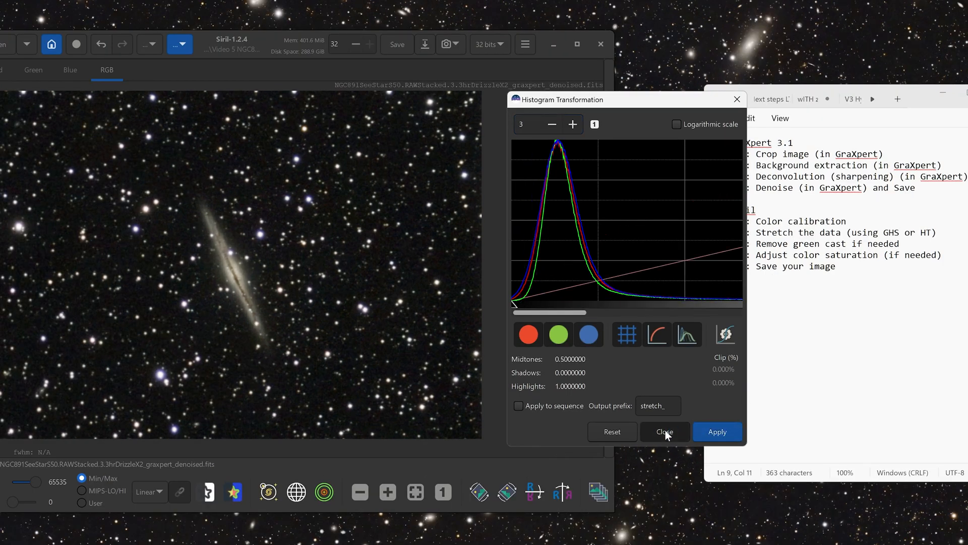
{"action": "left_click", "coordinate": [665, 432]}
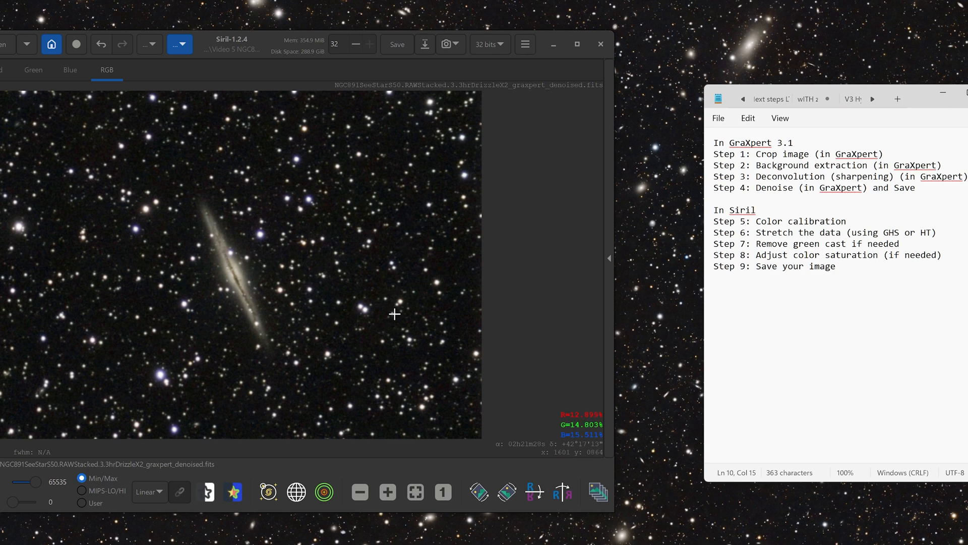
{"action": "mouse_move", "coordinate": [200, 238]}
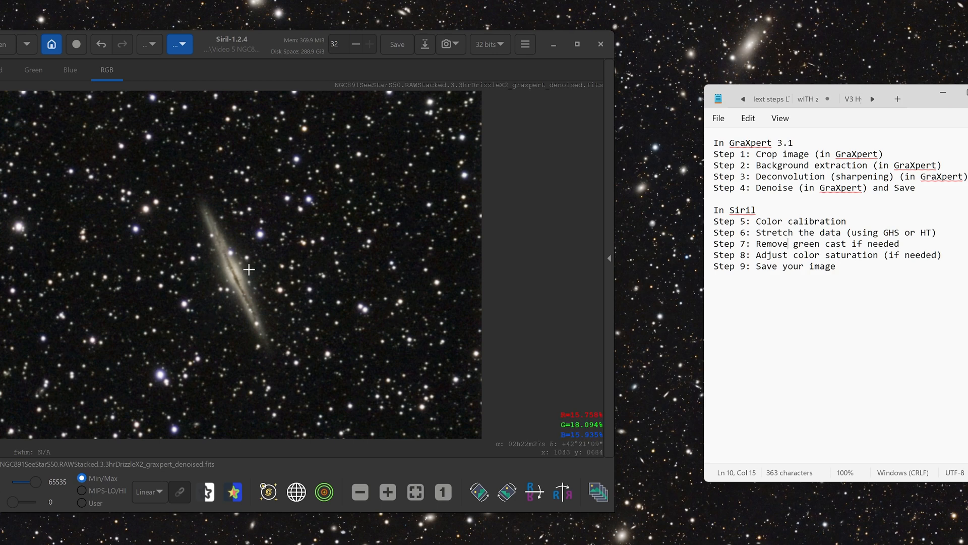
Step: Run Remove Green Noise with average neutral protection at 1.00, comparing before and after via Redo
{"action": "left_click", "coordinate": [151, 43]}
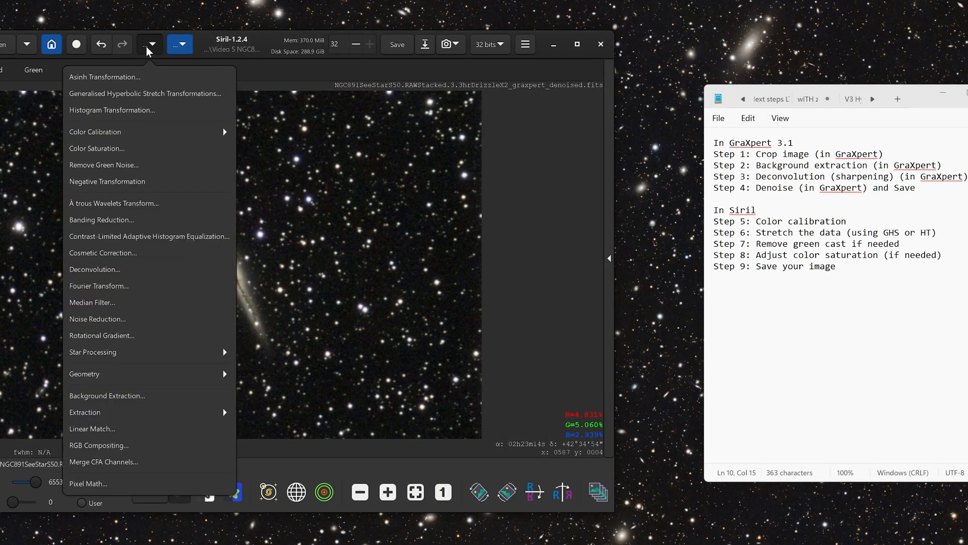
{"action": "mouse_move", "coordinate": [133, 131]}
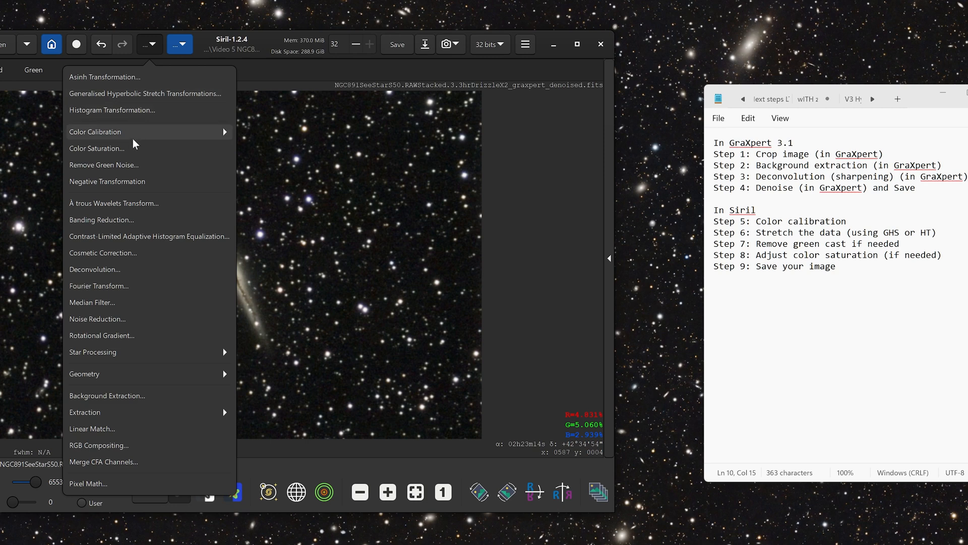
{"action": "mouse_move", "coordinate": [103, 164]}
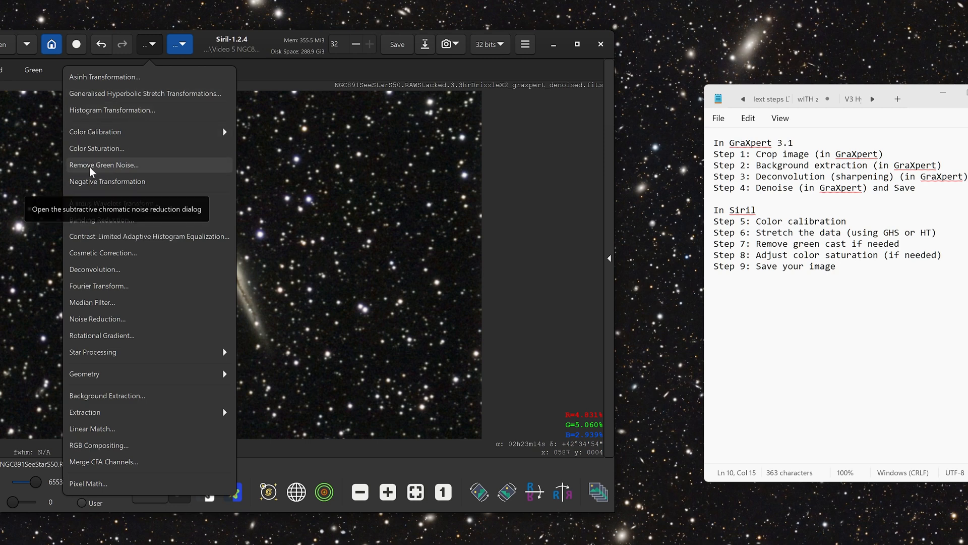
{"action": "left_click", "coordinate": [104, 165]}
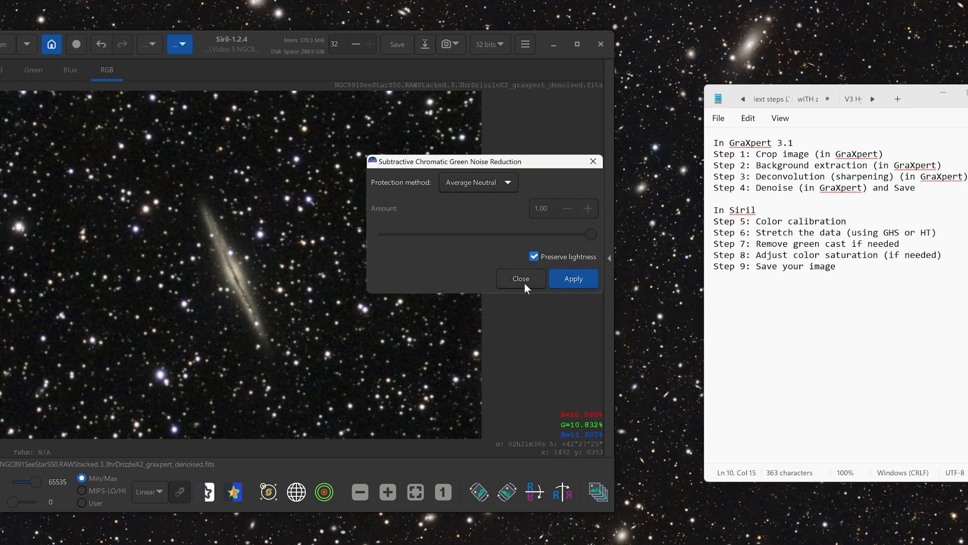
{"action": "left_click", "coordinate": [520, 279]}
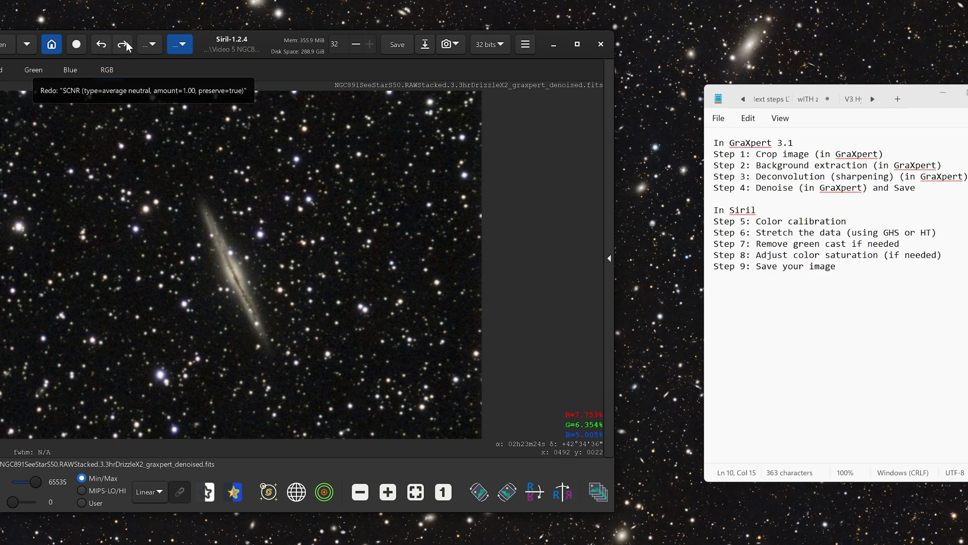
{"action": "left_click", "coordinate": [122, 43]}
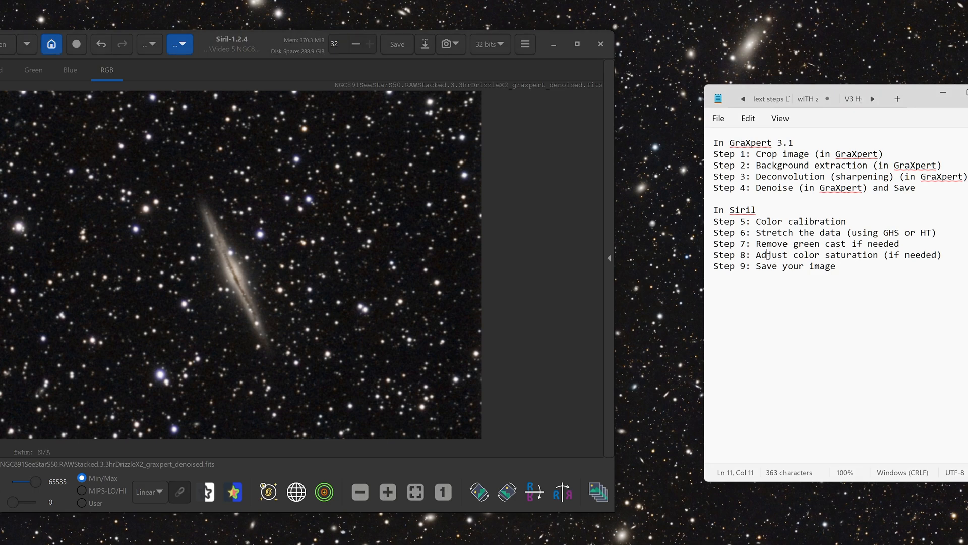
Step: In Color Saturation, try a global amount then target the Cyan-Blue / Blue-Magenta hues
{"action": "left_click", "coordinate": [149, 44]}
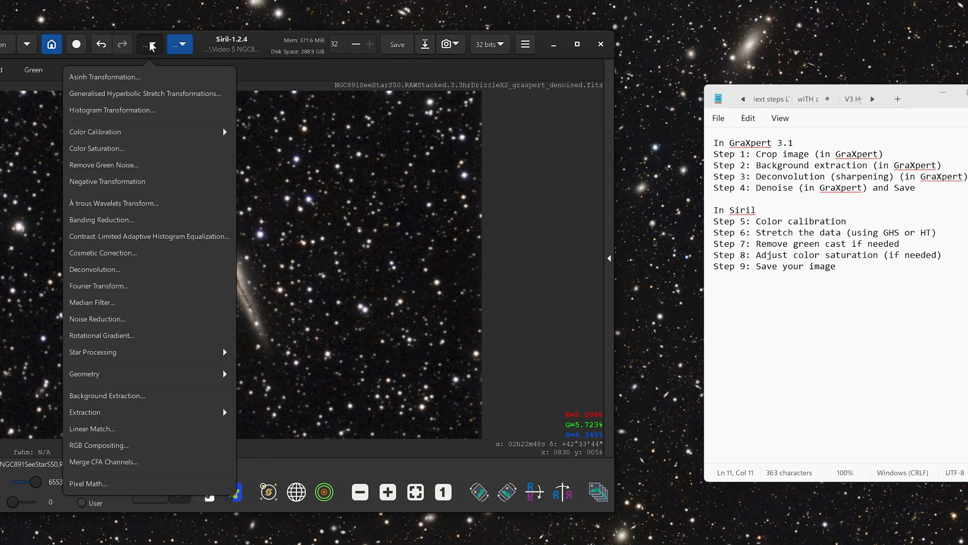
{"action": "left_click", "coordinate": [97, 148]}
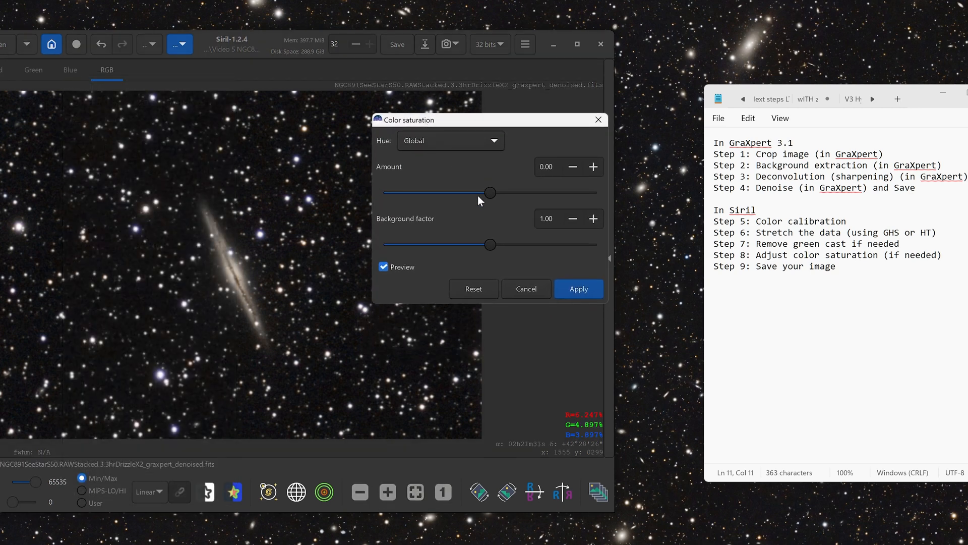
{"action": "left_click_drag", "start_coordinate": [490, 192], "coordinate": [507, 192]}
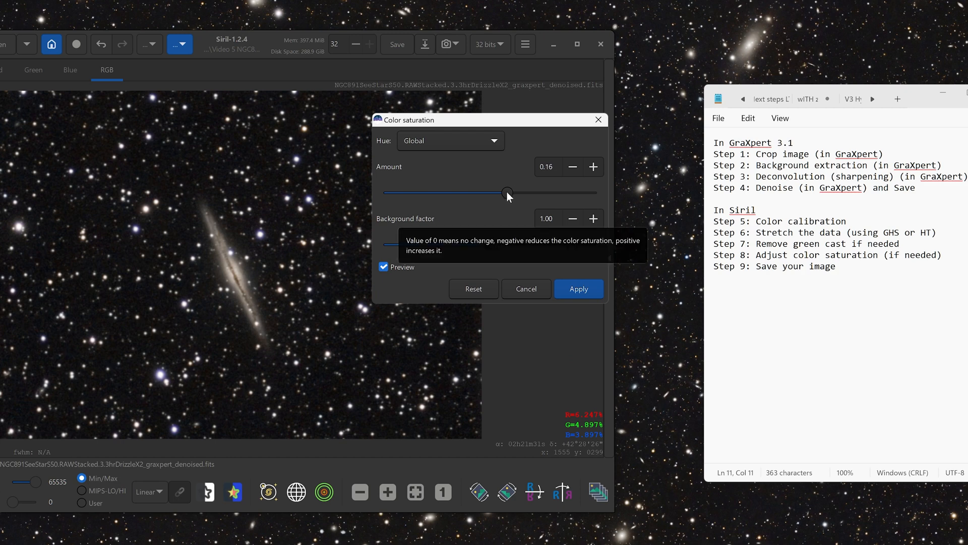
{"action": "left_click_drag", "start_coordinate": [507, 193], "coordinate": [545, 193]}
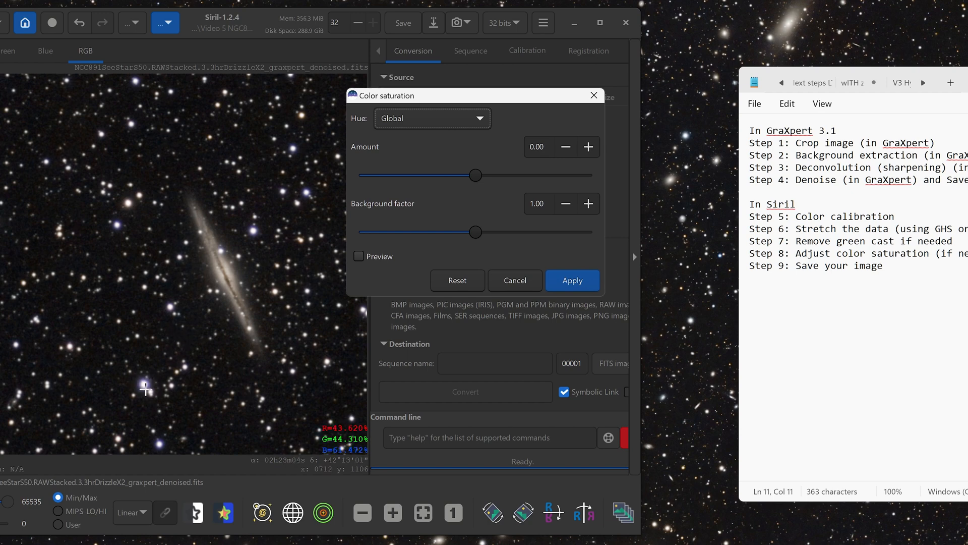
{"action": "left_click", "coordinate": [433, 118]}
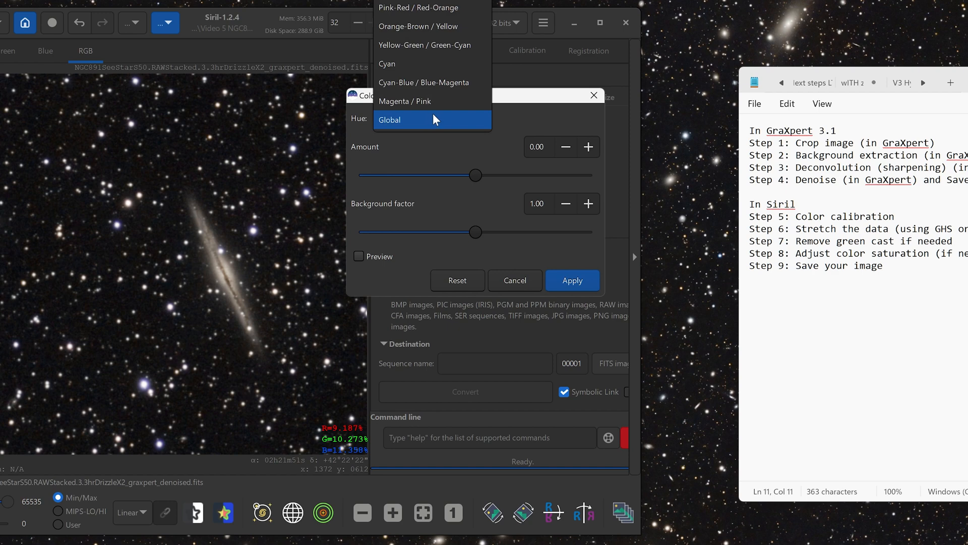
{"action": "left_click", "coordinate": [433, 120]}
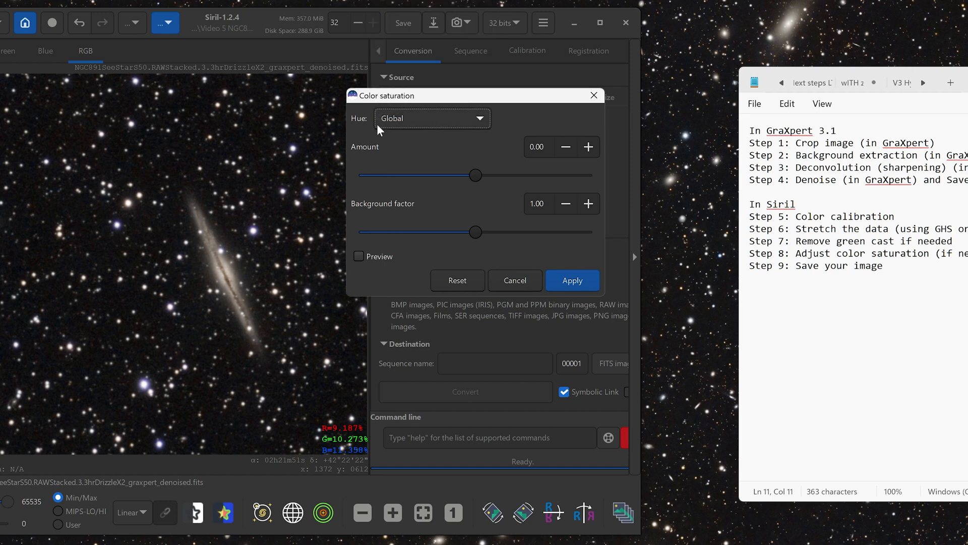
{"action": "left_click", "coordinate": [431, 118]}
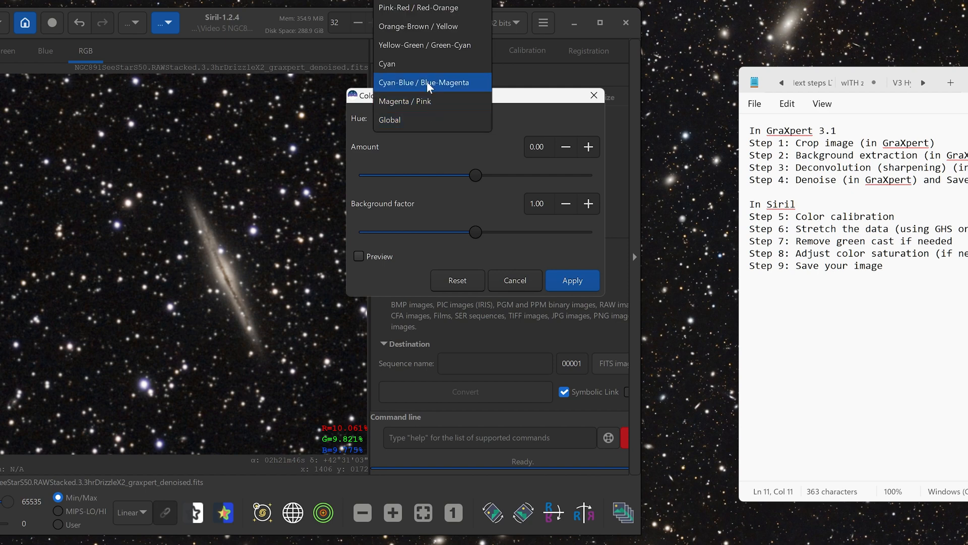
{"action": "left_click", "coordinate": [423, 82]}
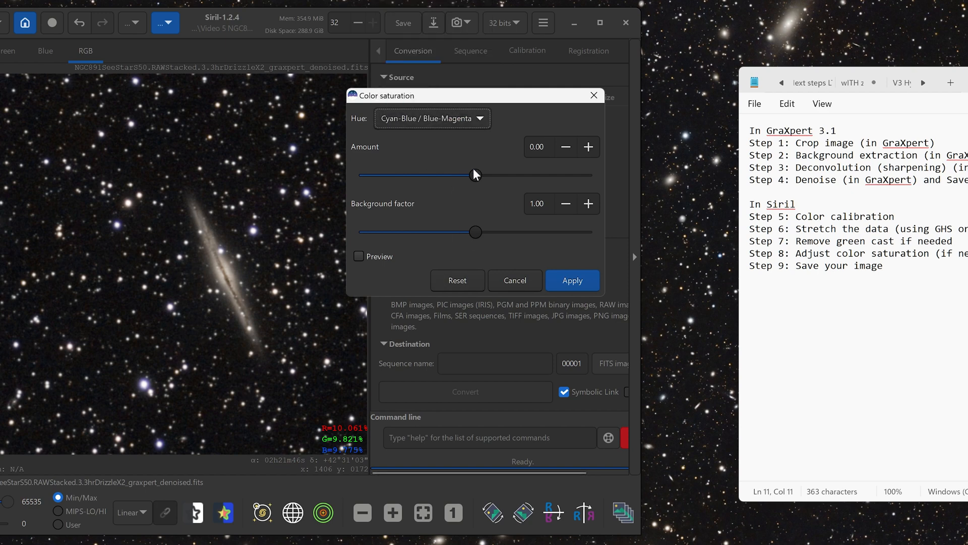
Step: With preview on, lower cyan-blue/blue-magenta saturation to about -0.56 and keep that hue range
{"action": "left_click_drag", "start_coordinate": [475, 174], "coordinate": [450, 175]}
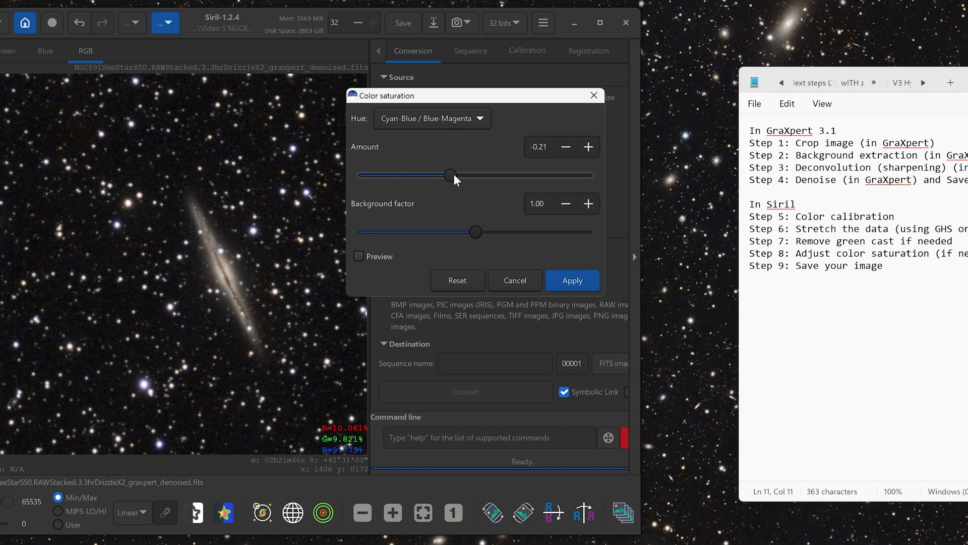
{"action": "left_click_drag", "start_coordinate": [450, 175], "coordinate": [430, 174]}
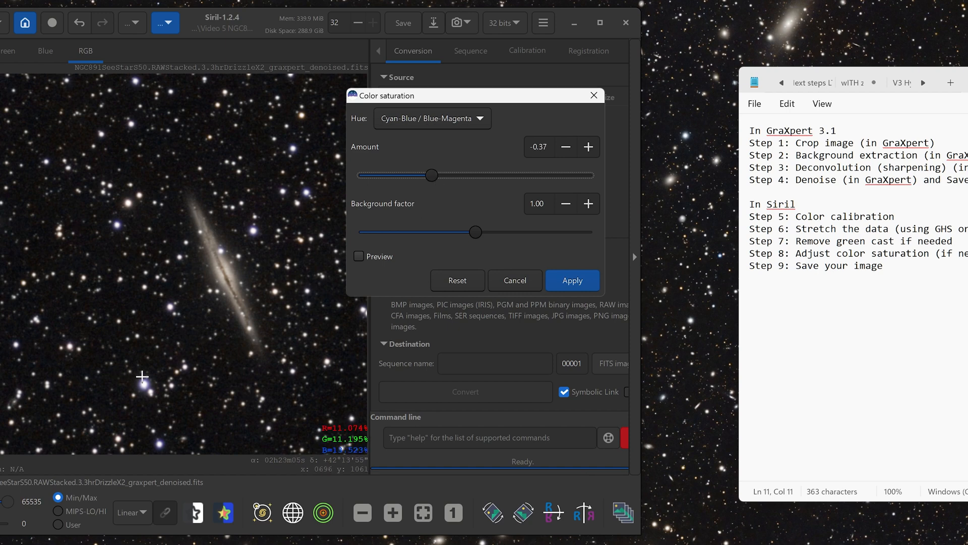
{"action": "left_click", "coordinate": [358, 256]}
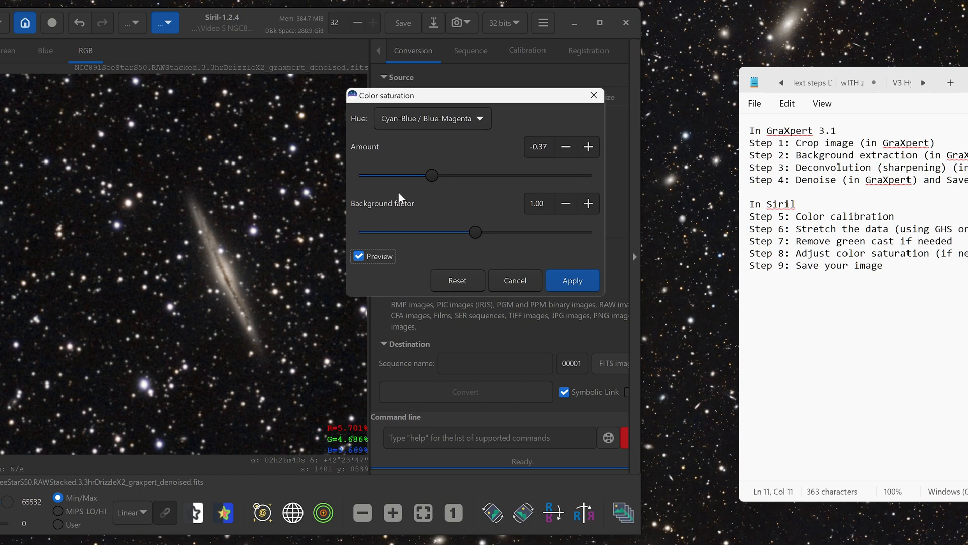
{"action": "left_click_drag", "start_coordinate": [431, 176], "coordinate": [419, 176]}
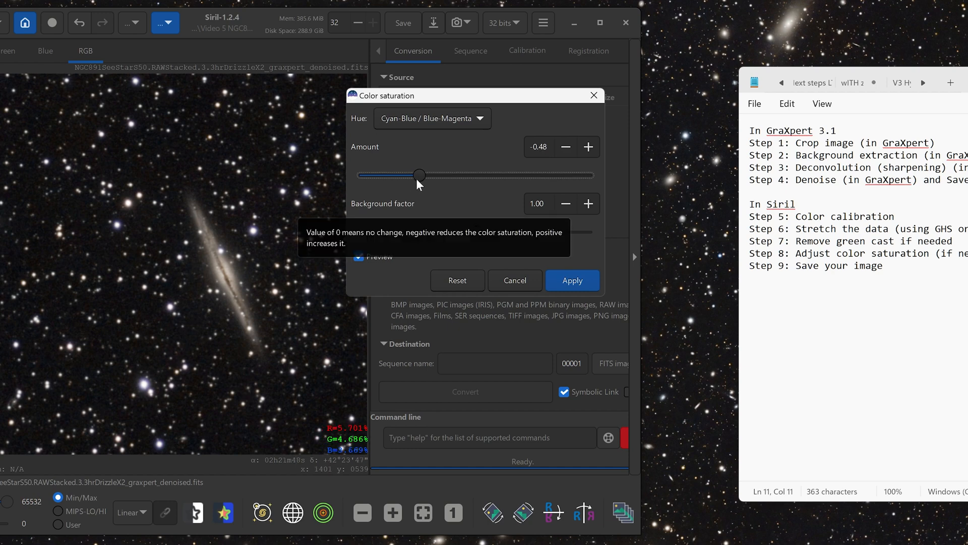
{"action": "left_click_drag", "start_coordinate": [419, 174], "coordinate": [410, 175]}
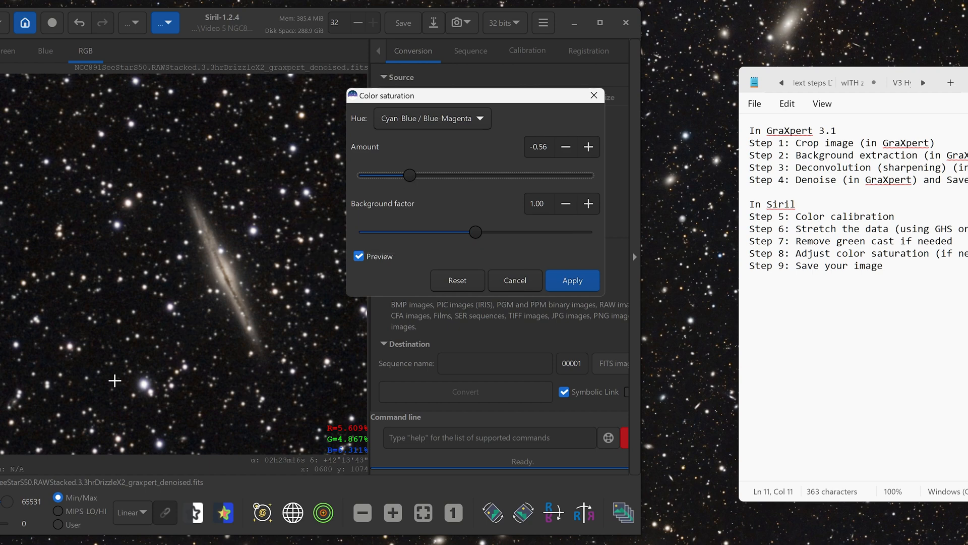
{"action": "mouse_move", "coordinate": [114, 395]}
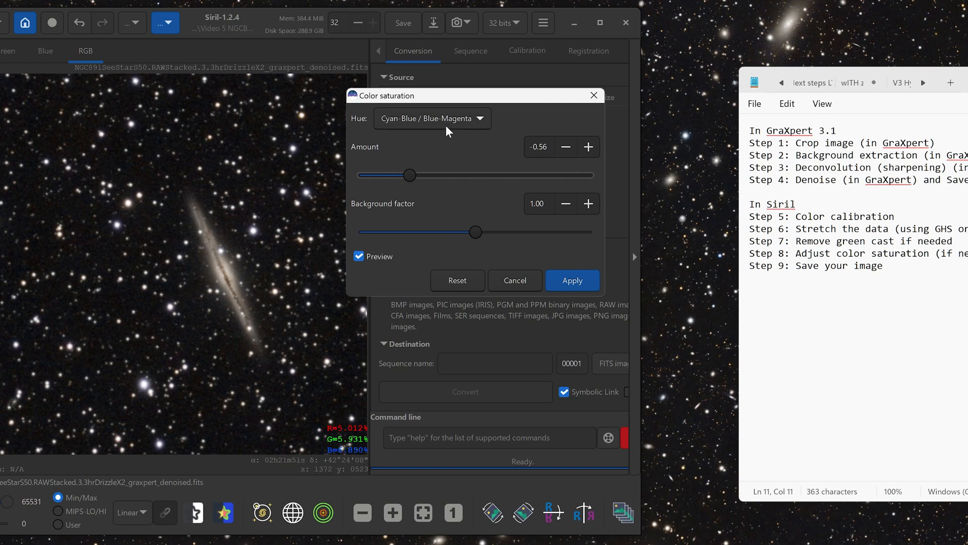
{"action": "left_click", "coordinate": [433, 118]}
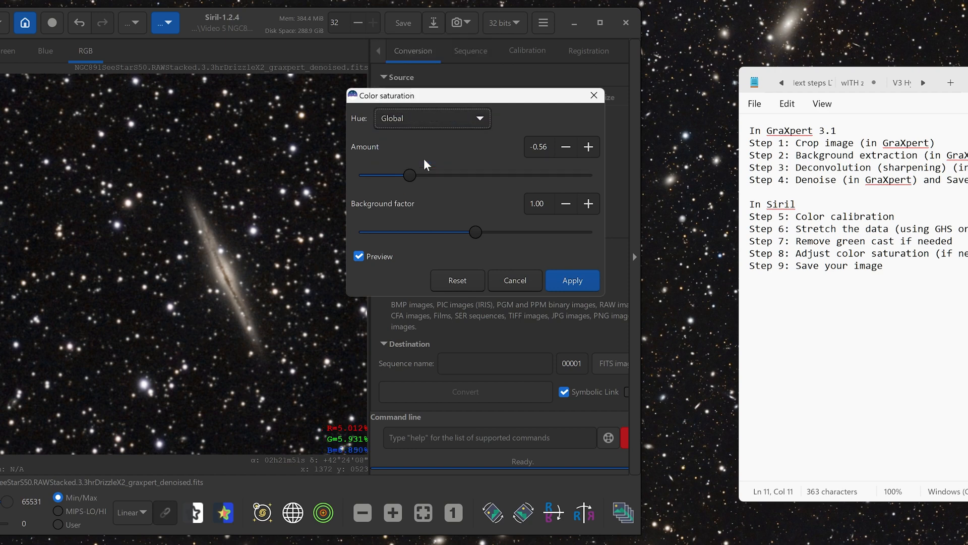
{"action": "left_click", "coordinate": [433, 118]}
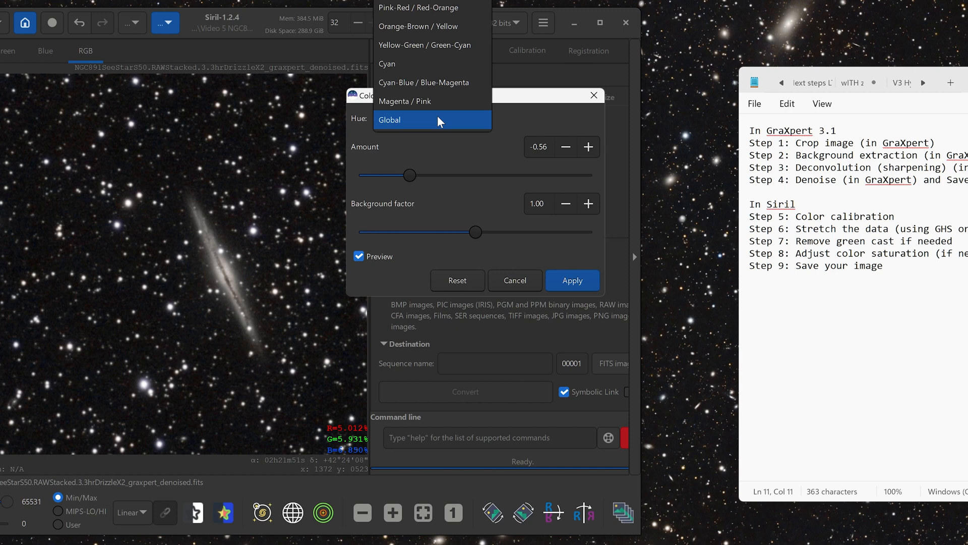
{"action": "mouse_move", "coordinate": [441, 82]}
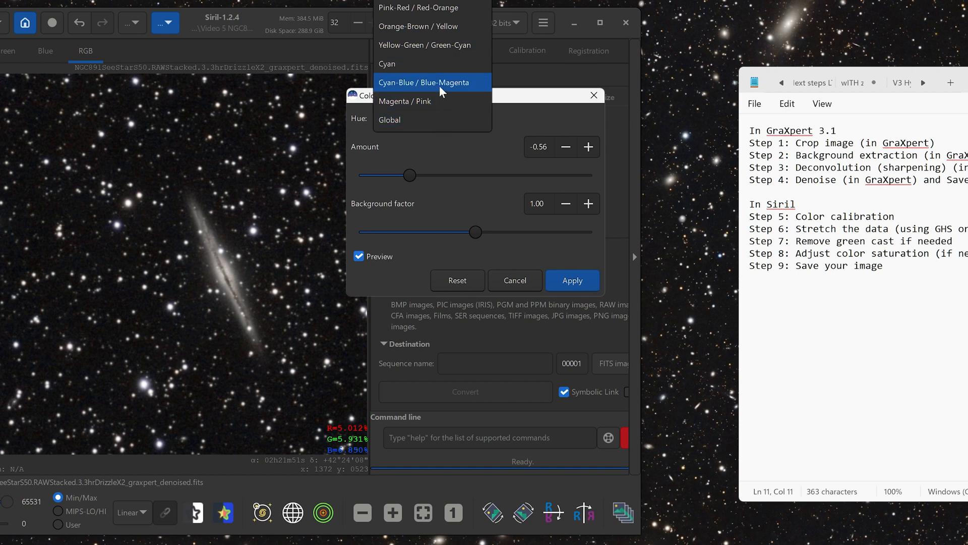
{"action": "left_click", "coordinate": [425, 82]}
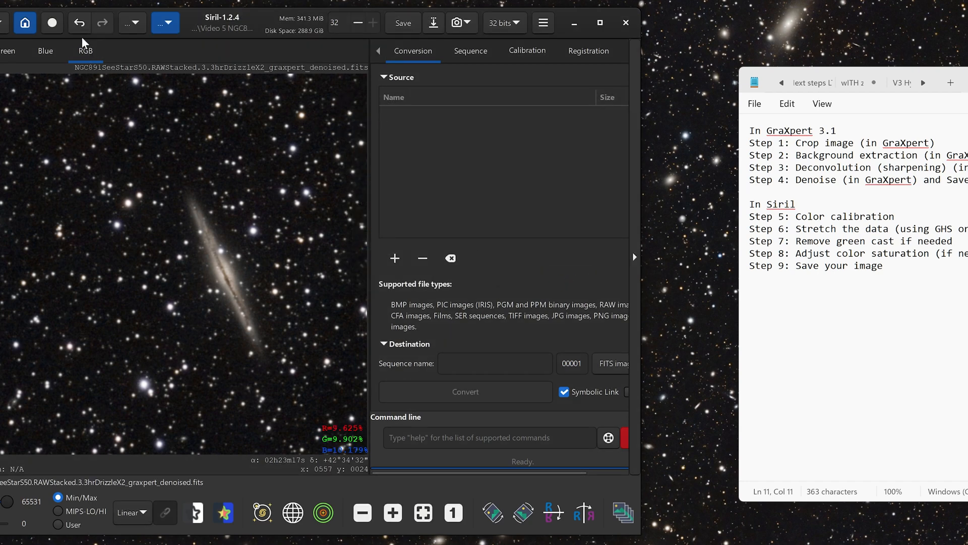
Step: In Color Saturation, raise Orange-Brown / Yellow hues to about 0.57 and apply it
{"action": "left_click", "coordinate": [129, 23]}
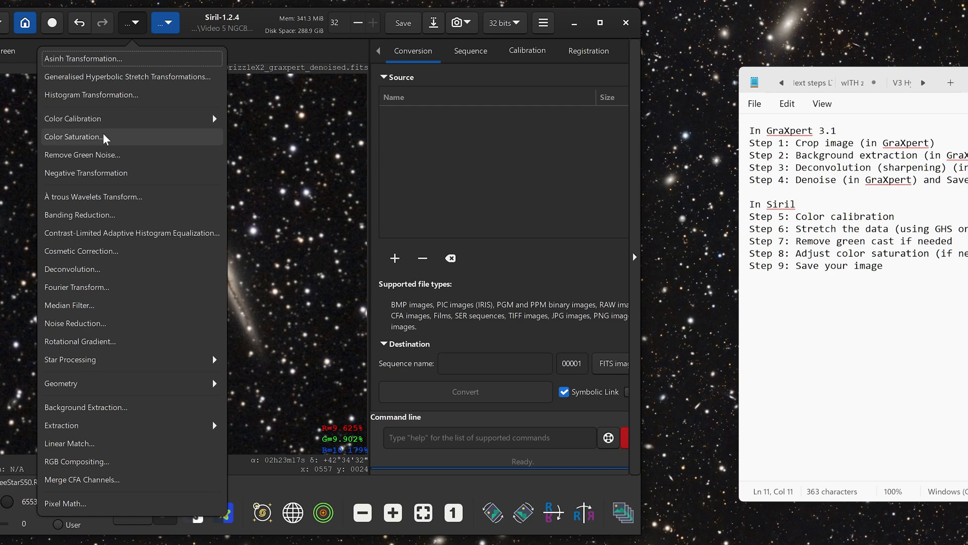
{"action": "left_click", "coordinate": [73, 136]}
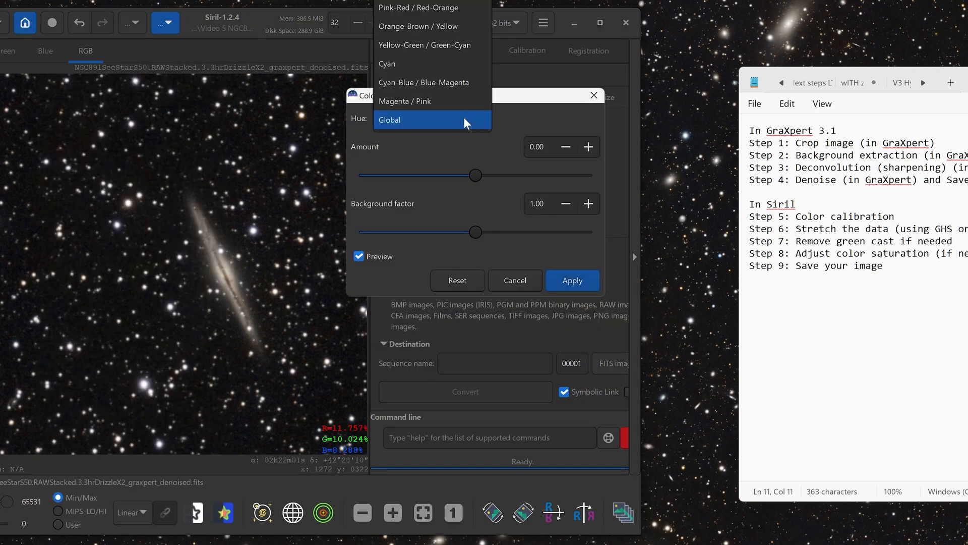
{"action": "left_click", "coordinate": [418, 27]}
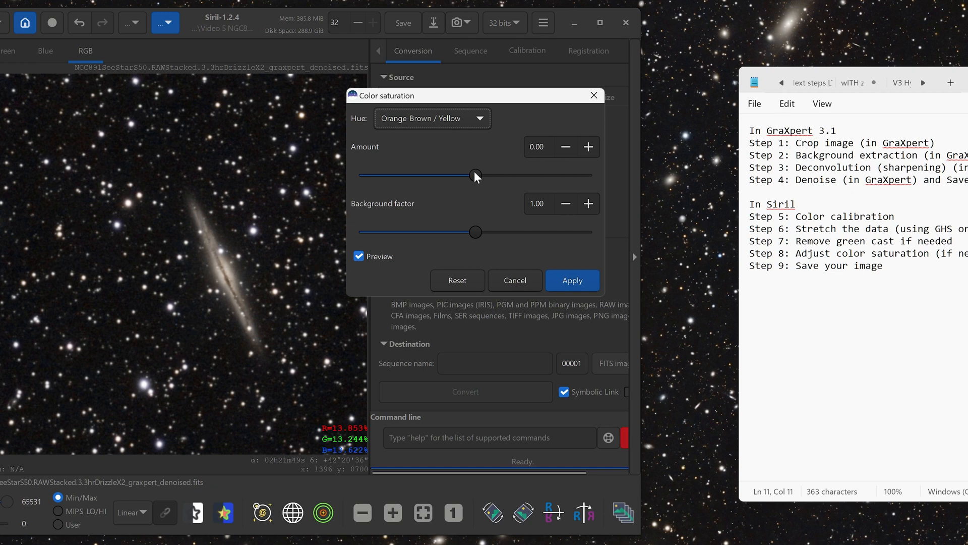
{"action": "left_click_drag", "start_coordinate": [475, 175], "coordinate": [494, 174]}
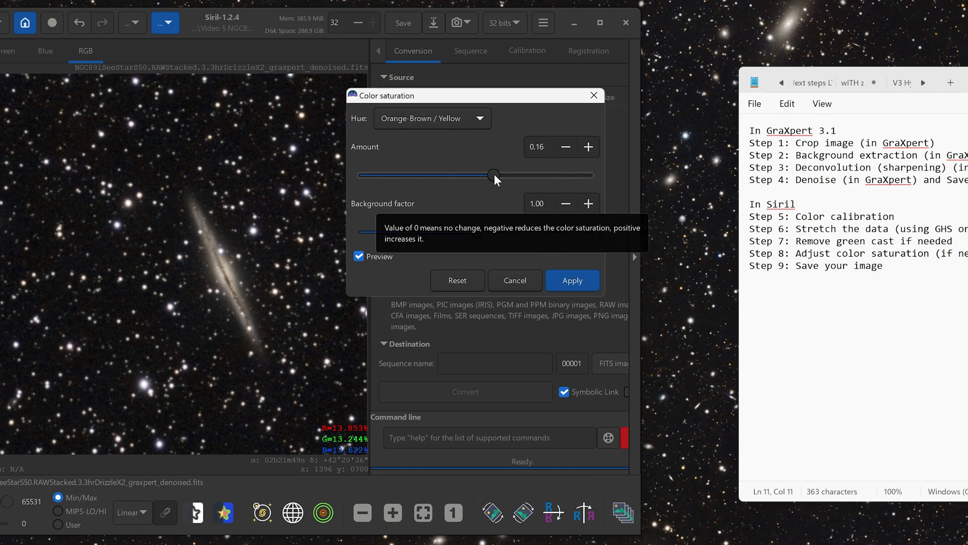
{"action": "left_click_drag", "start_coordinate": [494, 174], "coordinate": [502, 175]}
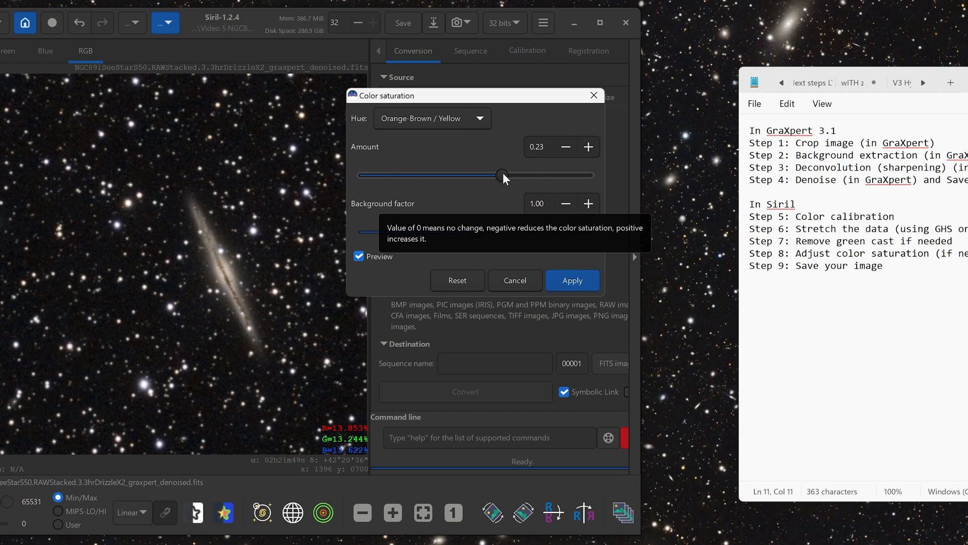
{"action": "left_click_drag", "start_coordinate": [501, 176], "coordinate": [519, 176]}
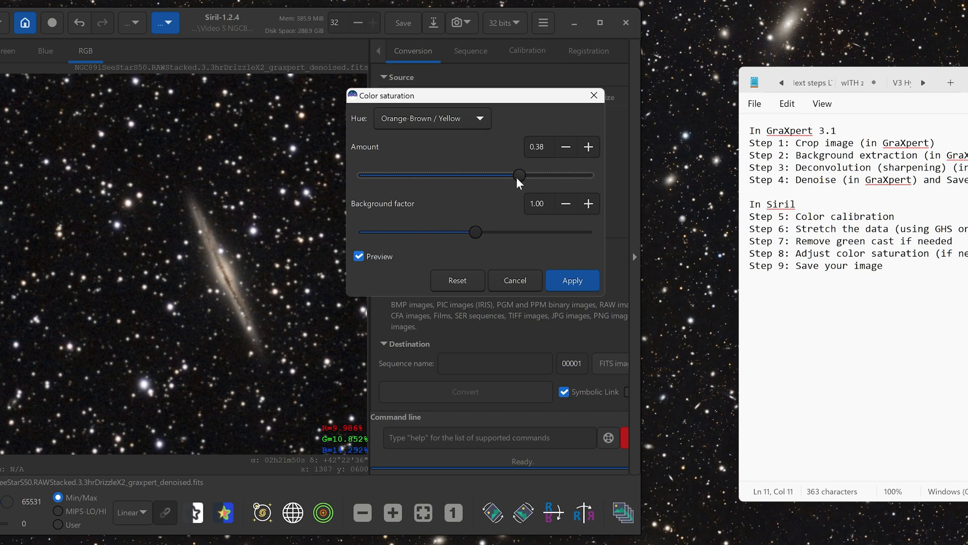
{"action": "left_click_drag", "start_coordinate": [518, 175], "coordinate": [533, 174]}
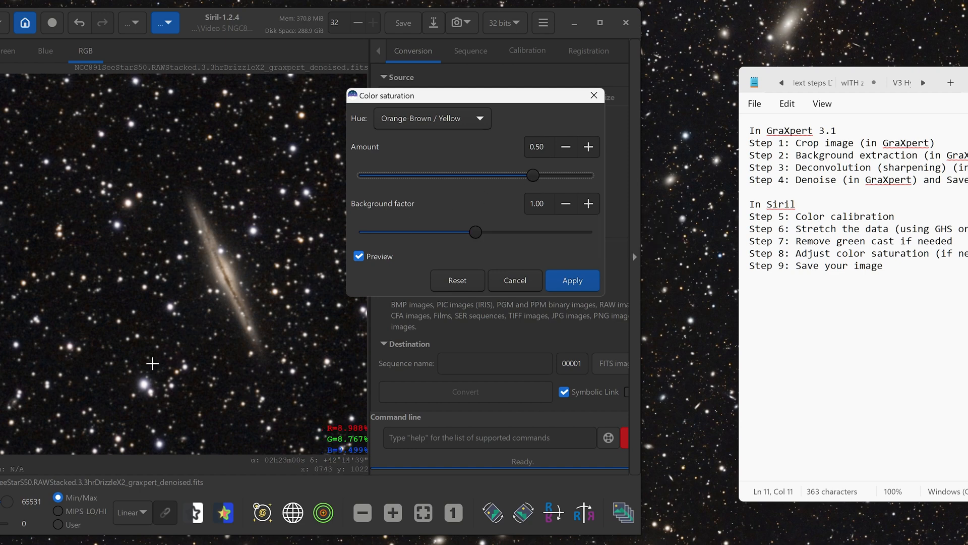
{"action": "left_click_drag", "start_coordinate": [533, 175], "coordinate": [542, 175]}
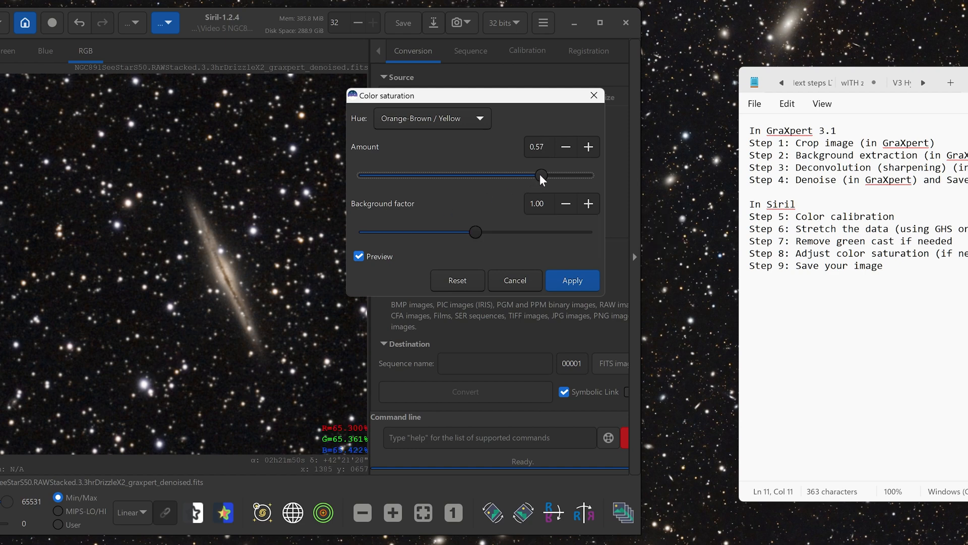
{"action": "left_click", "coordinate": [571, 280]}
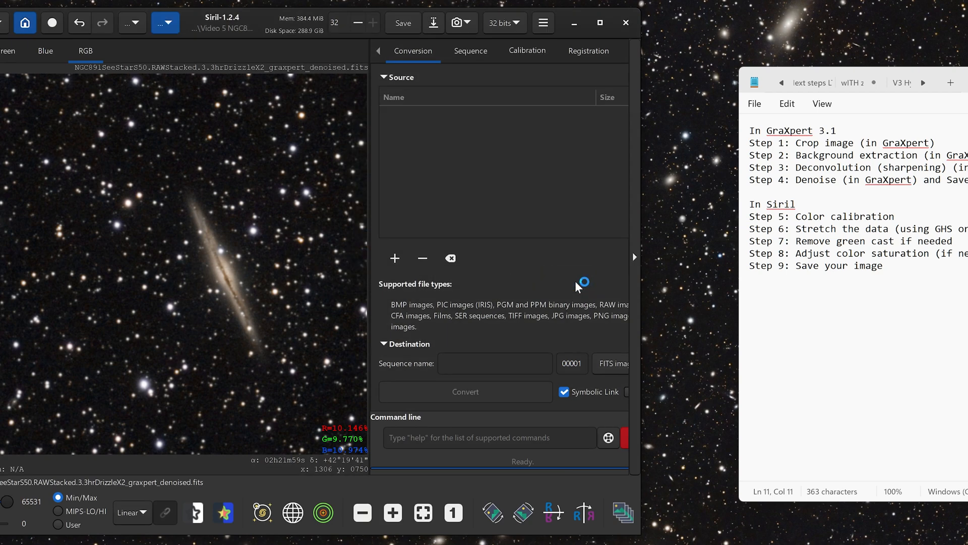
{"action": "mouse_move", "coordinate": [581, 285]}
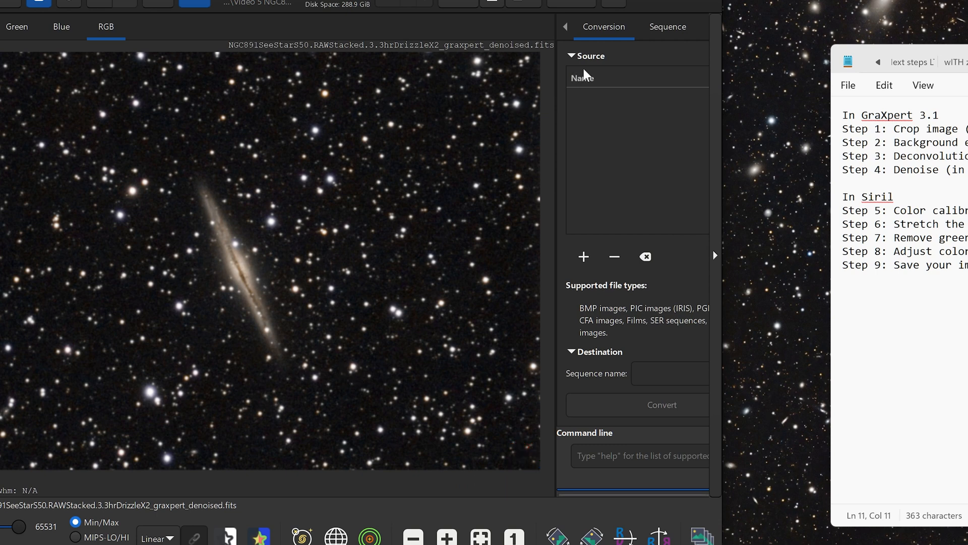
{"action": "mouse_move", "coordinate": [490, 5]}
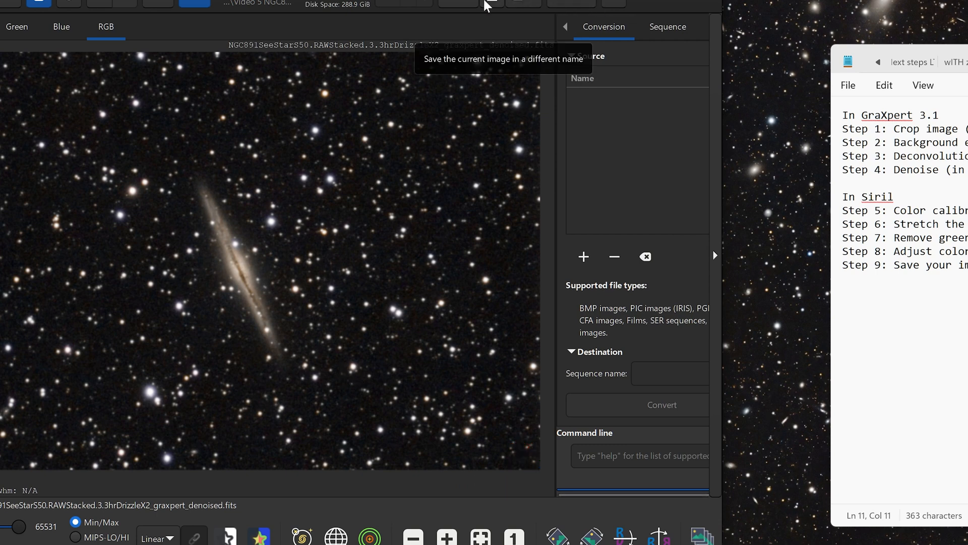
Step: Save As NGC891Final in TIFF format with 16-bit unsigned integer samples
{"action": "left_click", "coordinate": [492, 3]}
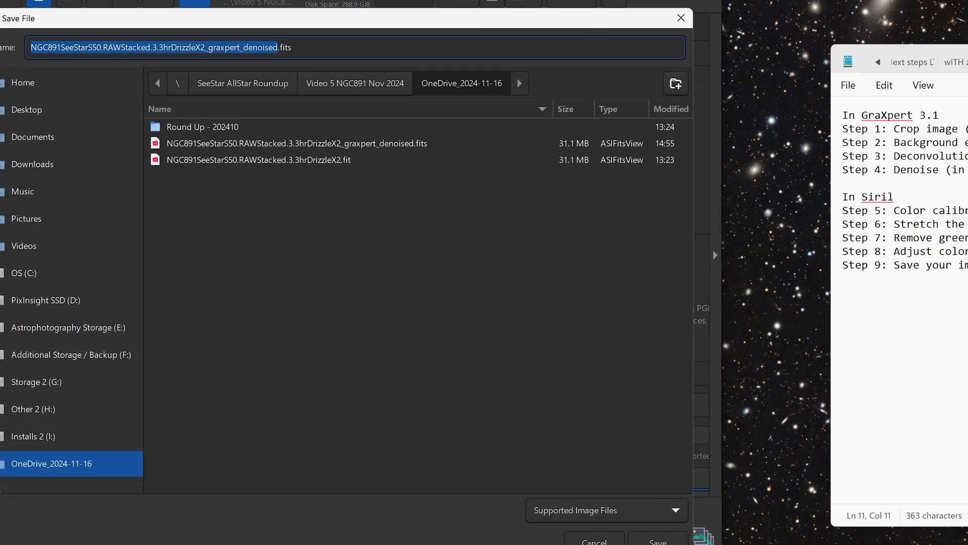
{"action": "mouse_move", "coordinate": [352, 234]}
{"action": "type", "text": "NGC891Final"}
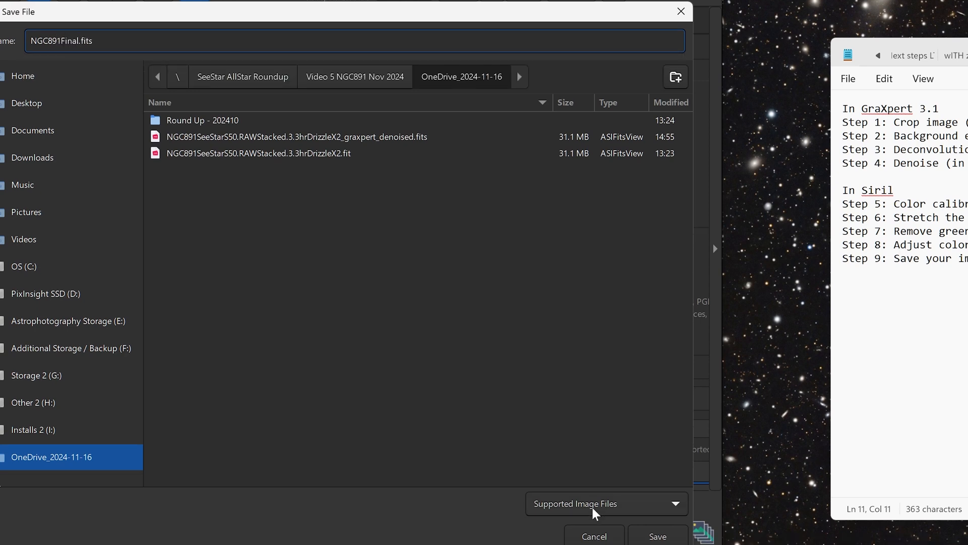
{"action": "left_click", "coordinate": [605, 503]}
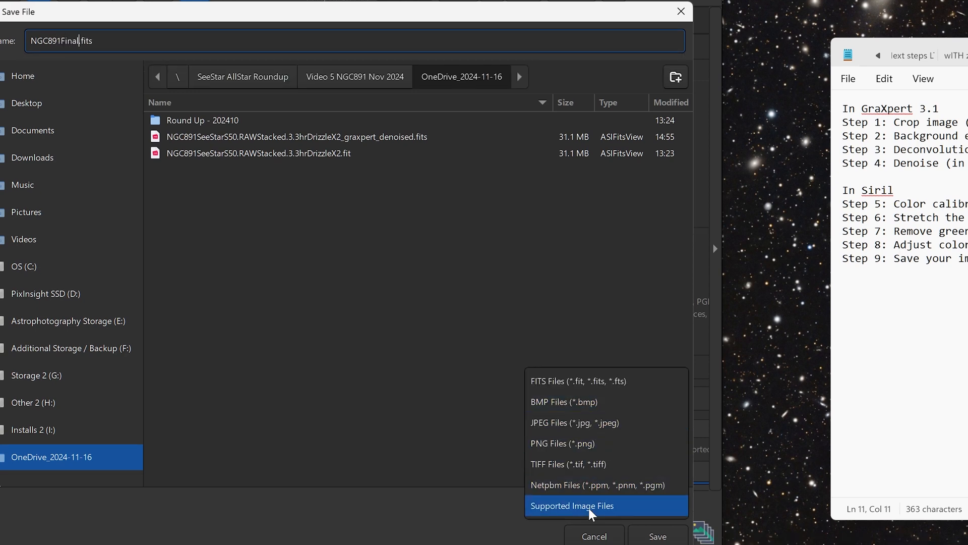
{"action": "mouse_move", "coordinate": [587, 485]}
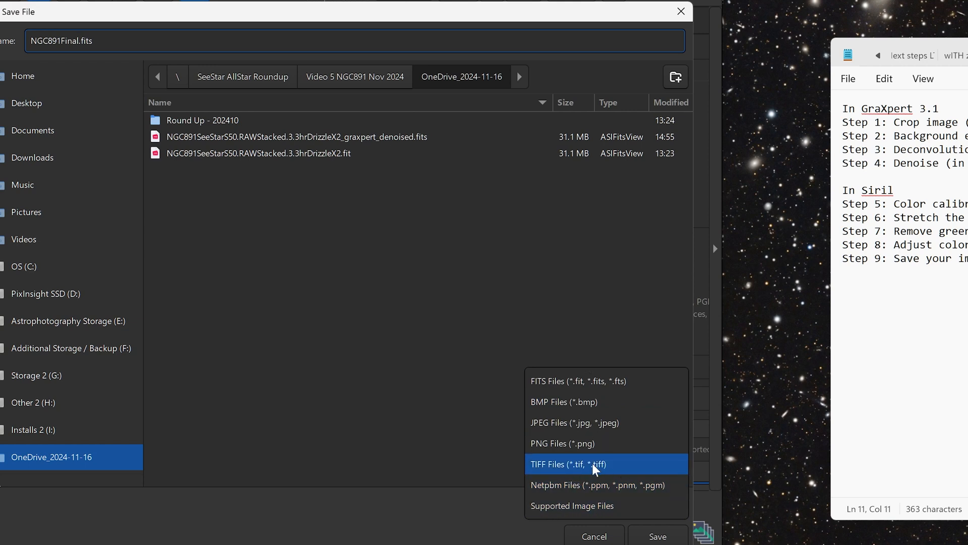
{"action": "left_click", "coordinate": [567, 464]}
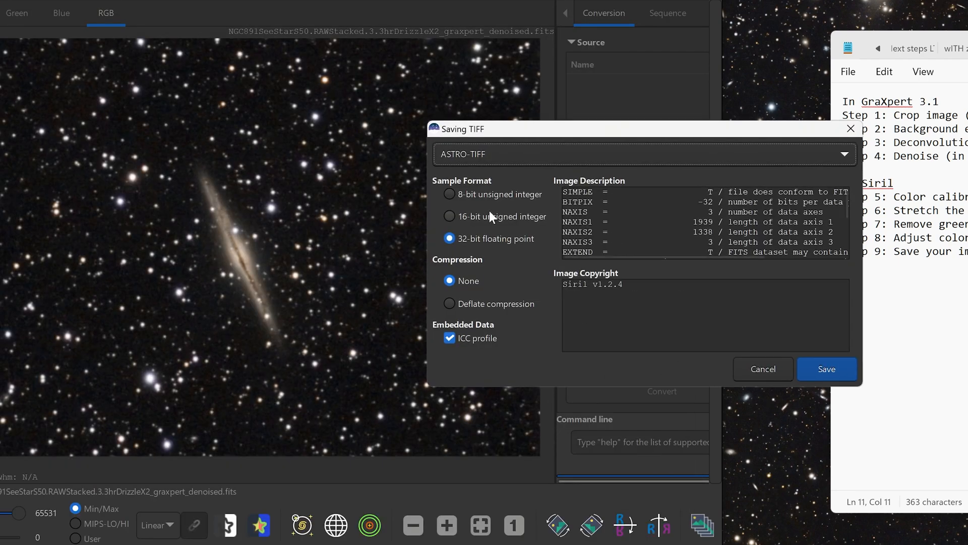
{"action": "mouse_move", "coordinate": [348, 339]}
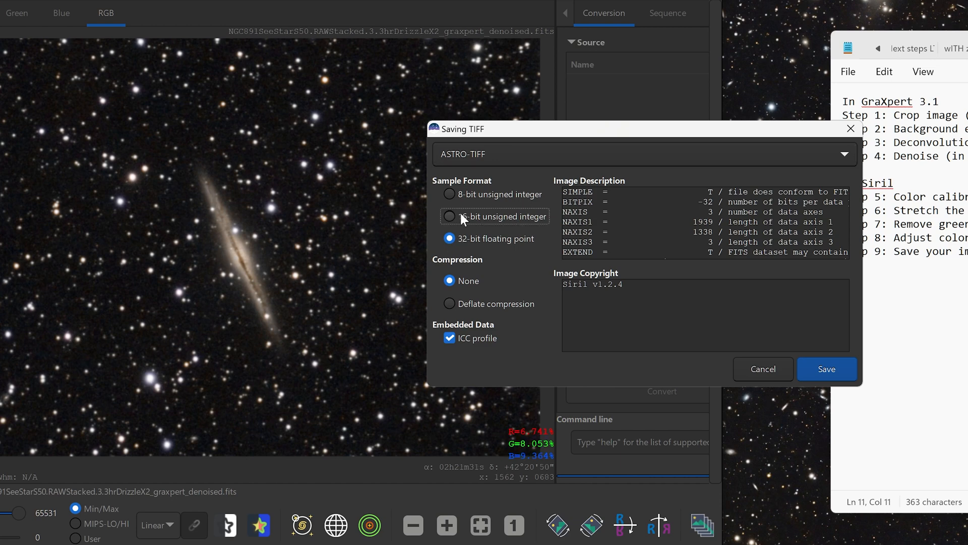
{"action": "left_click", "coordinate": [450, 216]}
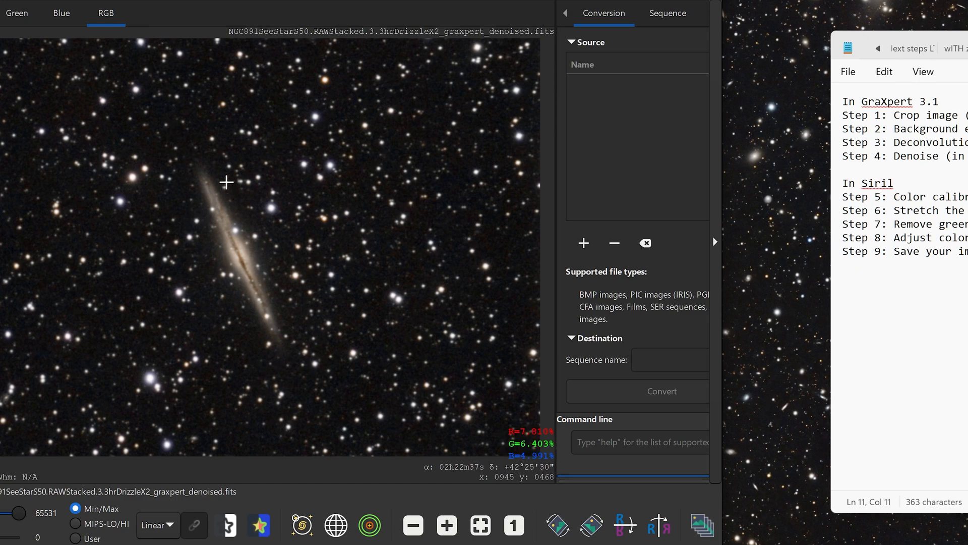
{"action": "mouse_move", "coordinate": [248, 342]}
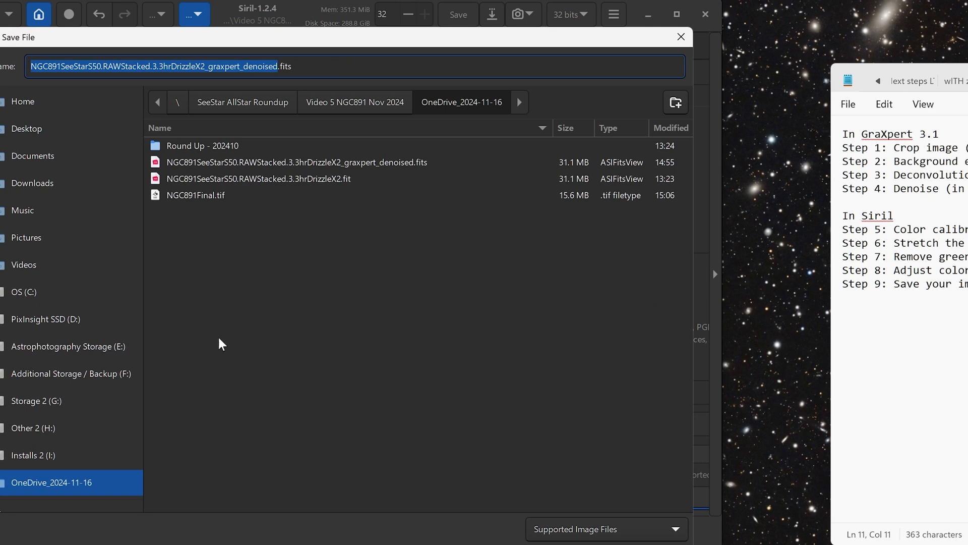
Step: Save the image again as NGC891Final.jpg at JPEG quality 100
{"action": "left_click", "coordinate": [606, 528]}
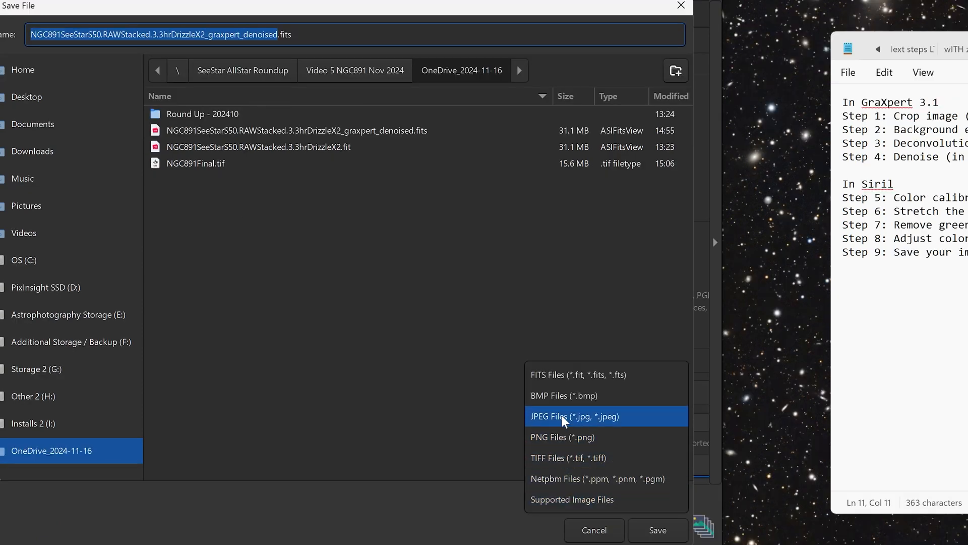
{"action": "left_click", "coordinate": [574, 416]}
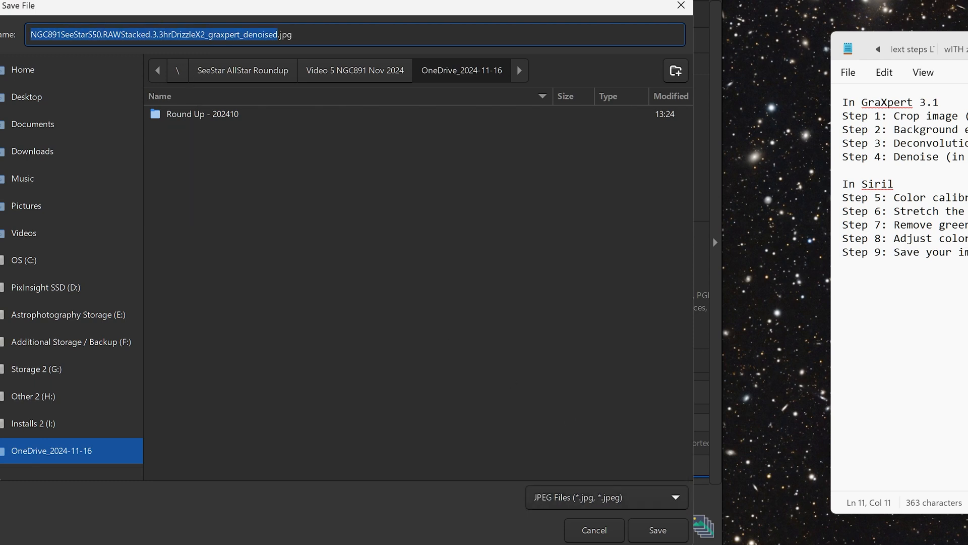
{"action": "type", "text": "NGC891Final.jpg"}
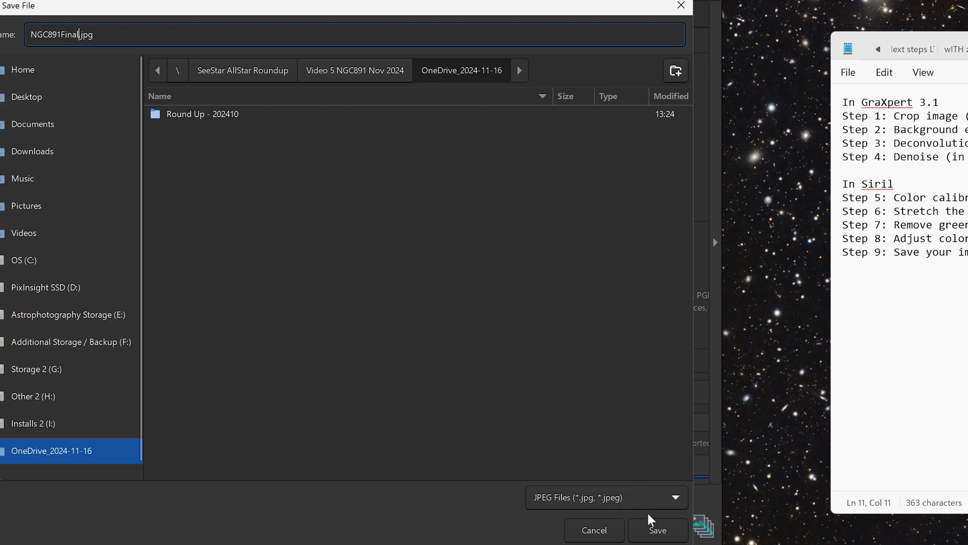
{"action": "left_click", "coordinate": [657, 529]}
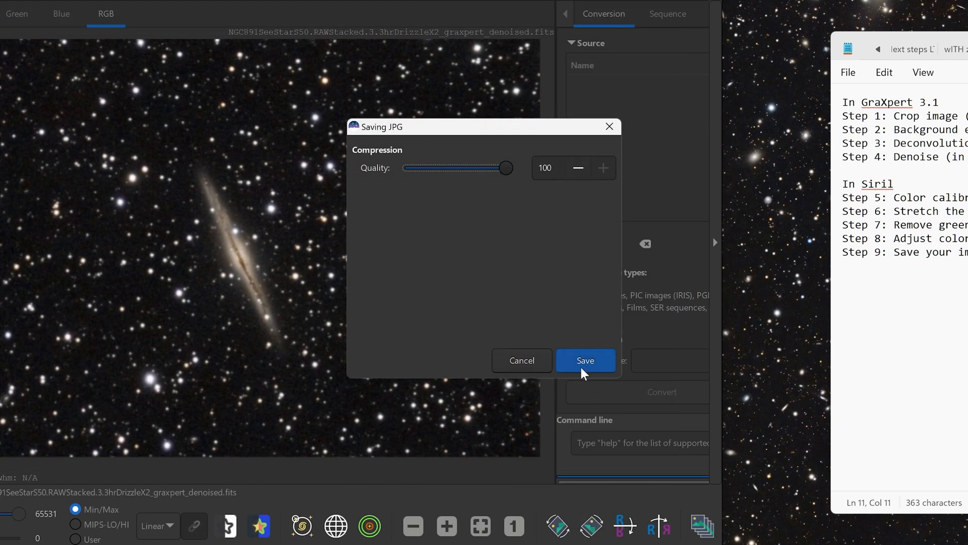
{"action": "left_click", "coordinate": [584, 360]}
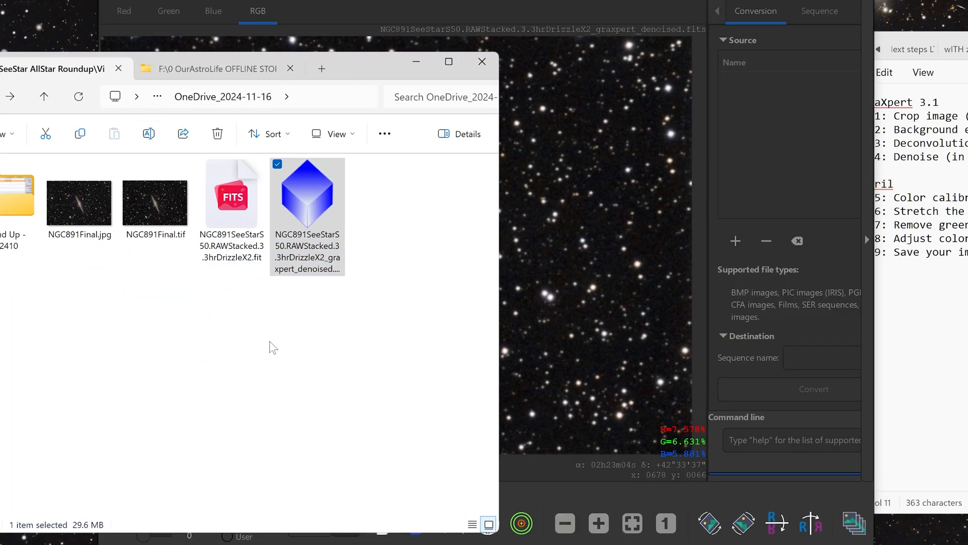
Step: Confirm NGC891Final.tif (14.8 MB) and NGC891Final.jpg (1.65 MB) exist in OneDrive_2024-11-16
{"action": "left_click", "coordinate": [156, 200]}
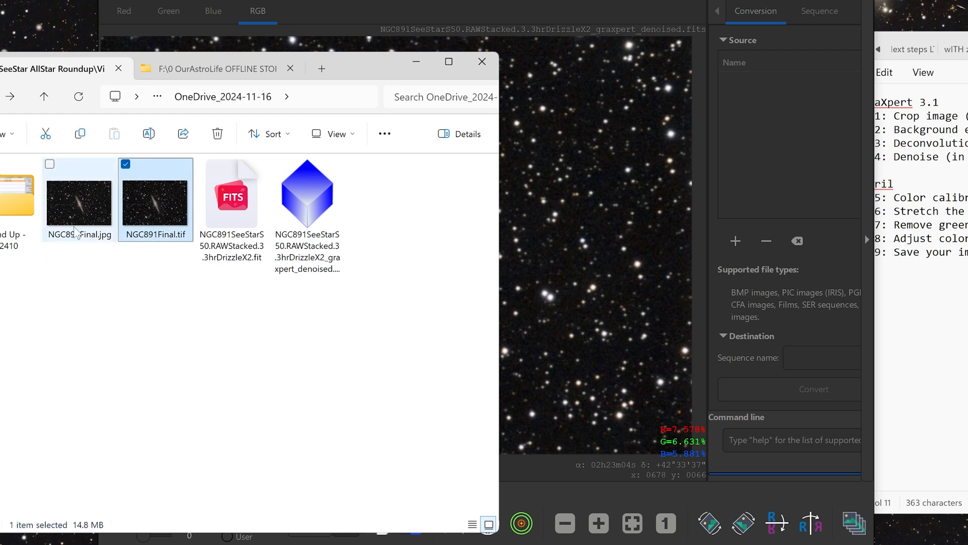
{"action": "left_click", "coordinate": [79, 196]}
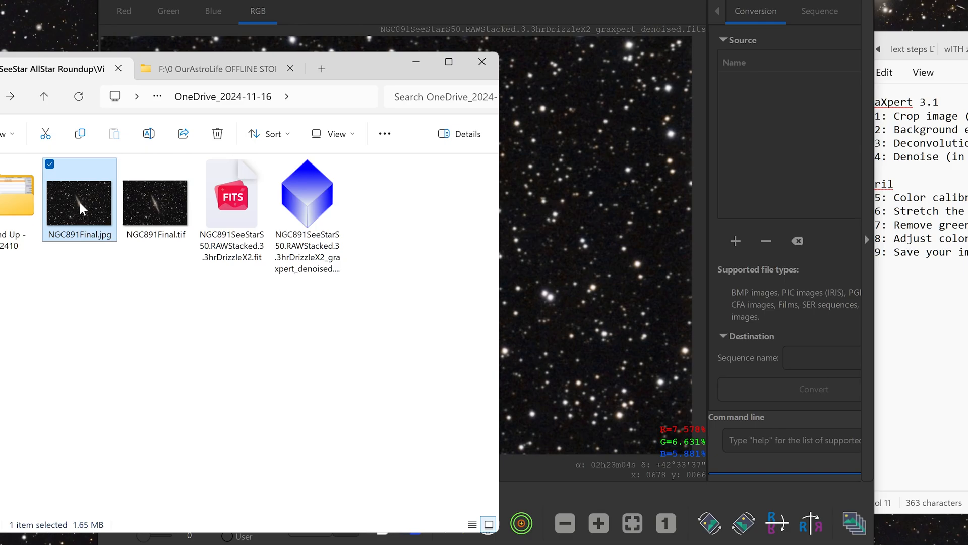